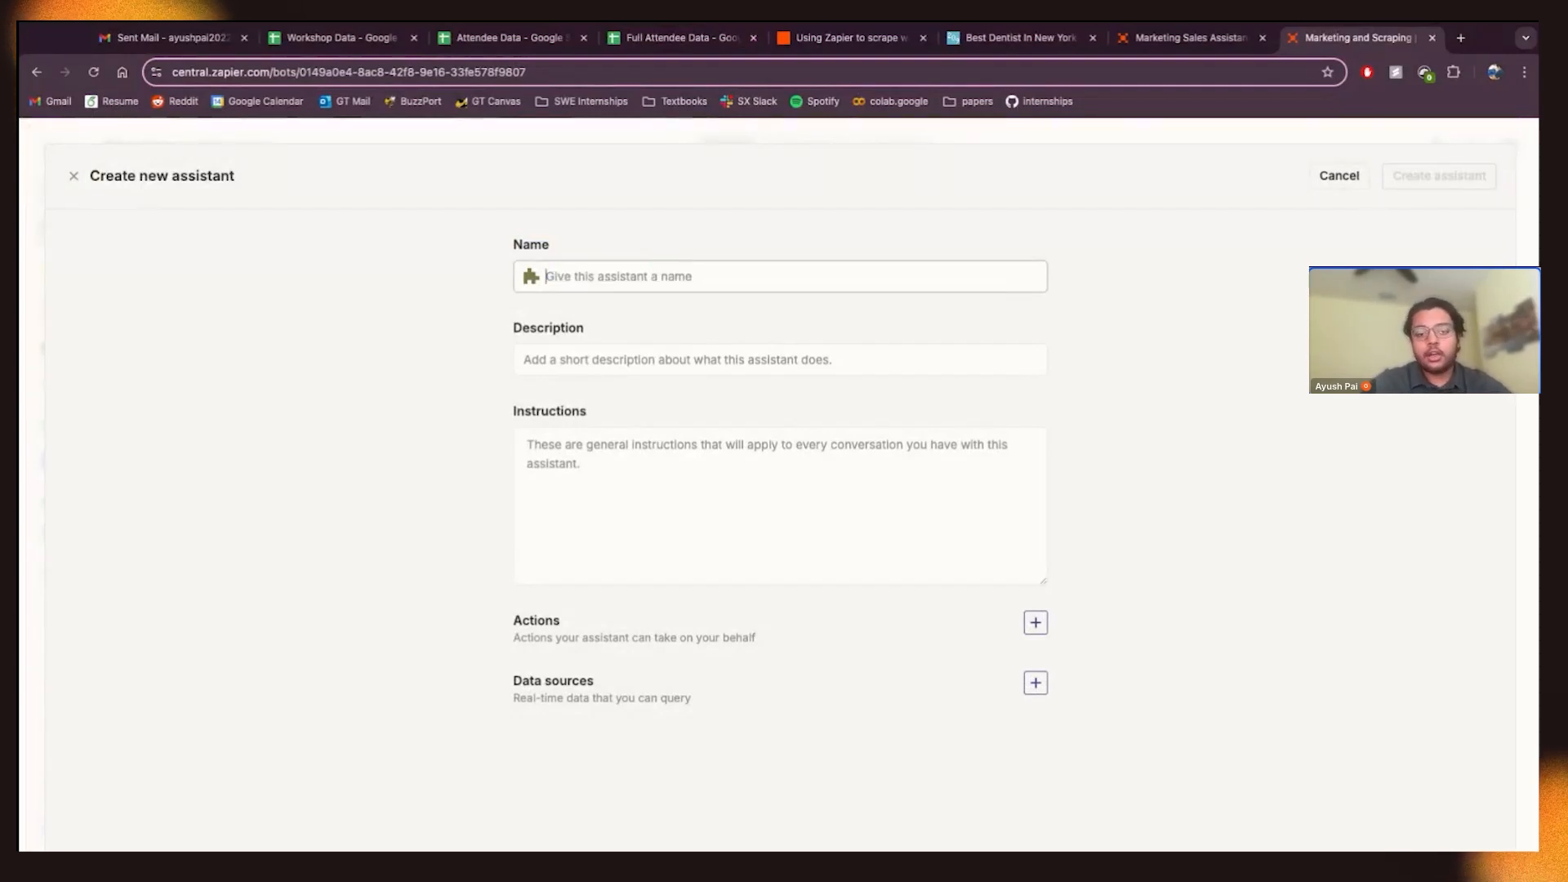
# - Name the new assistant 'Post Event Follow Up Campaigns', fixing the typo
pyautogui.write('Post Event Follow U')
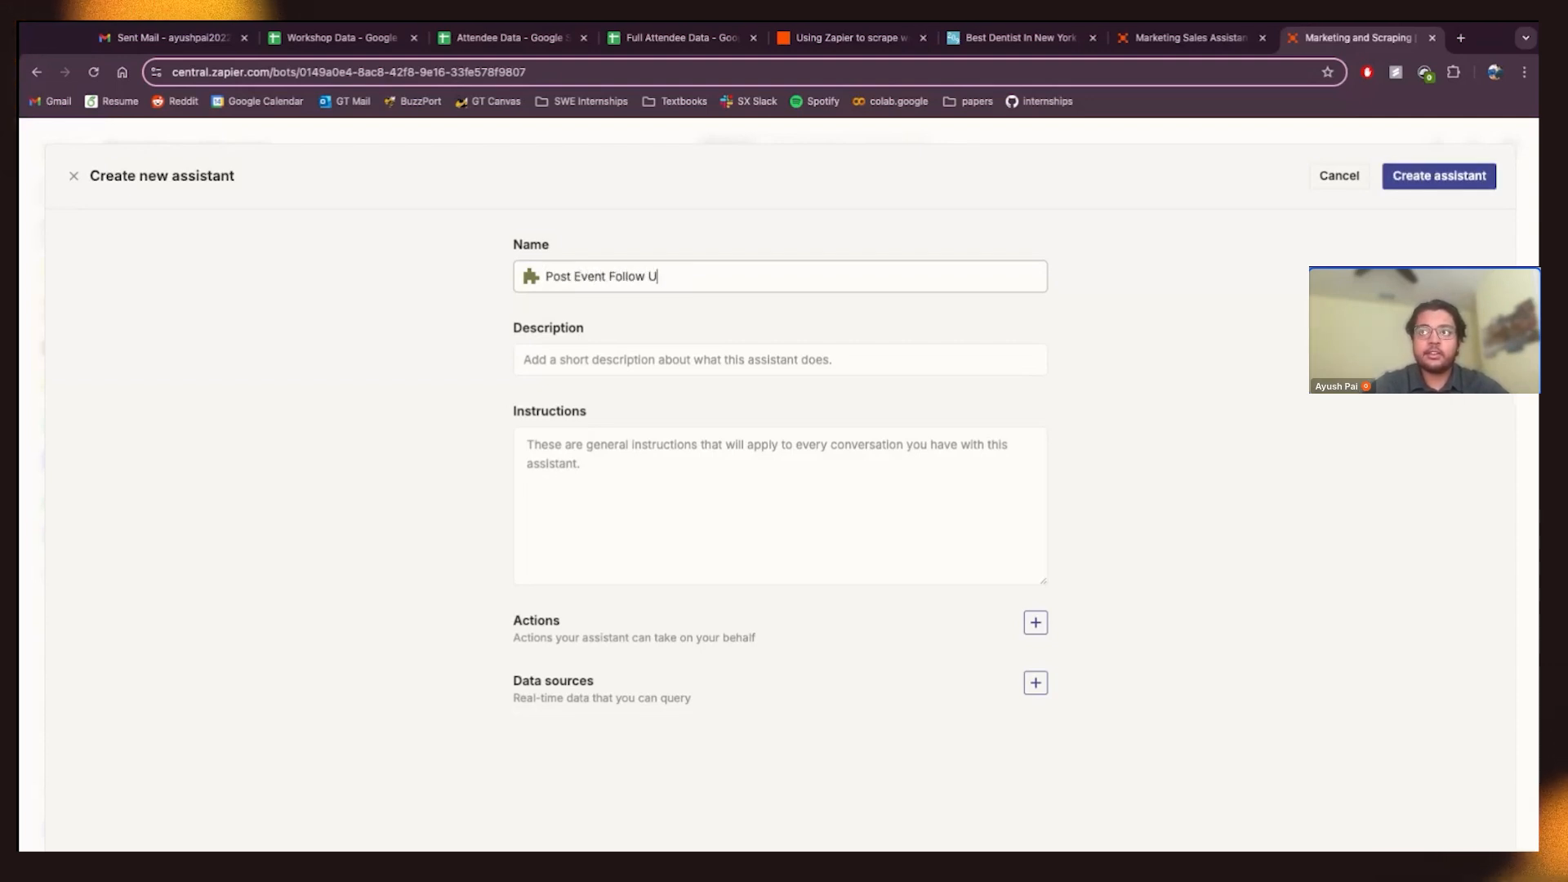
pyautogui.write('p Campigh')
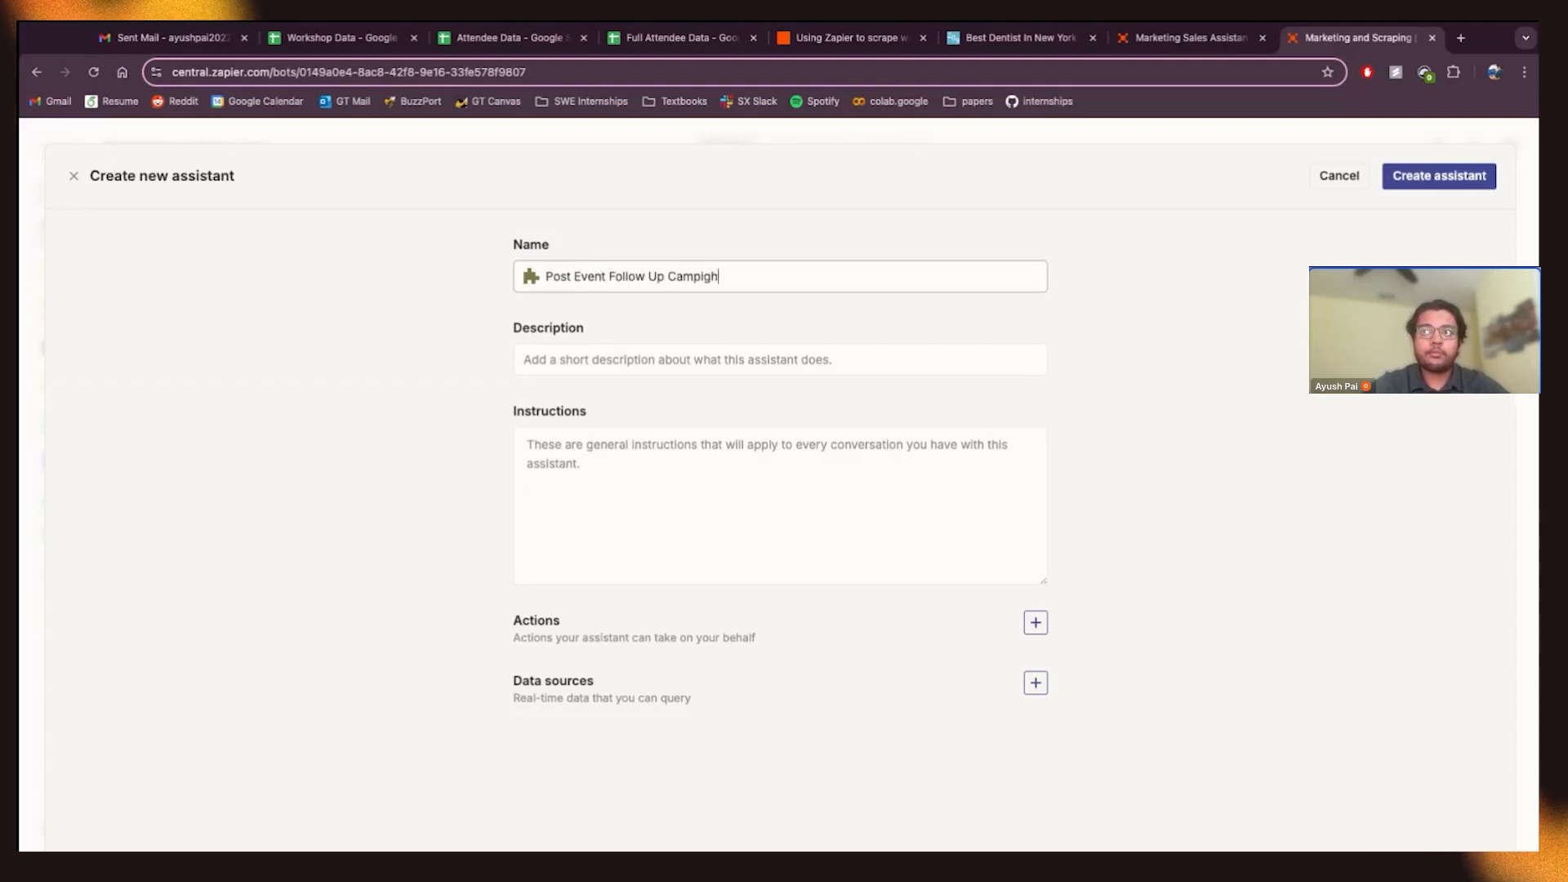
pyautogui.press('Backspace')
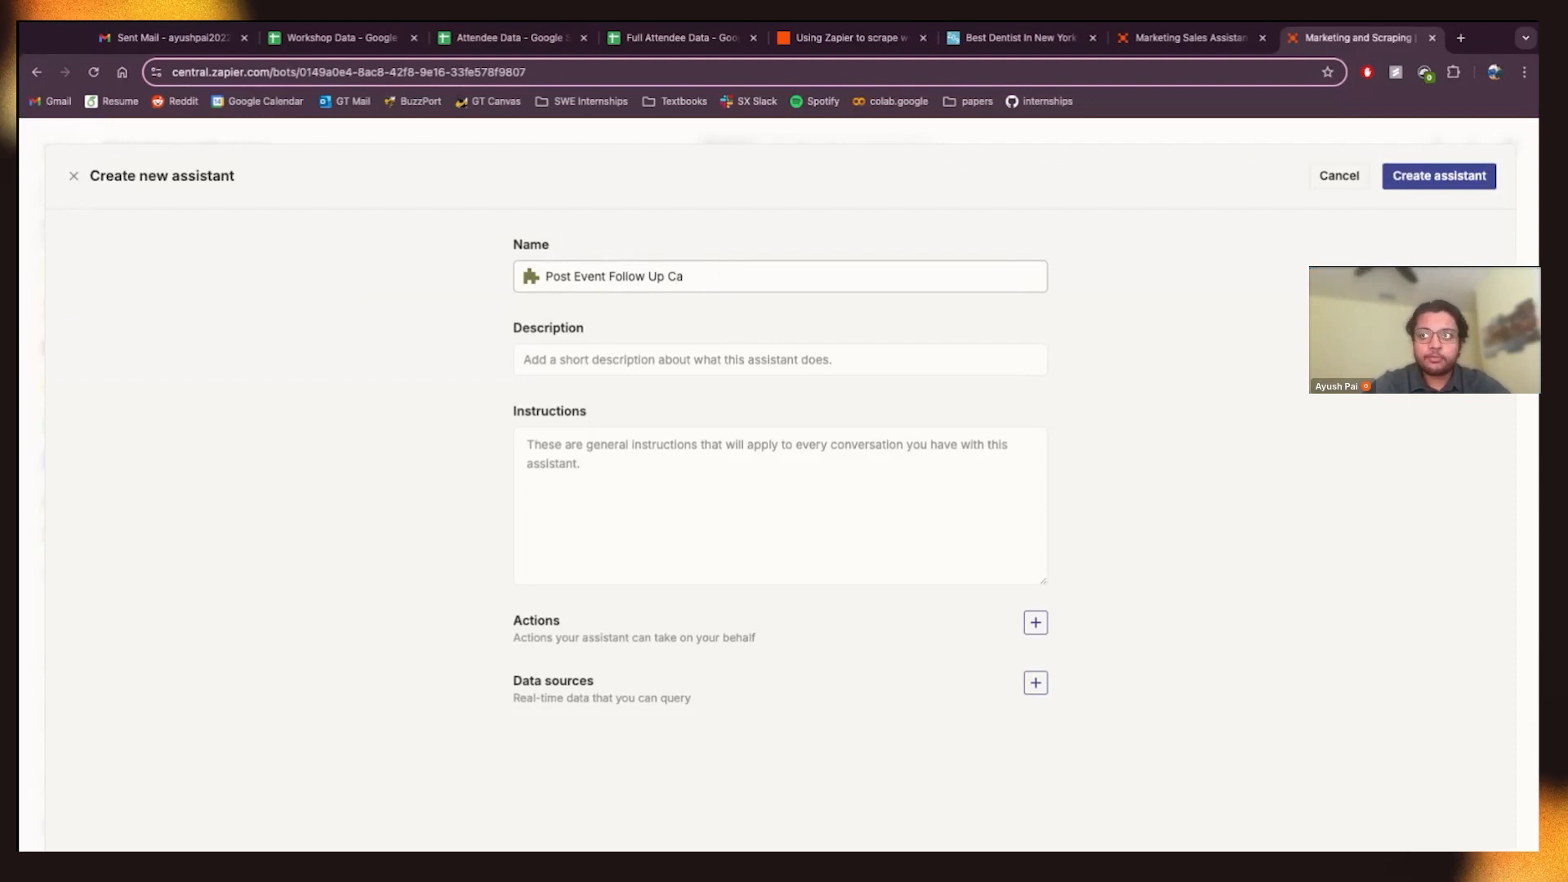
pyautogui.write('mpaigns')
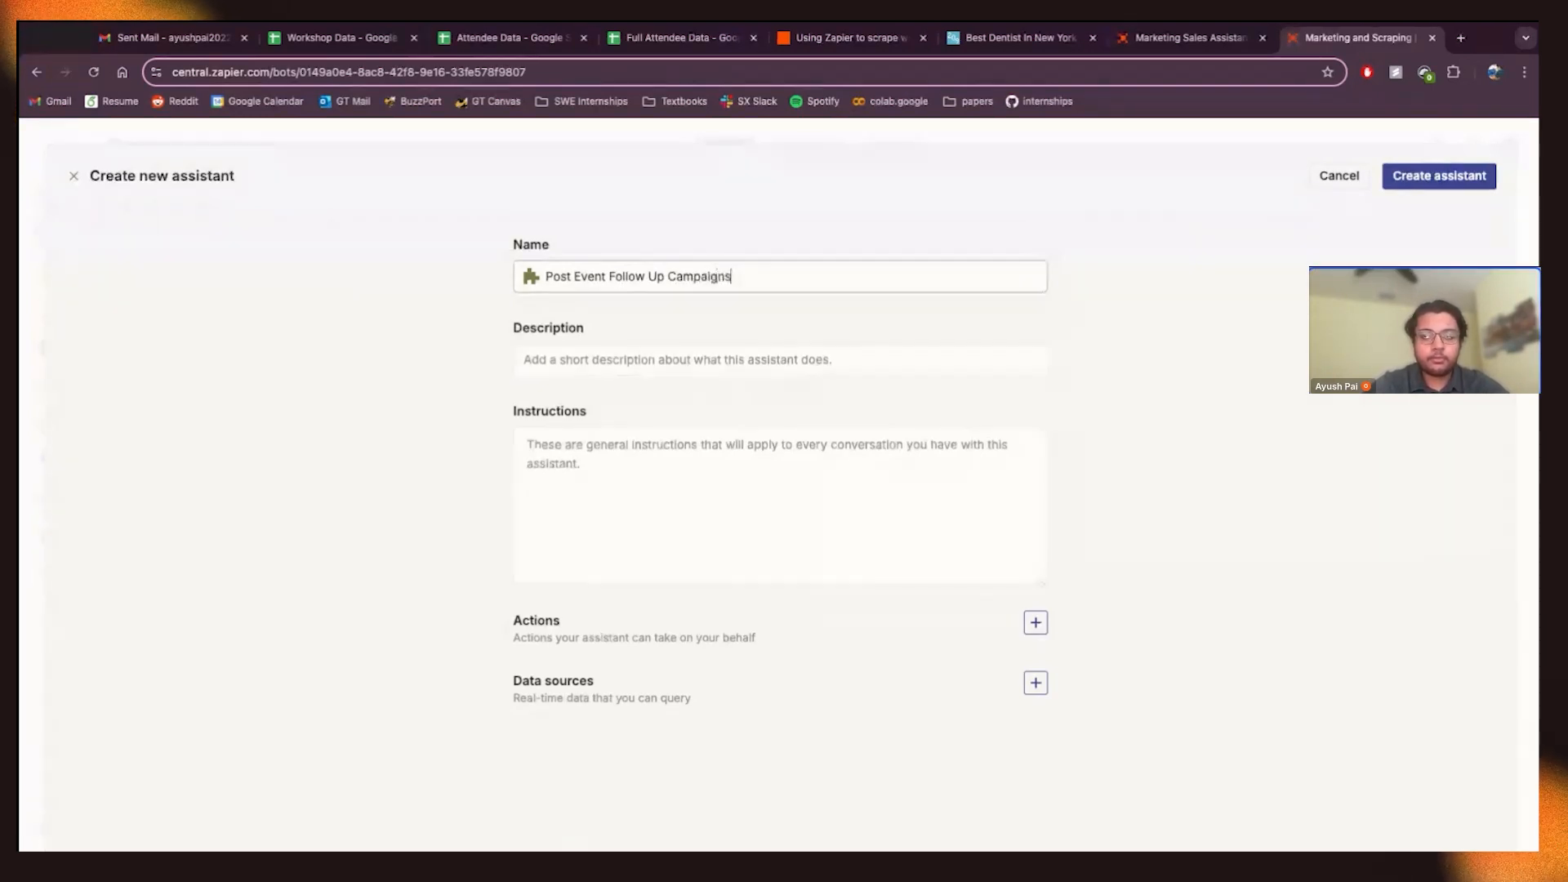
# - Enter the description 'Follow up attendees after events'
pyautogui.click(779, 360)
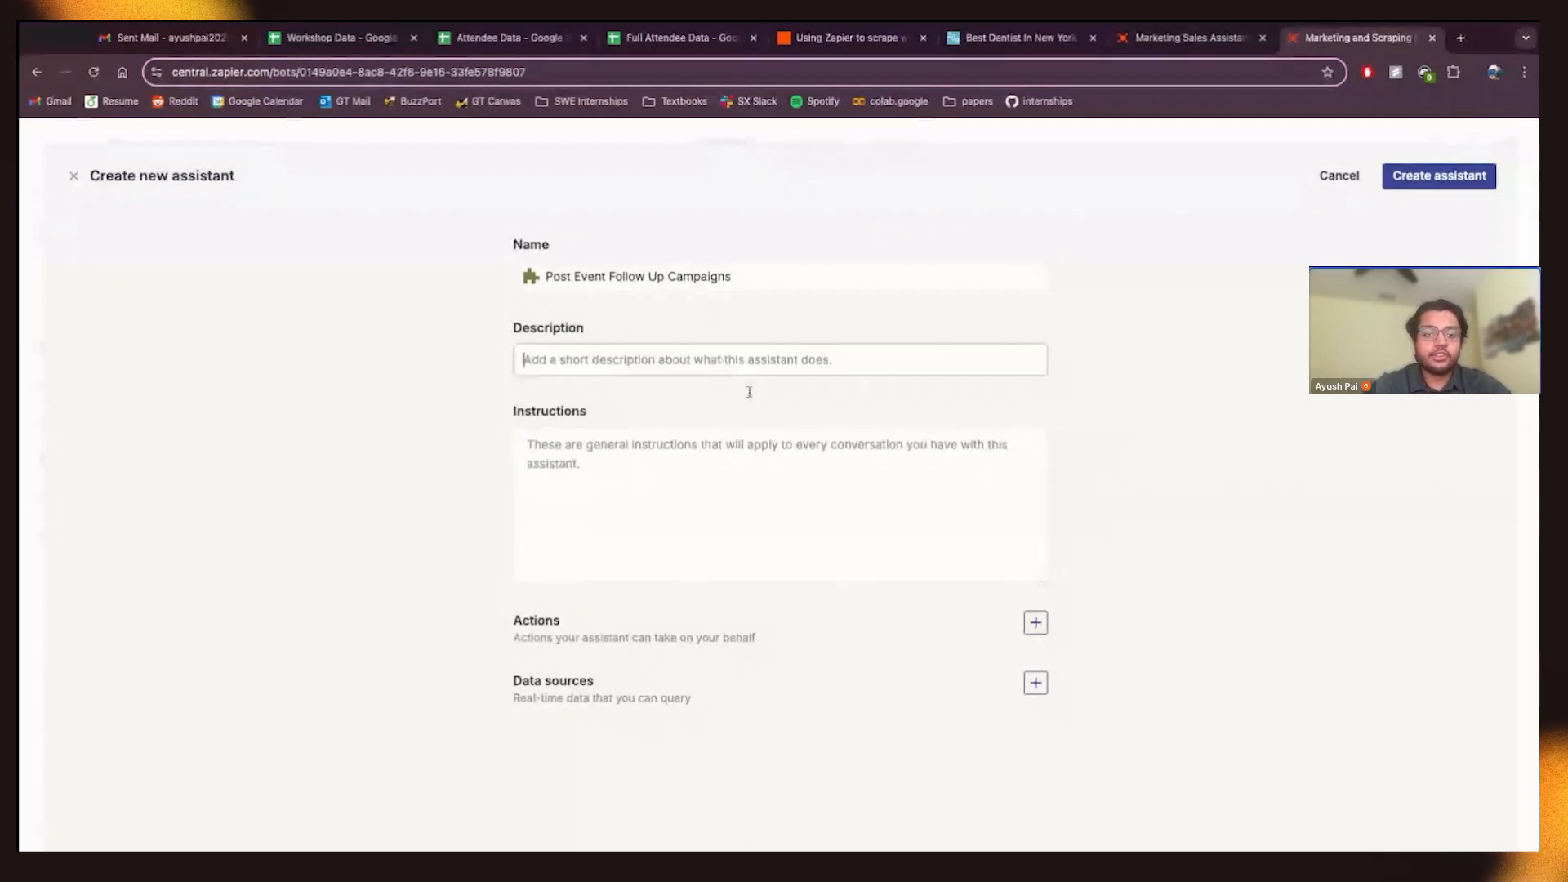
pyautogui.write('F')
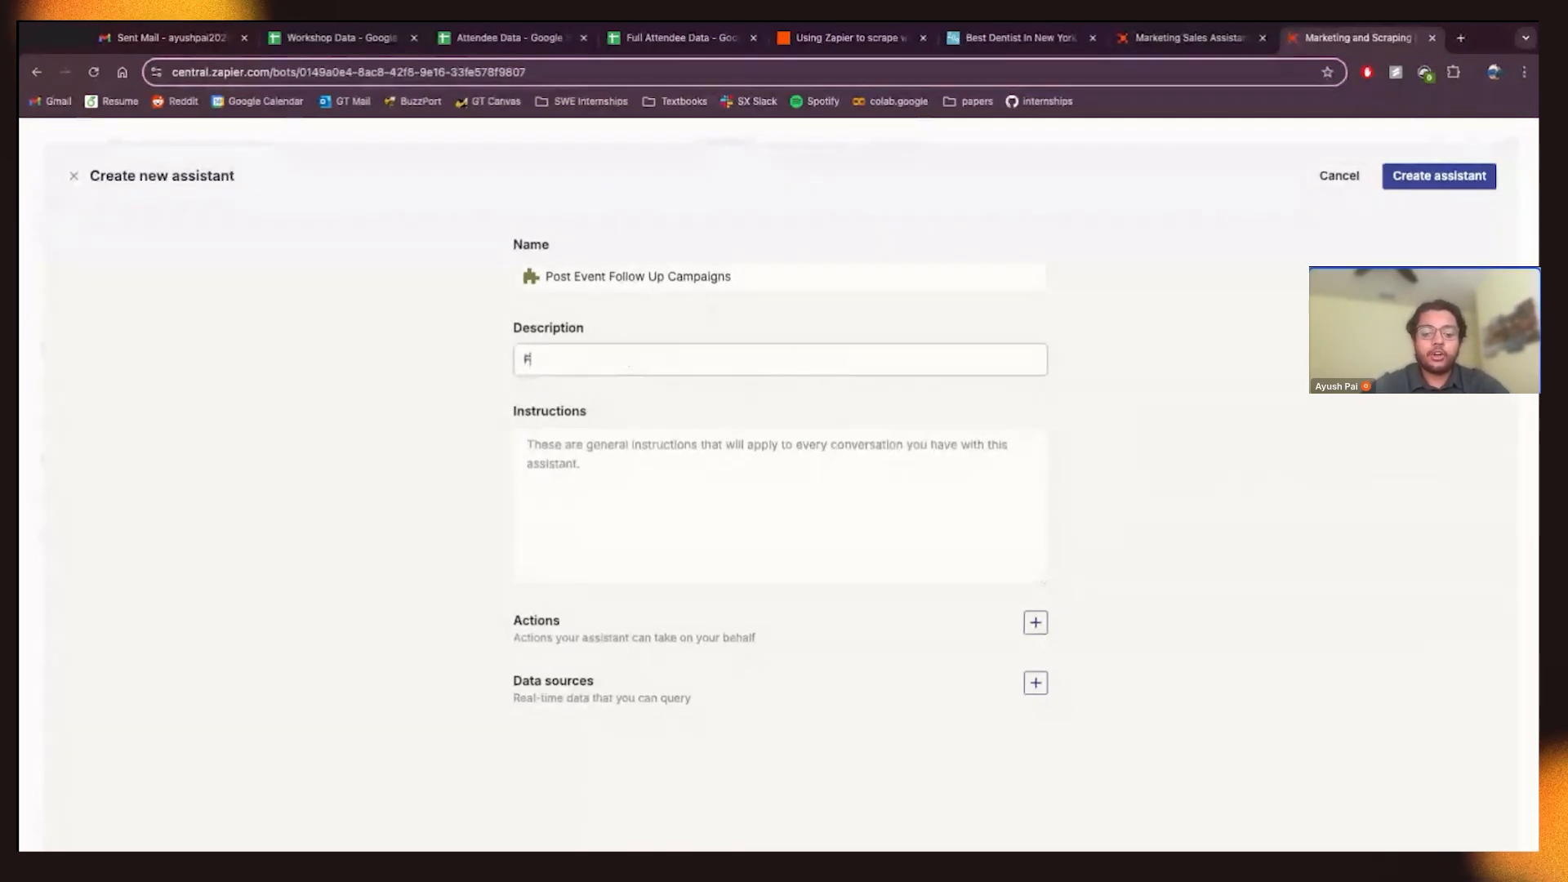
pyautogui.write('Follow up')
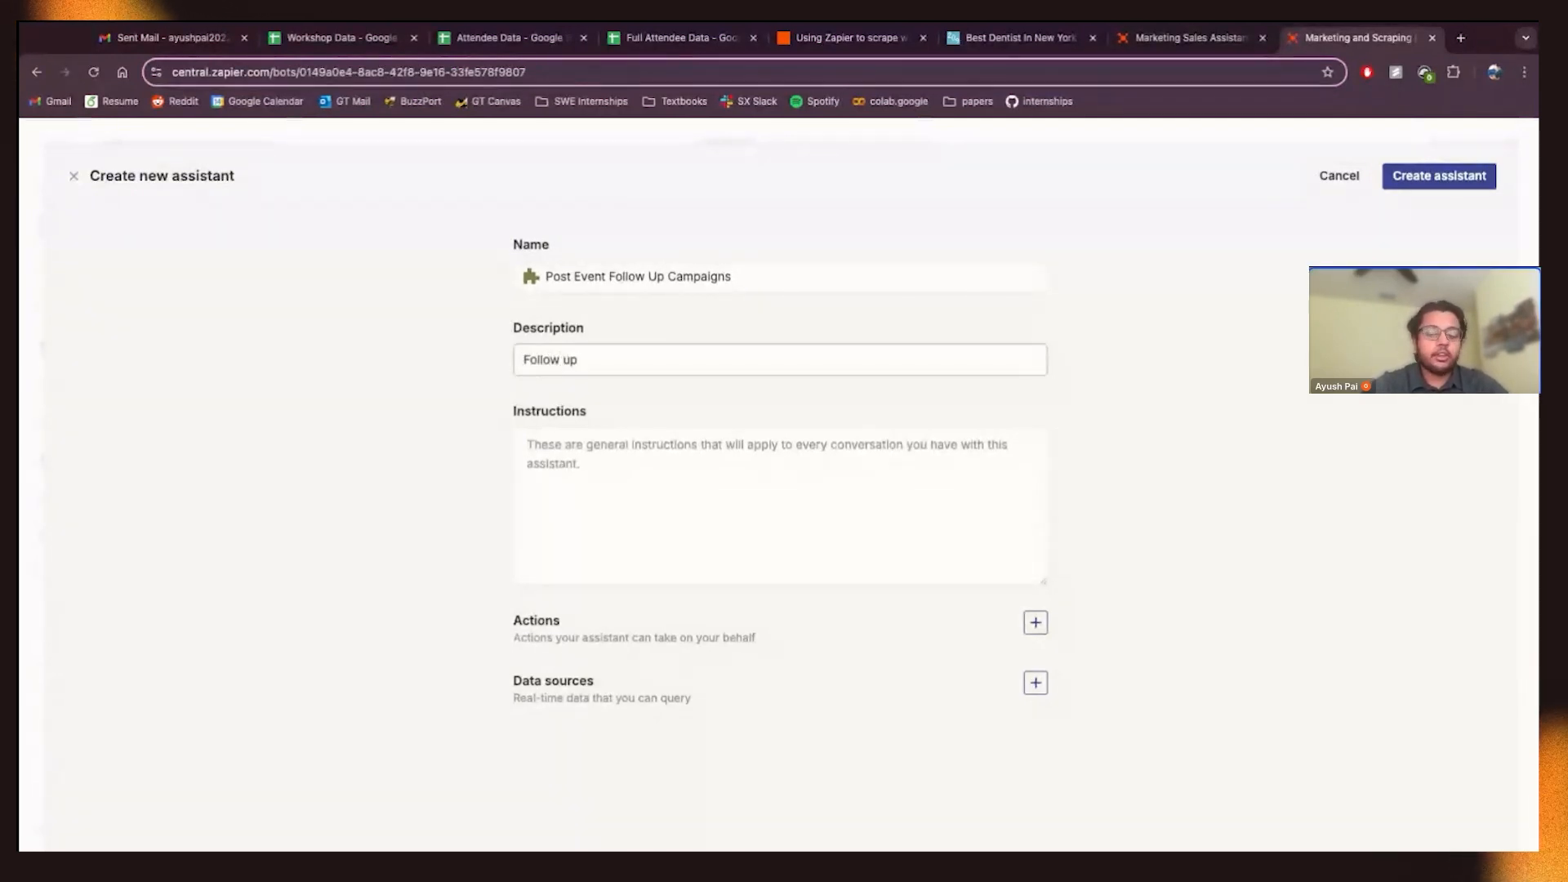
pyautogui.write('attenddee')
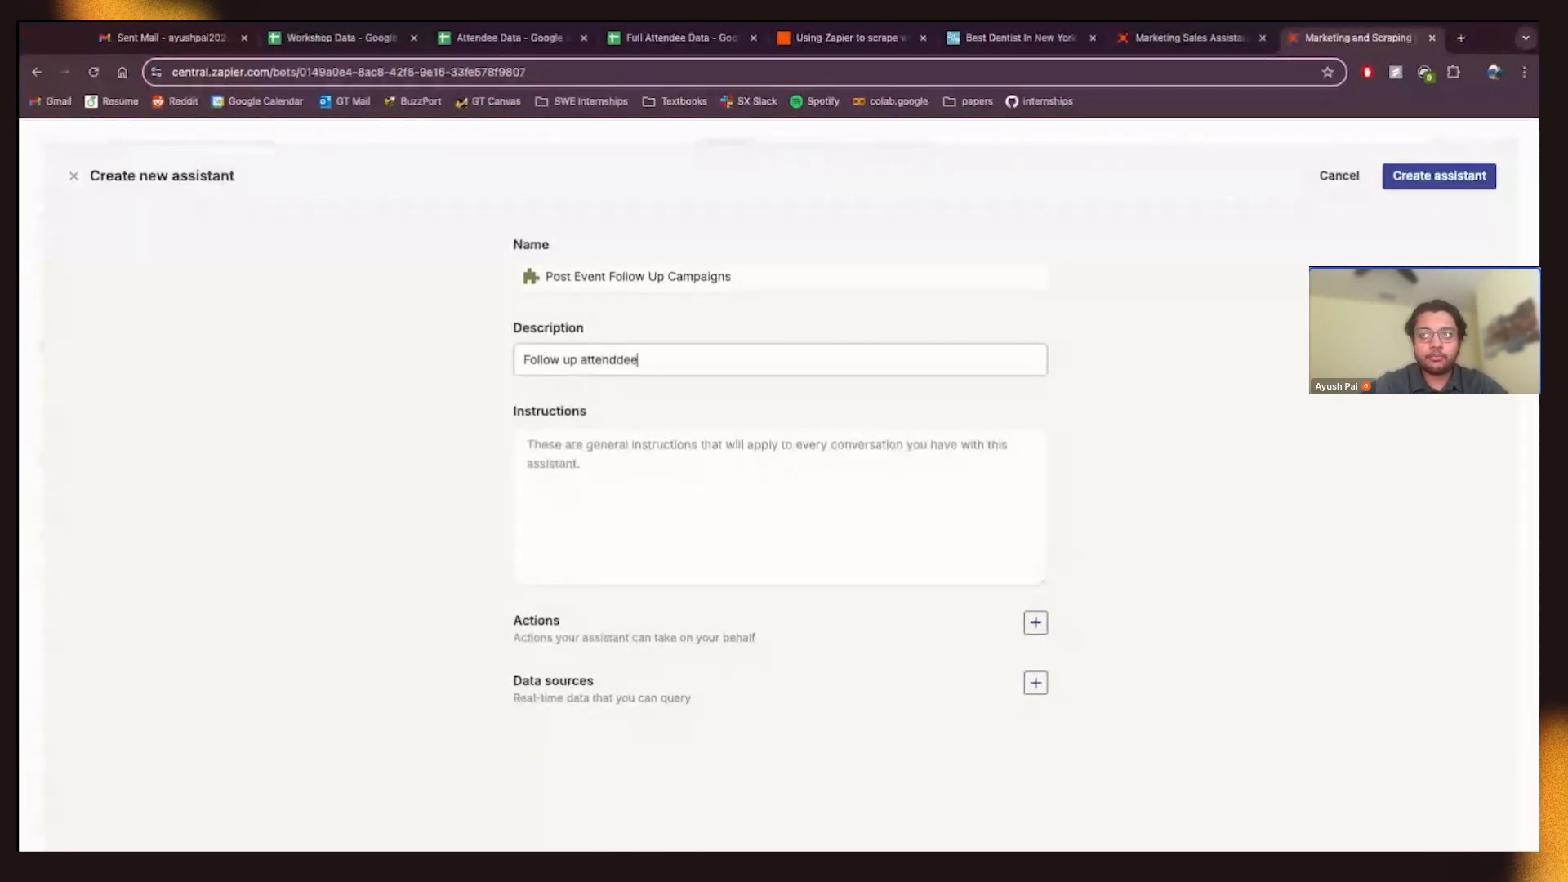
pyautogui.press('Backspace')
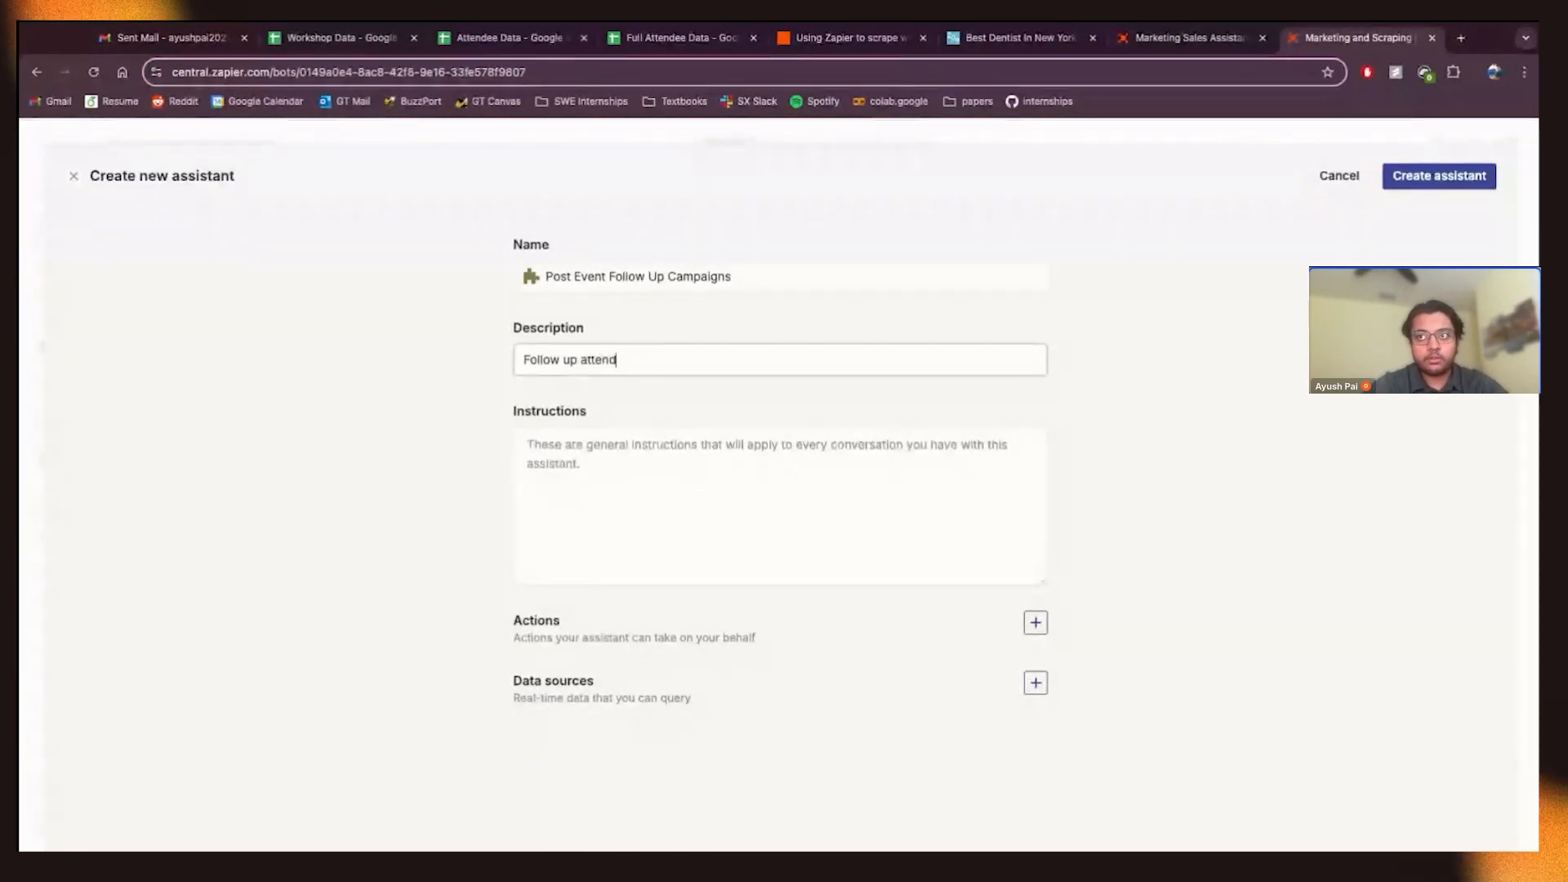
pyautogui.write('ees after events')
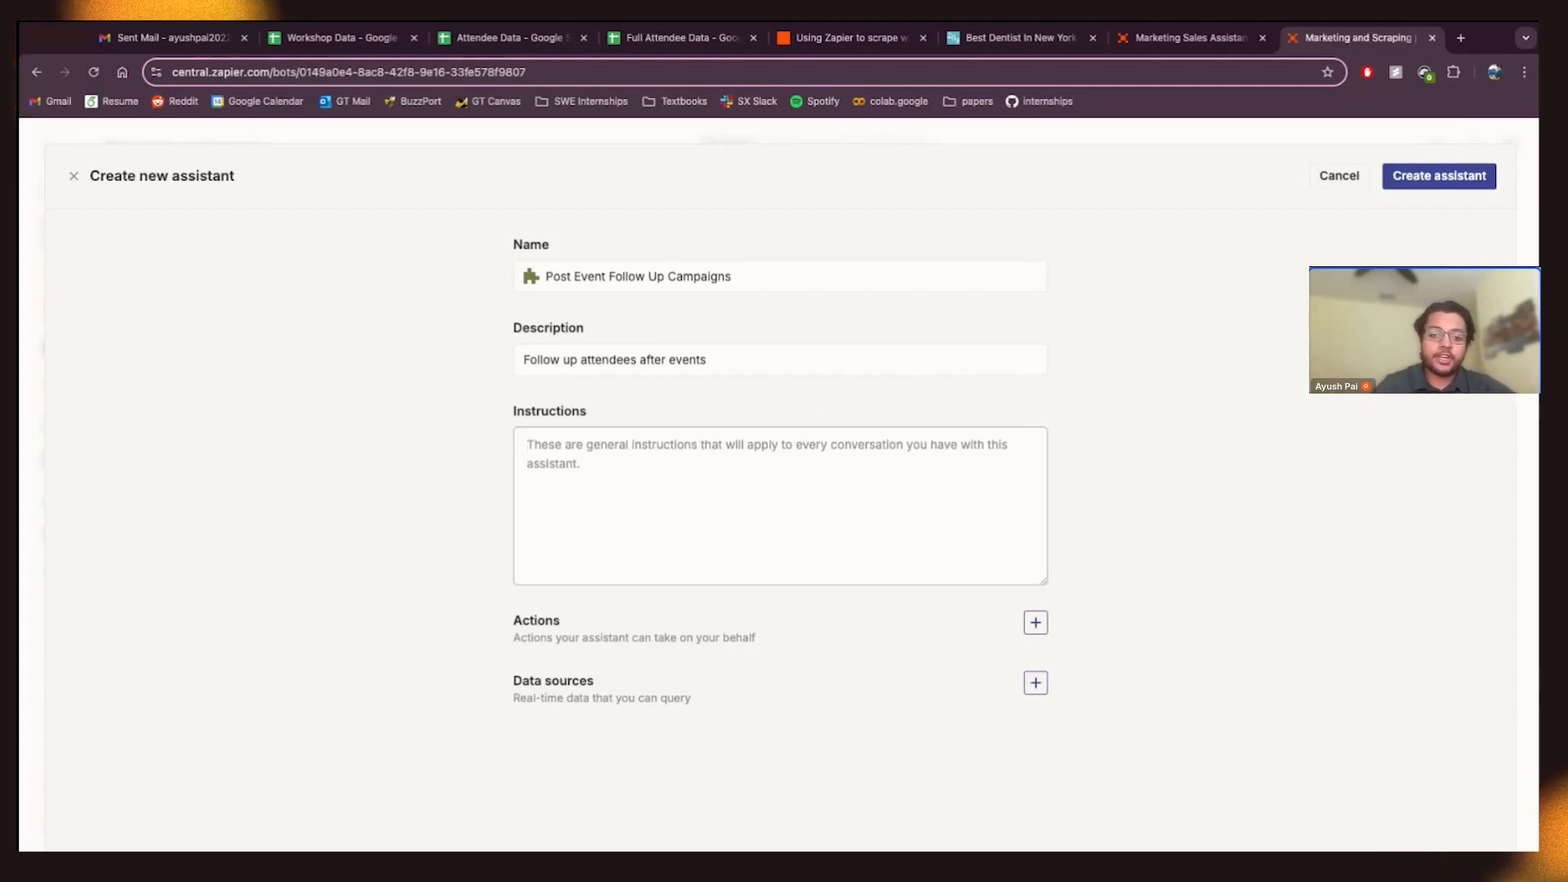
# - Use 'Follow up attendees after events' as the instructions and create the assistant
pyautogui.click(639, 467)
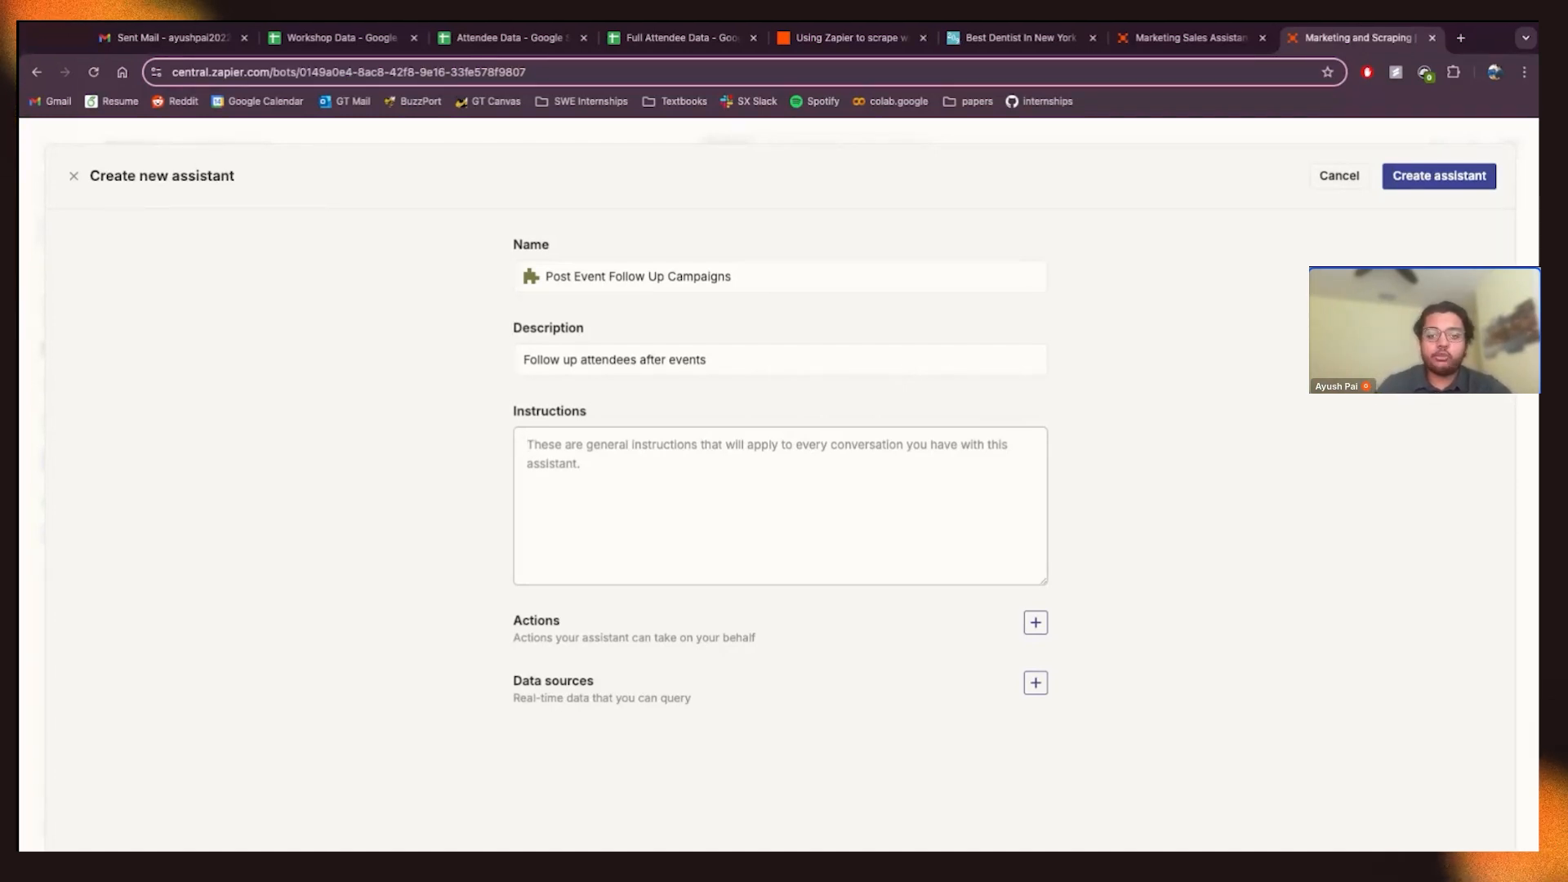
pyautogui.tripleClick(613, 359)
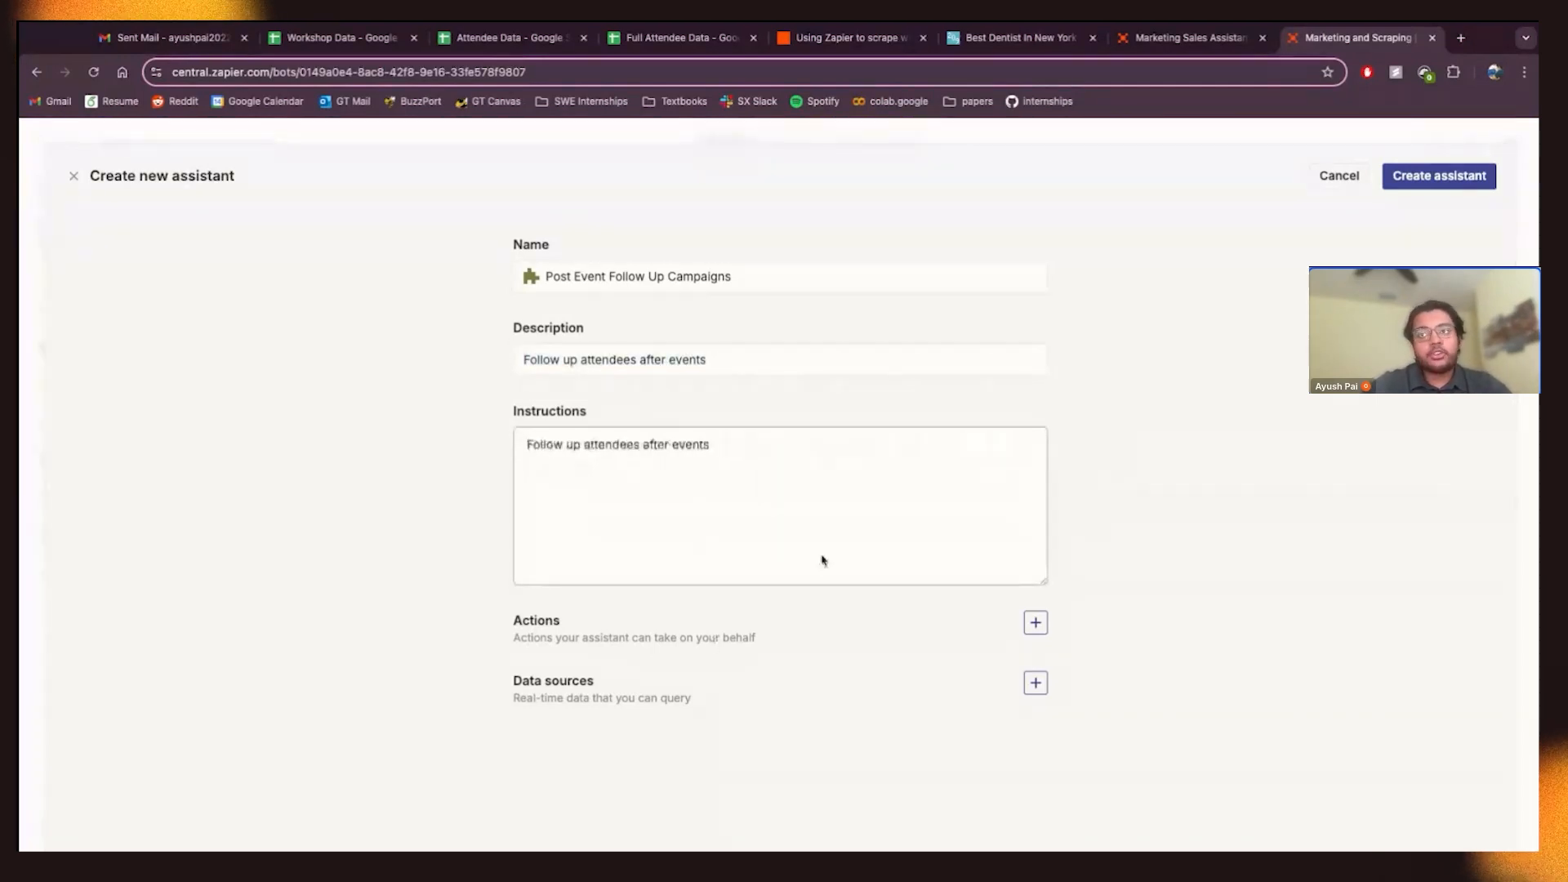
pyautogui.click(1437, 175)
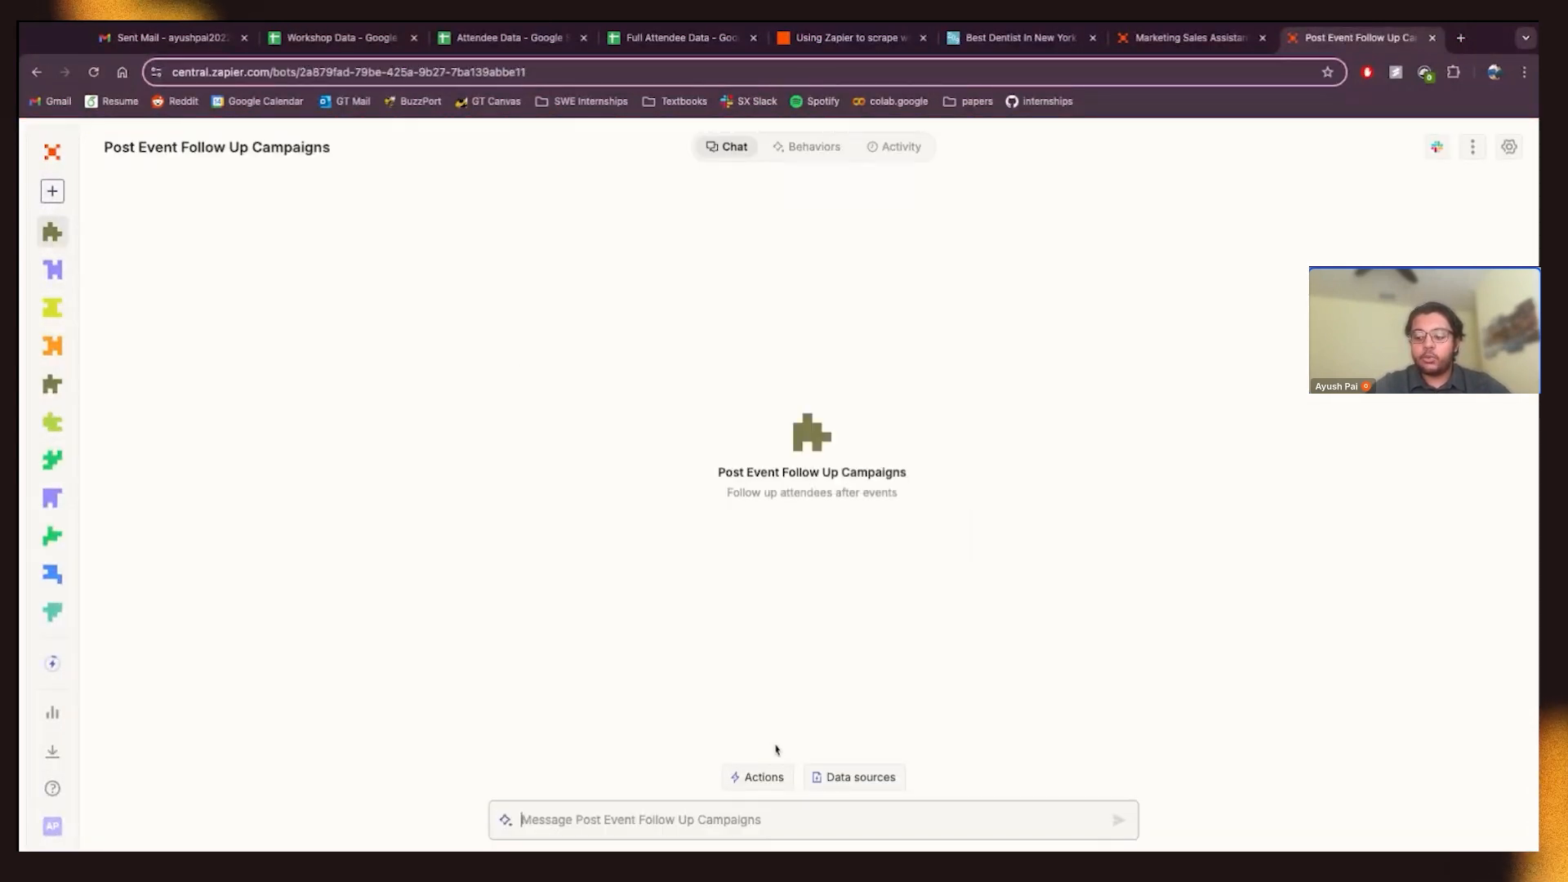
# - Browse the Gmail actions available to add, then close the list without adding any
pyautogui.click(762, 776)
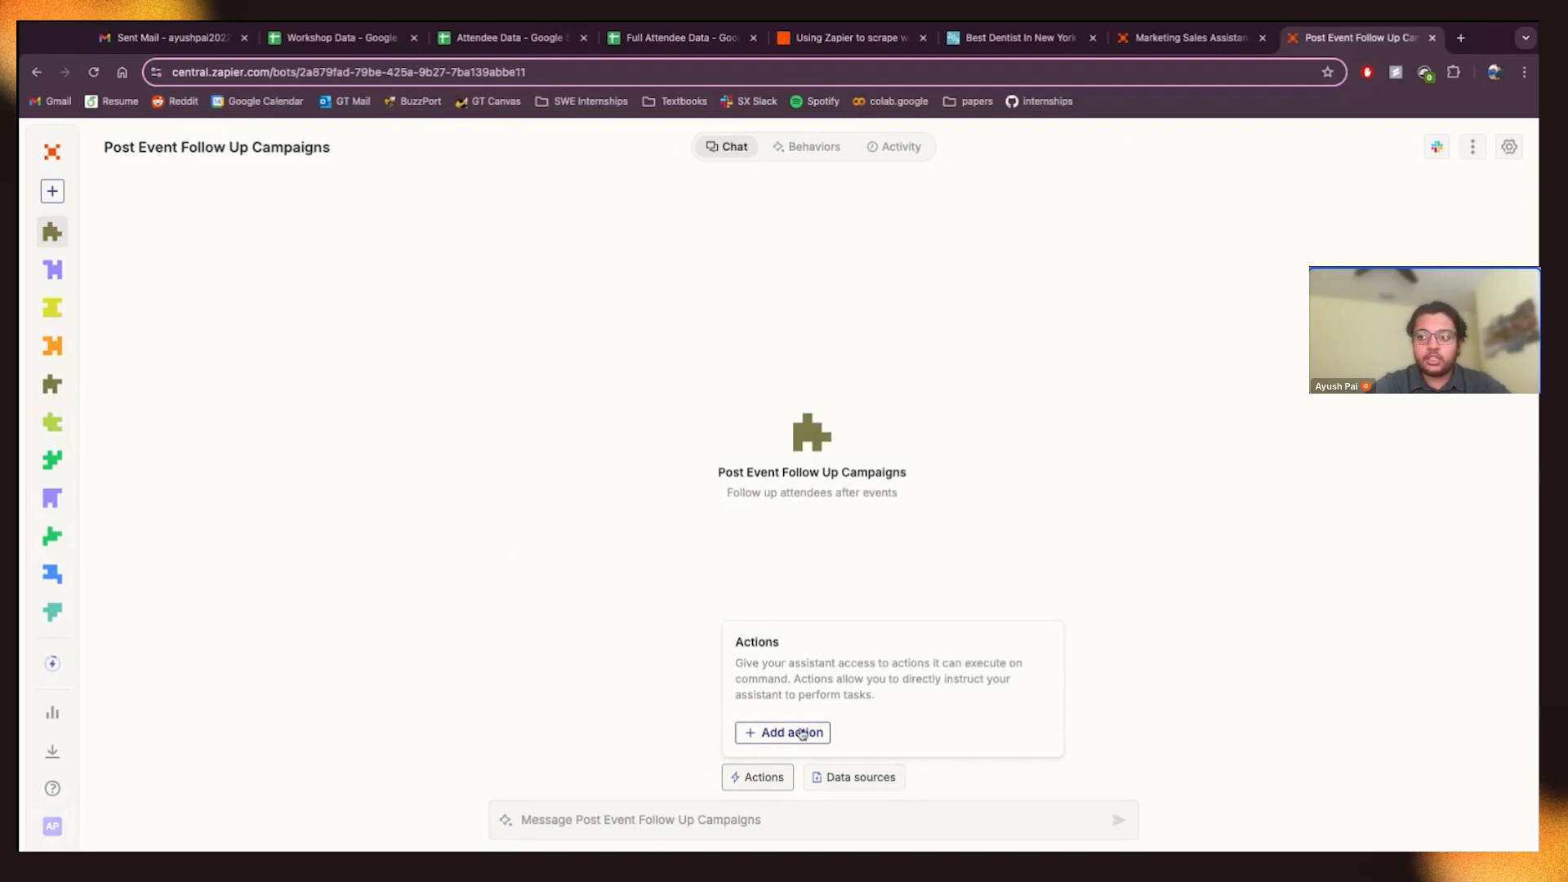
pyautogui.click(789, 732)
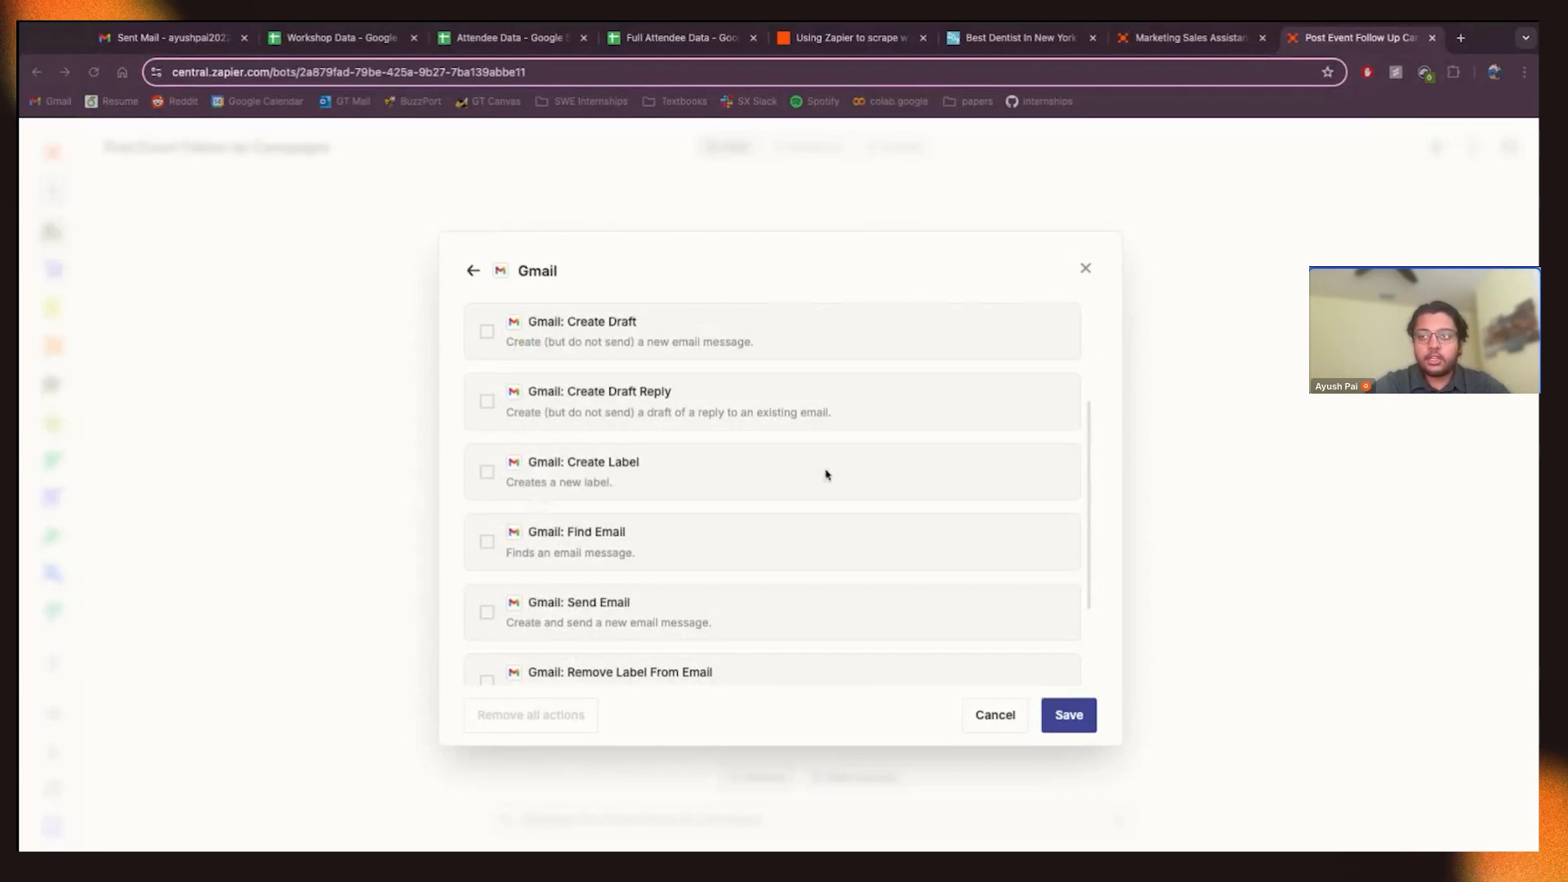
pyautogui.moveTo(560, 485)
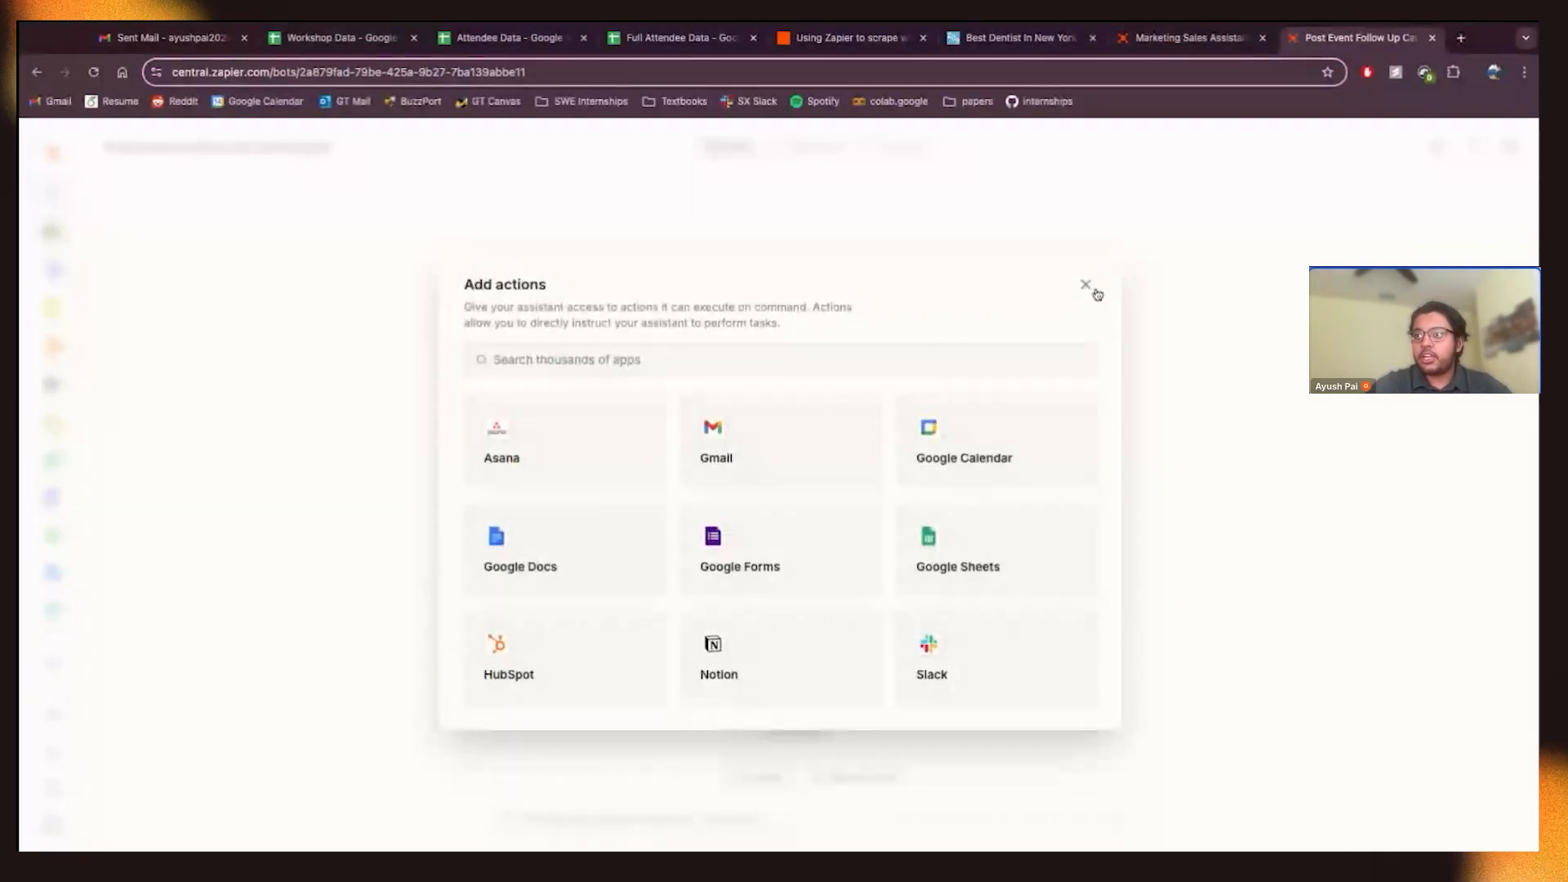
pyautogui.click(1086, 286)
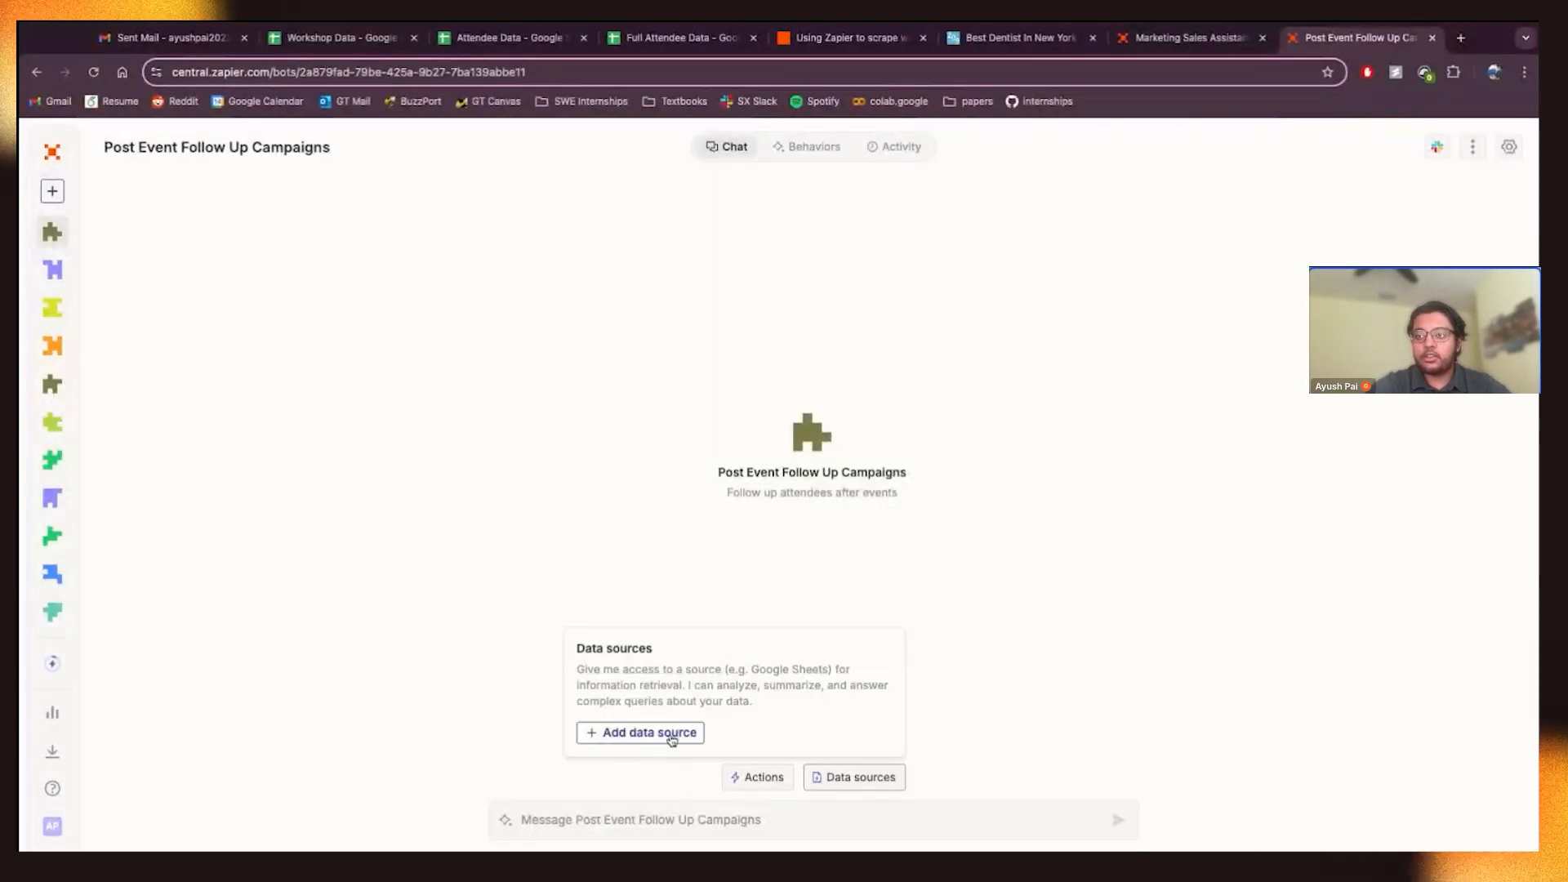
# - Add the Google Sheets 'Workshop Data' spreadsheet as the assistant's data source
pyautogui.click(640, 732)
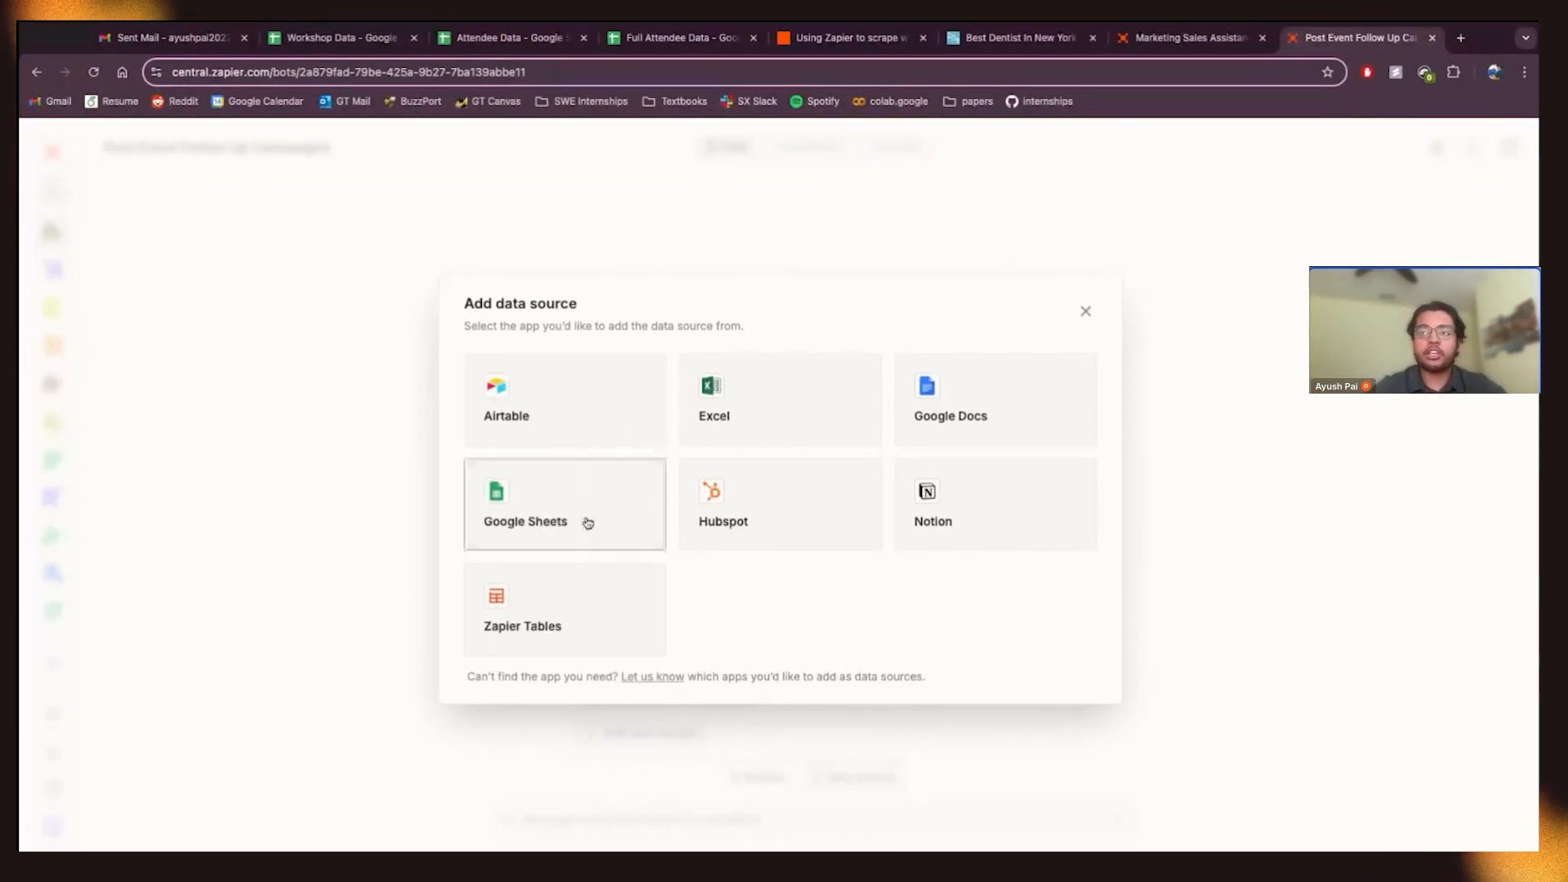
pyautogui.click(525, 521)
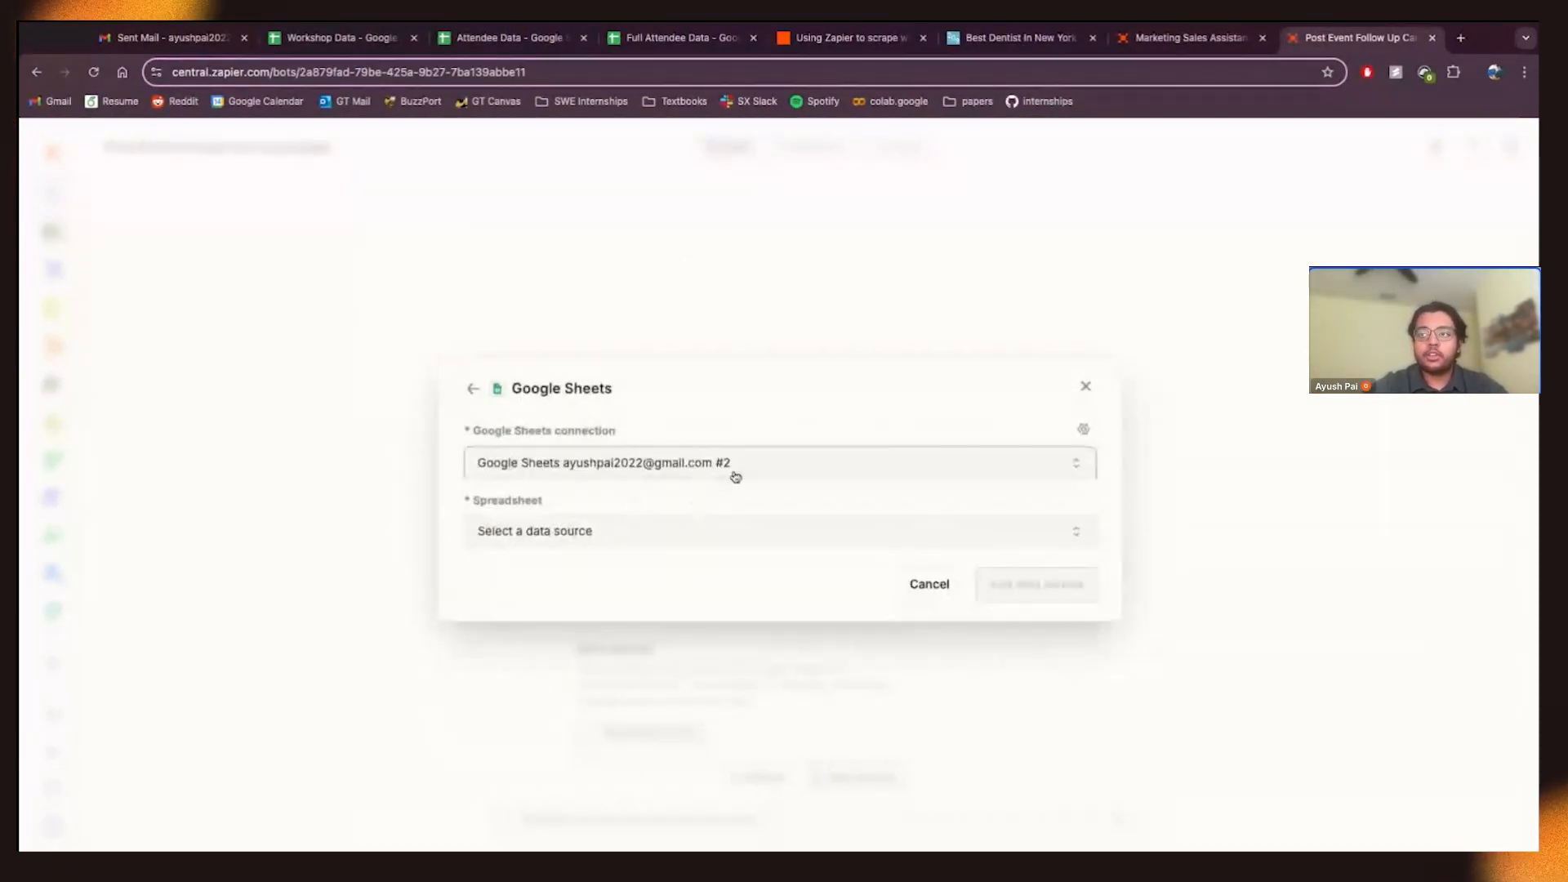
pyautogui.click(780, 530)
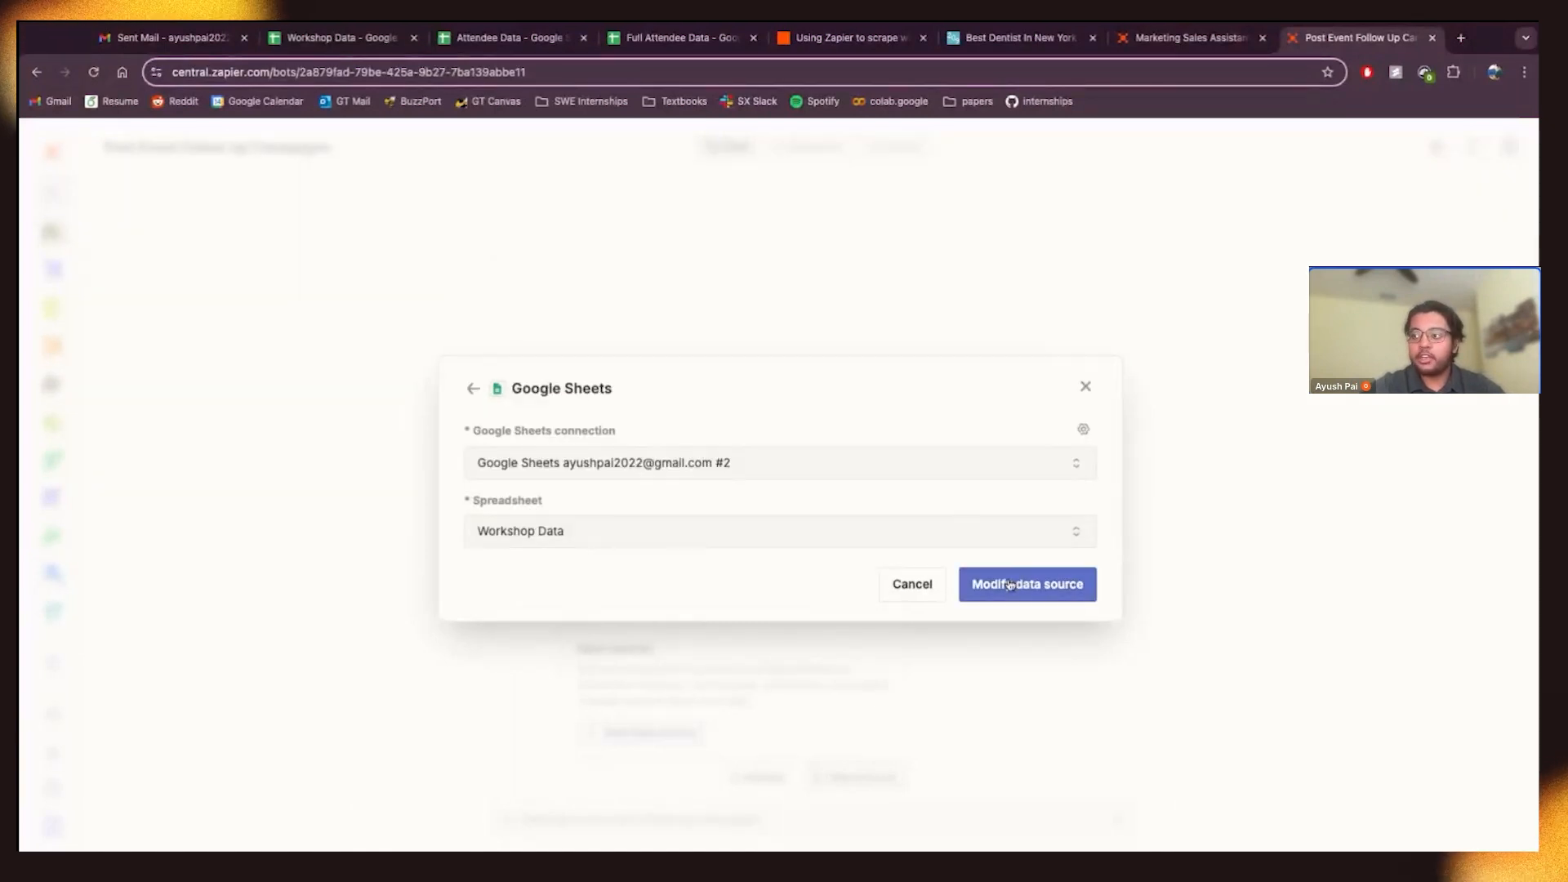
pyautogui.click(1026, 584)
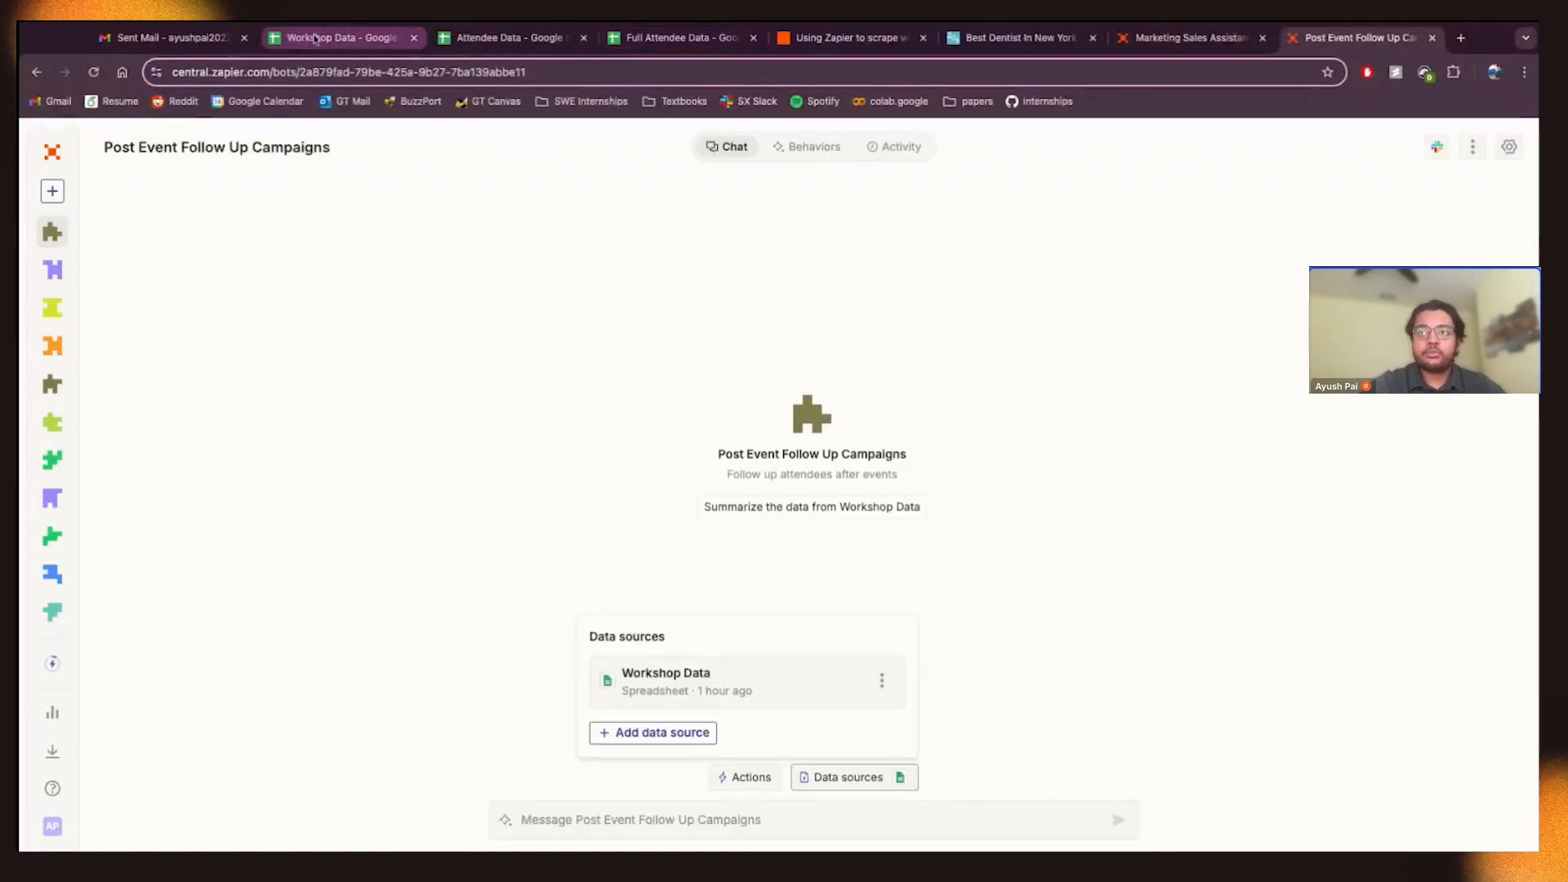
# - Check the Workshop Data sheet, then return to the Marketing Sales Assistant chat
pyautogui.click(340, 37)
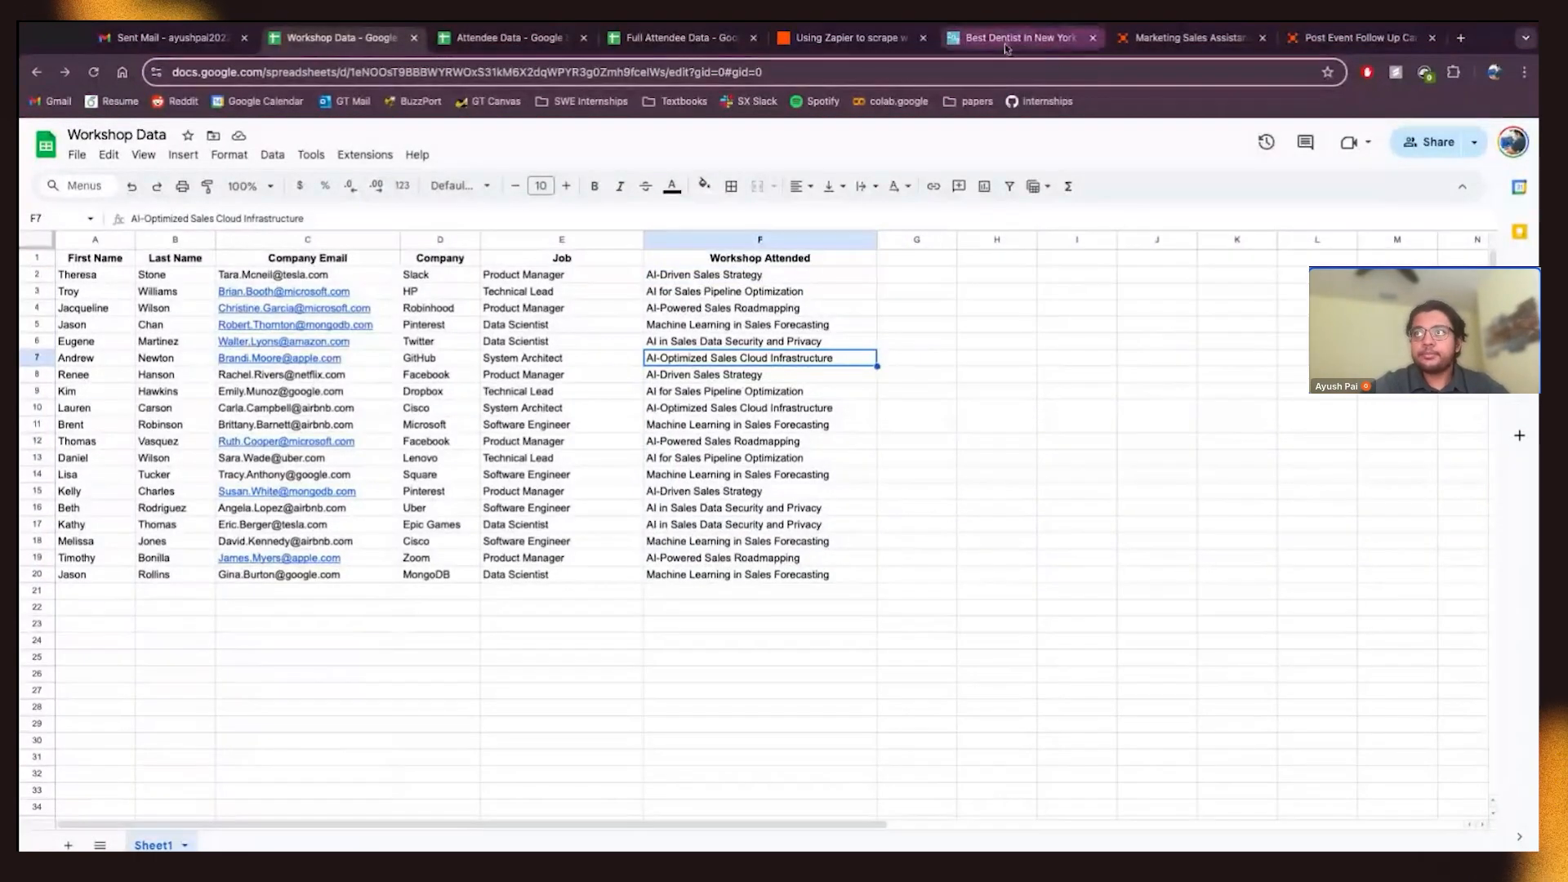
pyautogui.click(1186, 36)
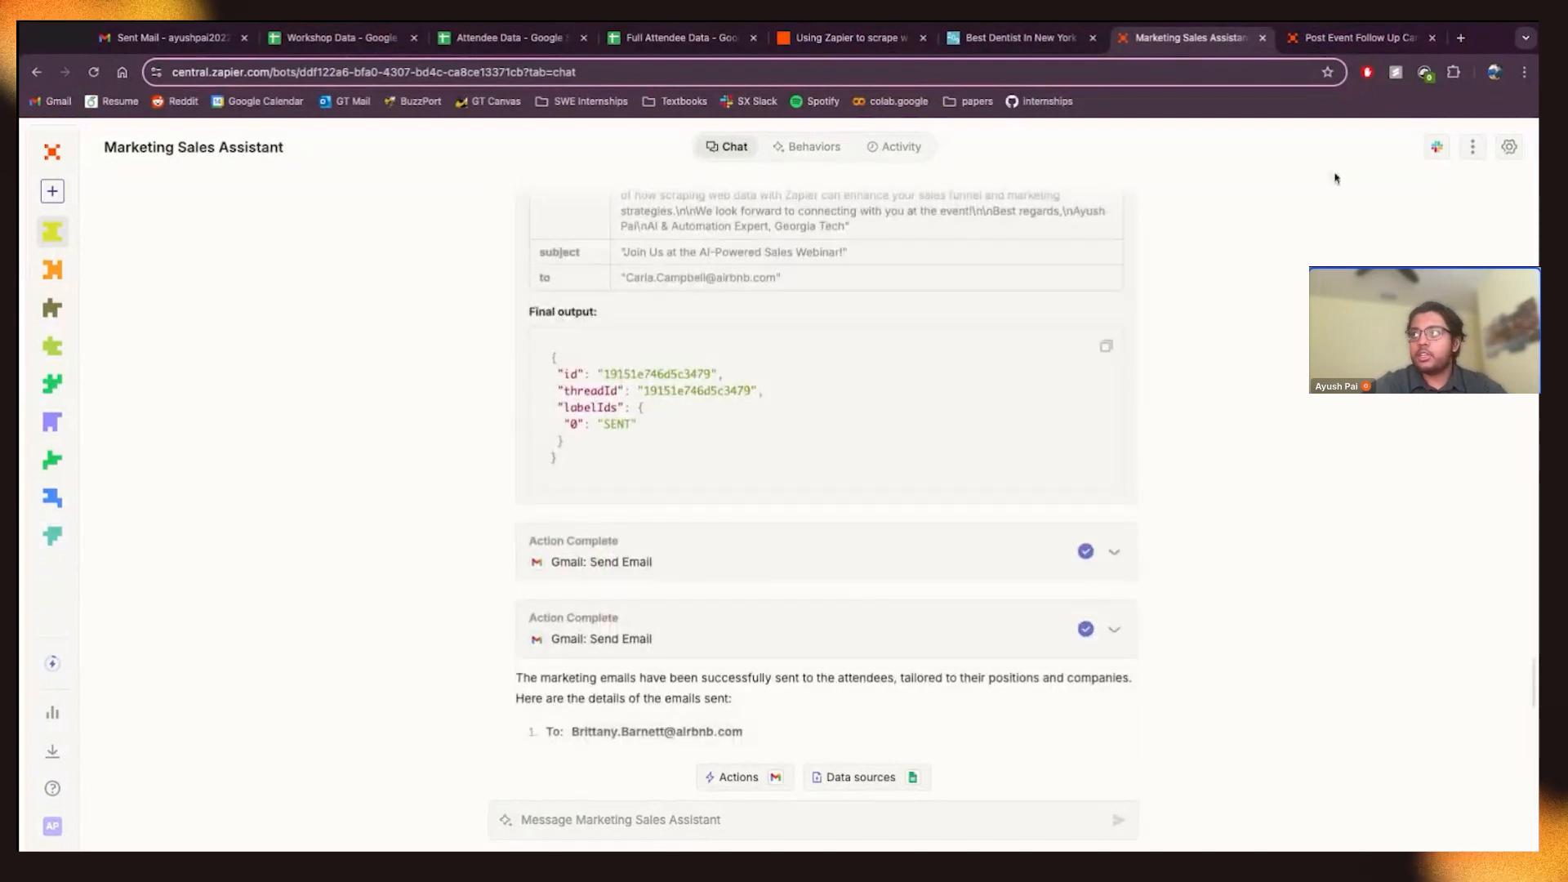
pyautogui.click(1358, 38)
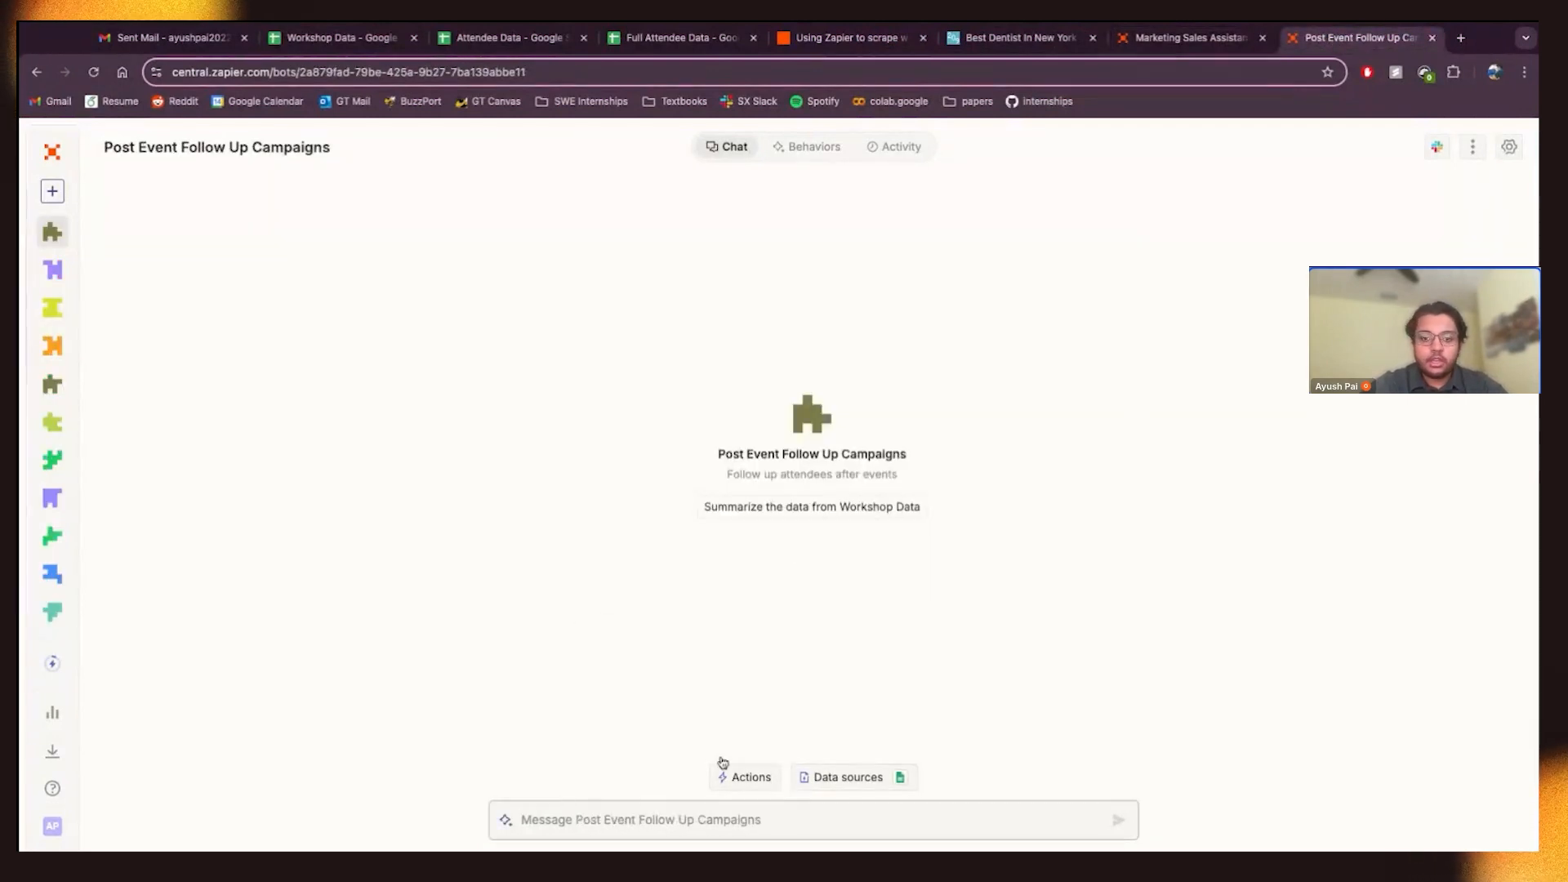
pyautogui.moveTo(446, 766)
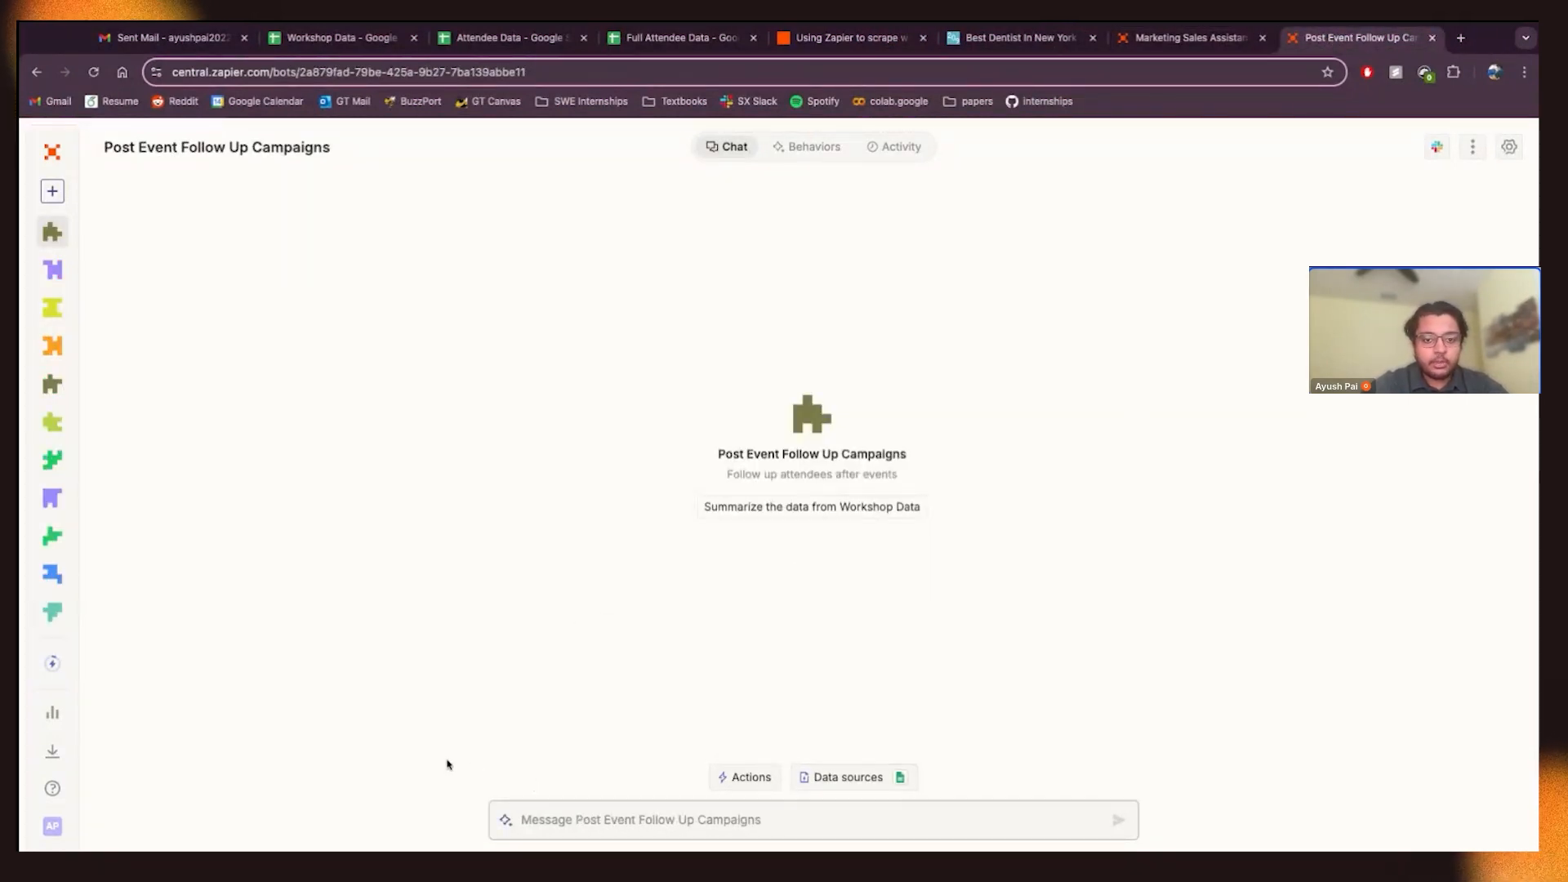
# - Send the webinar link with a request to summarize the event
pyautogui.write('I just this eve')
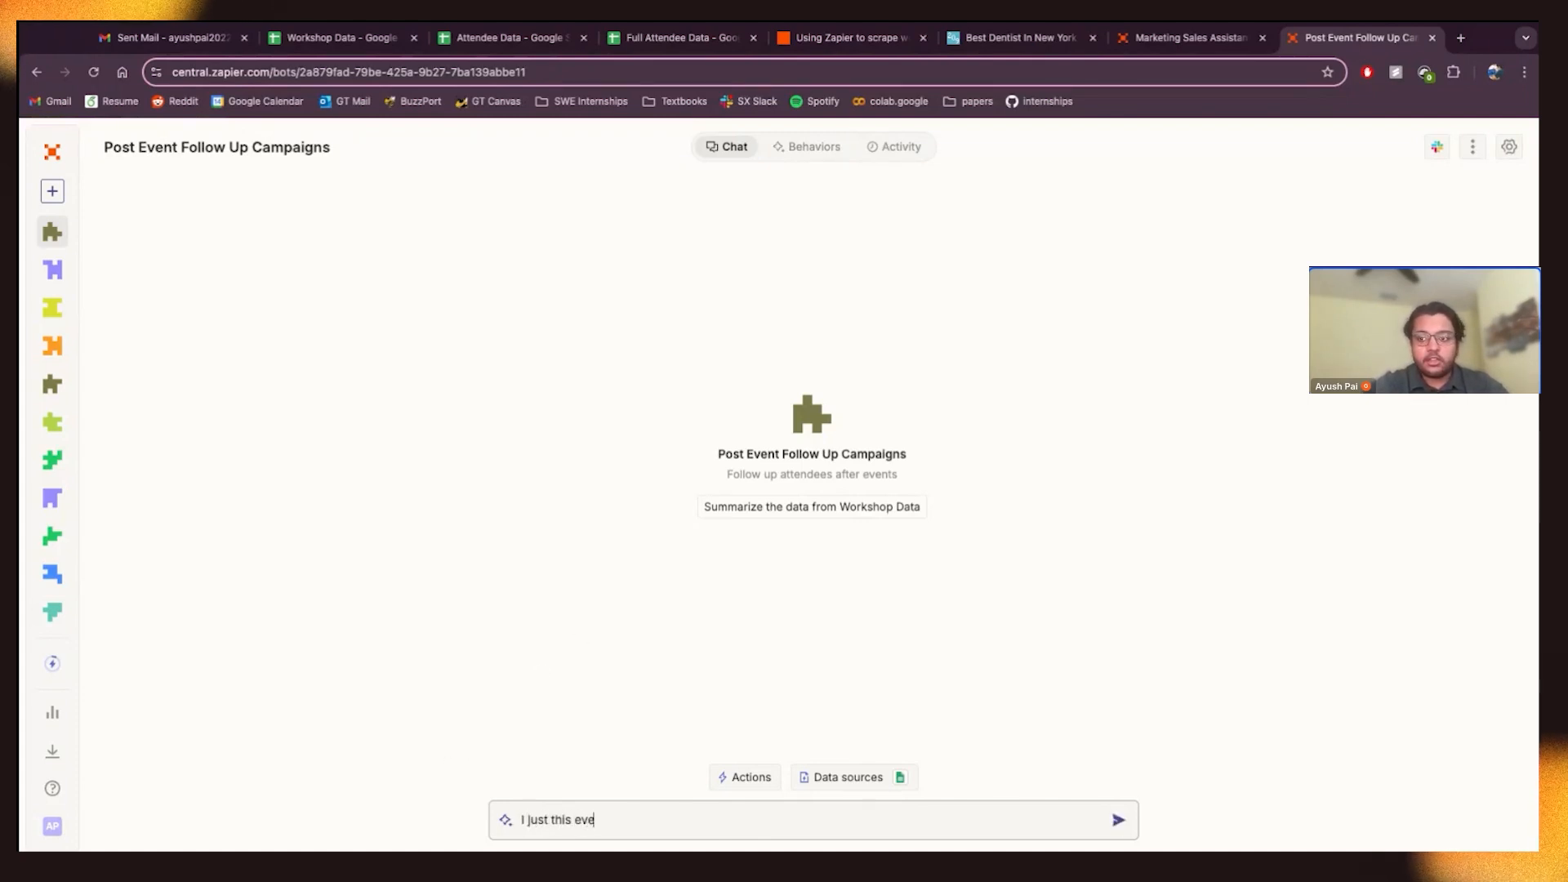
pyautogui.click(847, 39)
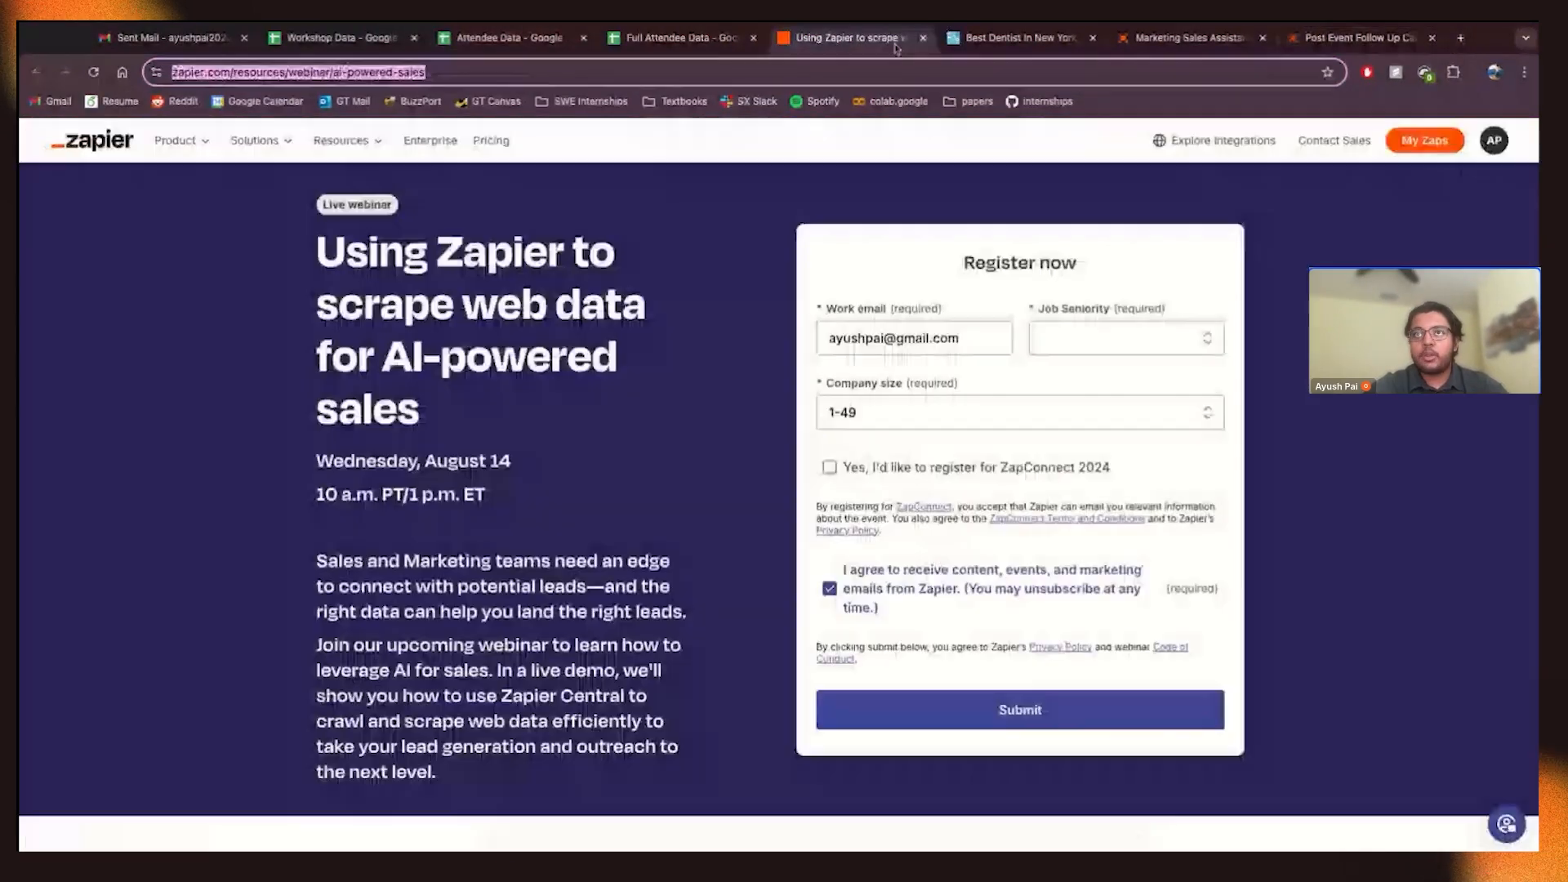
pyautogui.click(1355, 39)
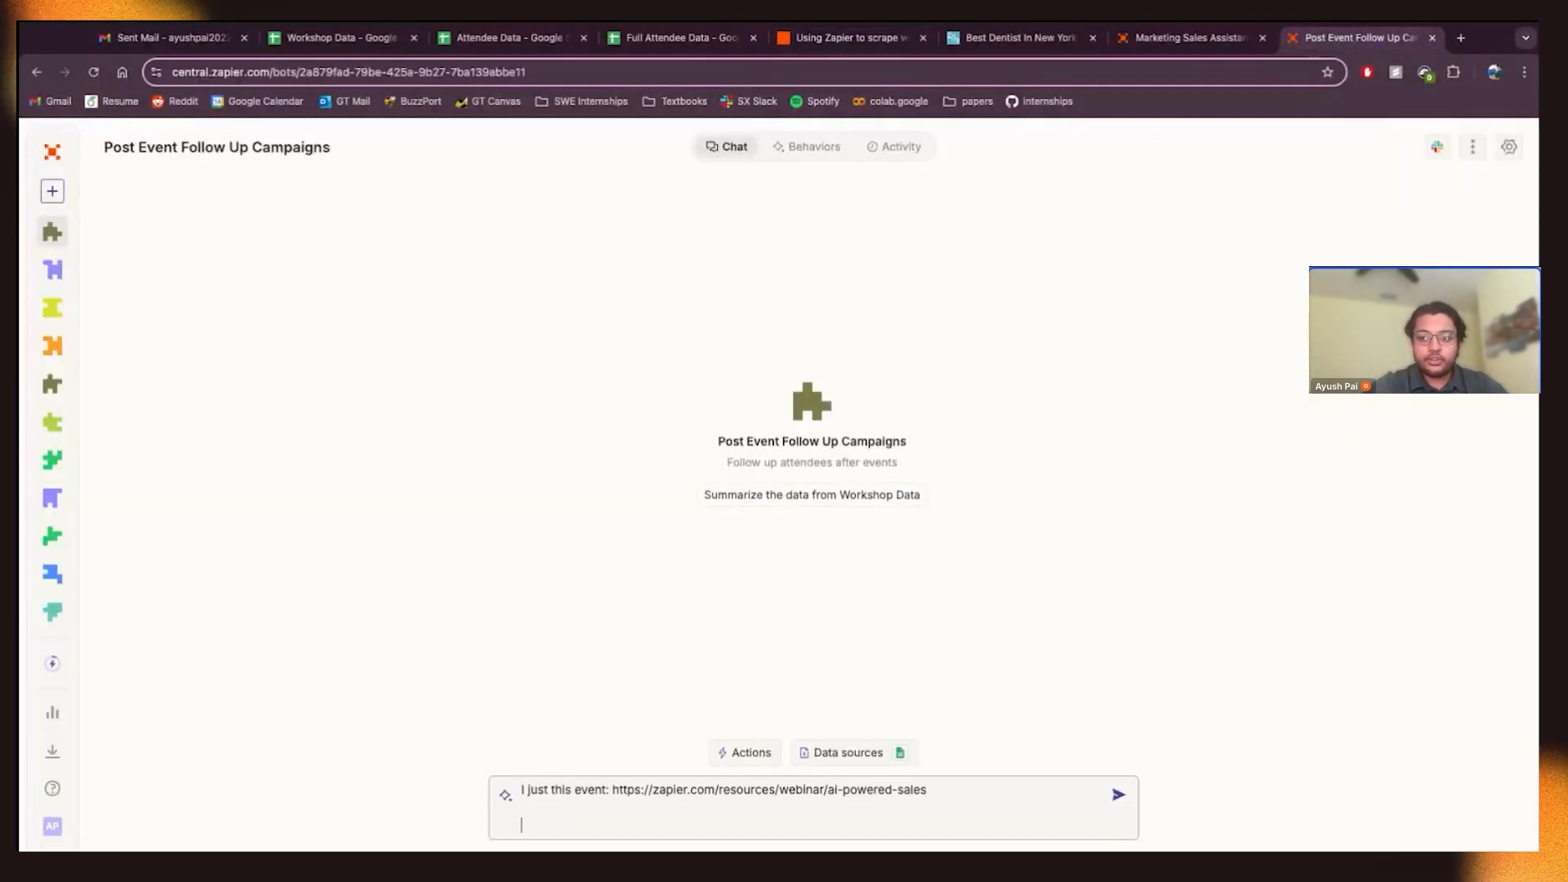
pyautogui.write('Summarize the event in')
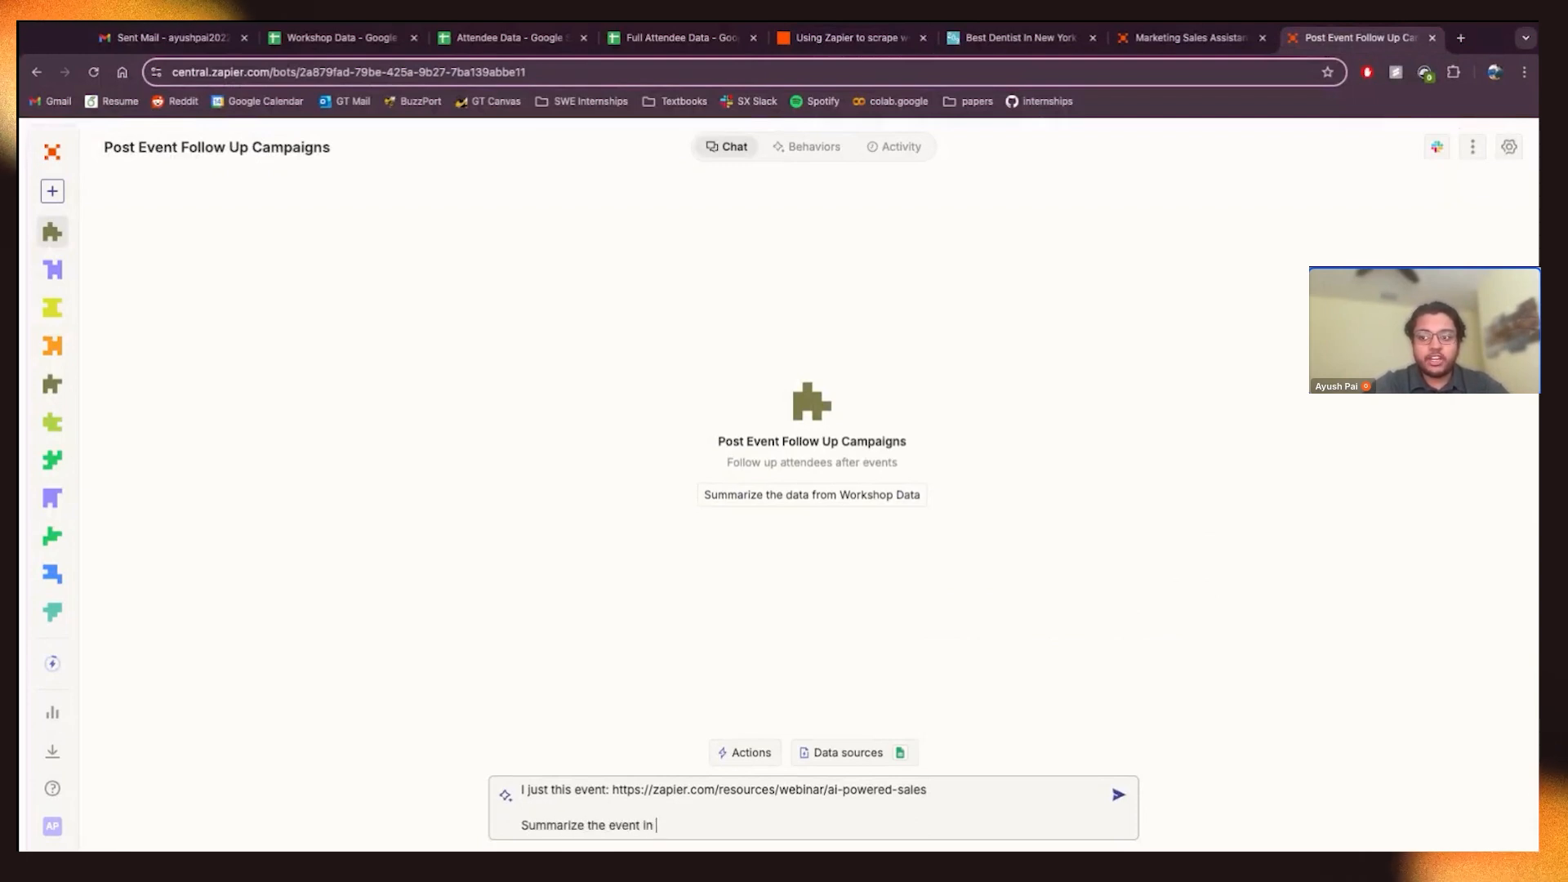
pyautogui.click(1118, 794)
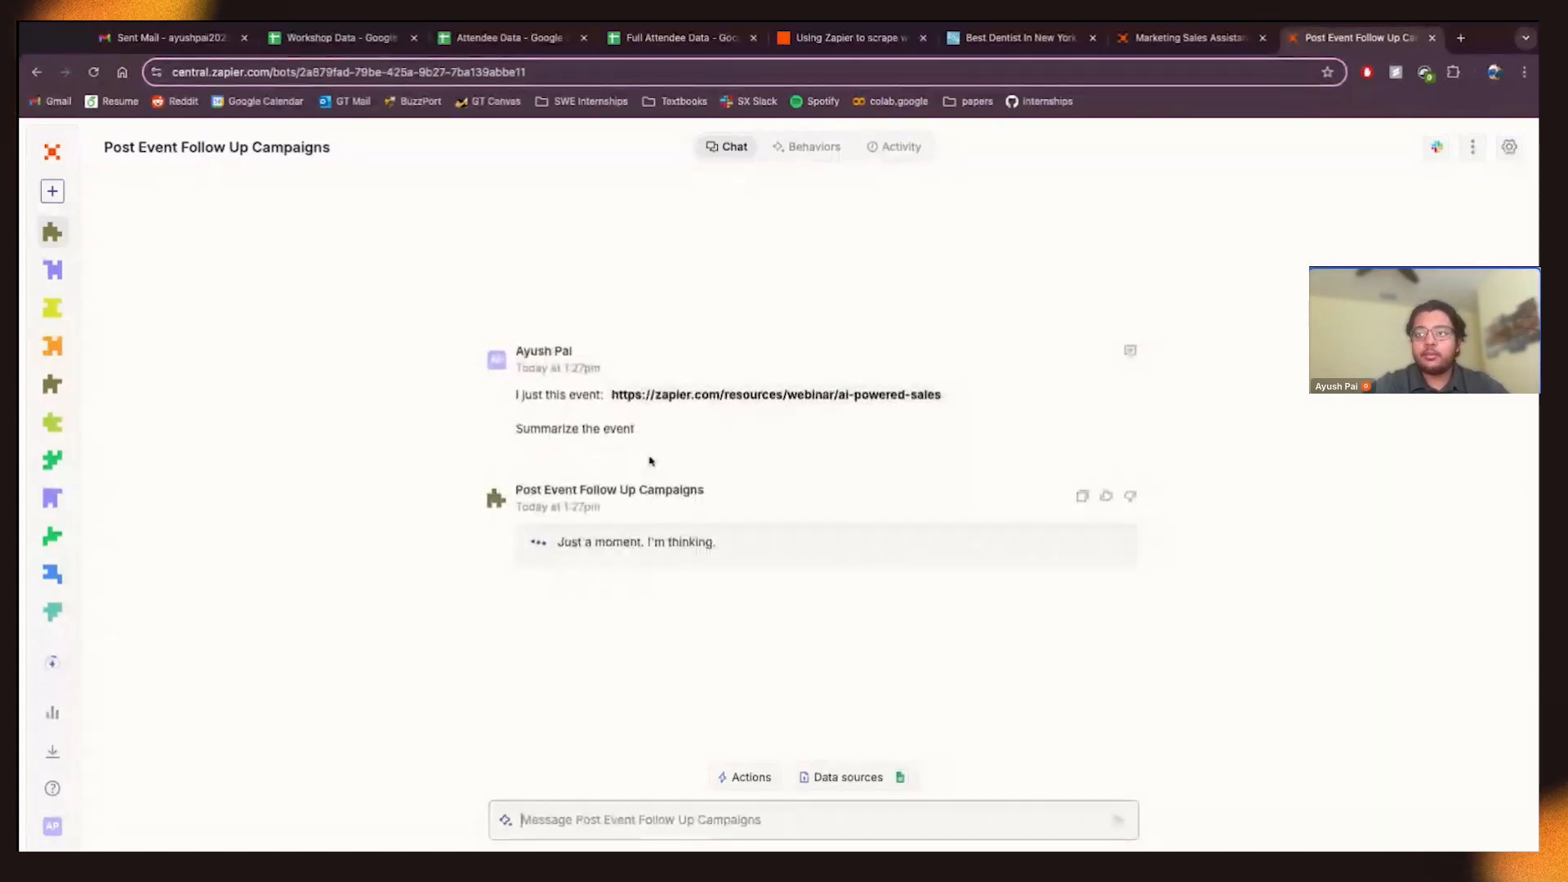
pyautogui.click(749, 777)
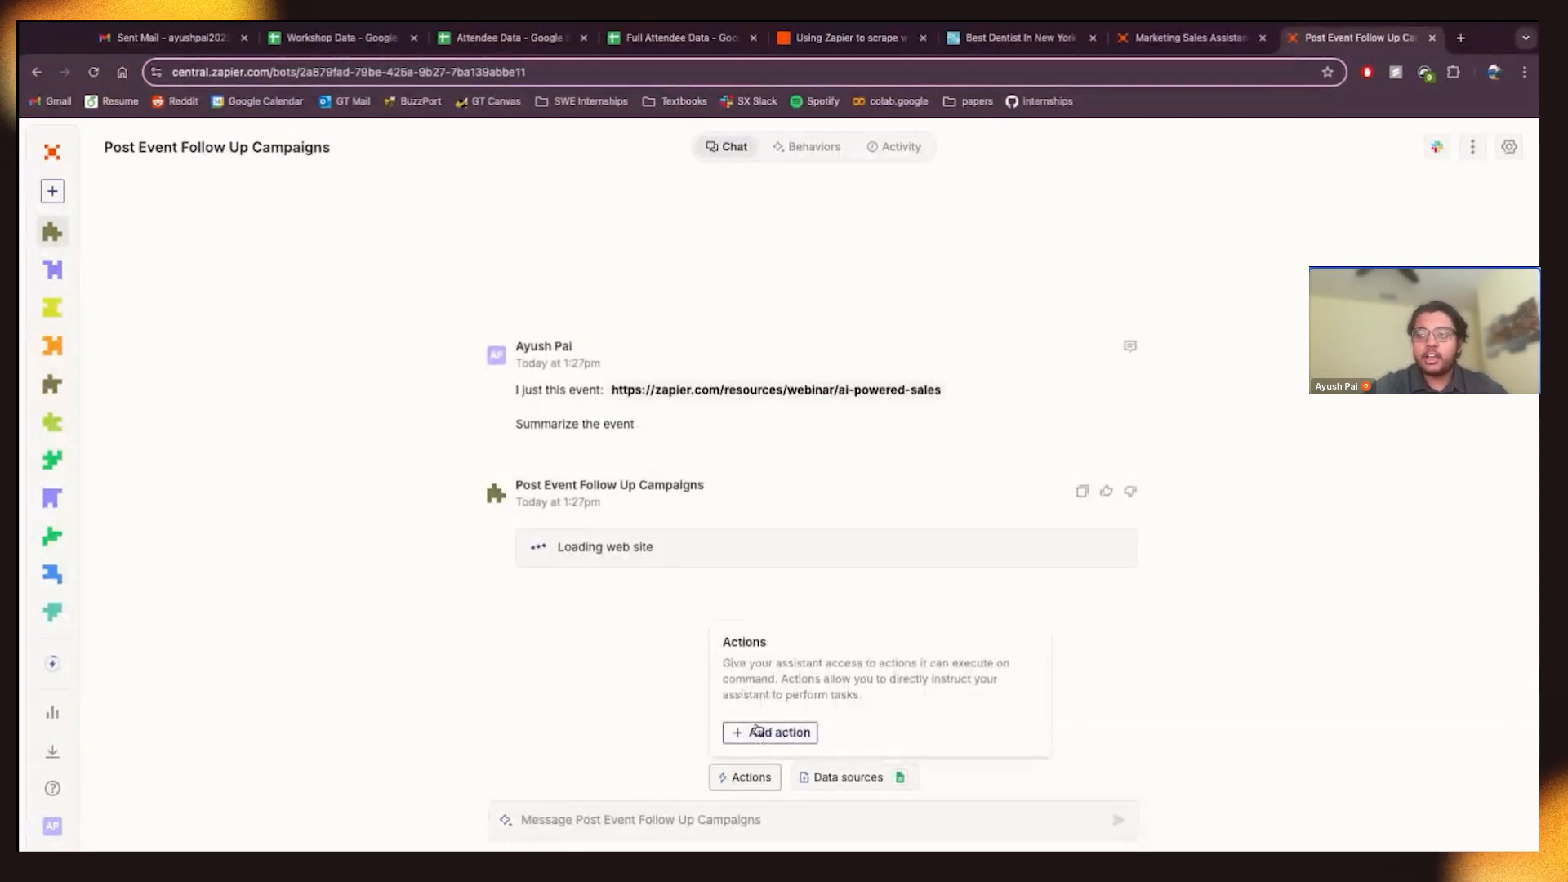
pyautogui.click(771, 732)
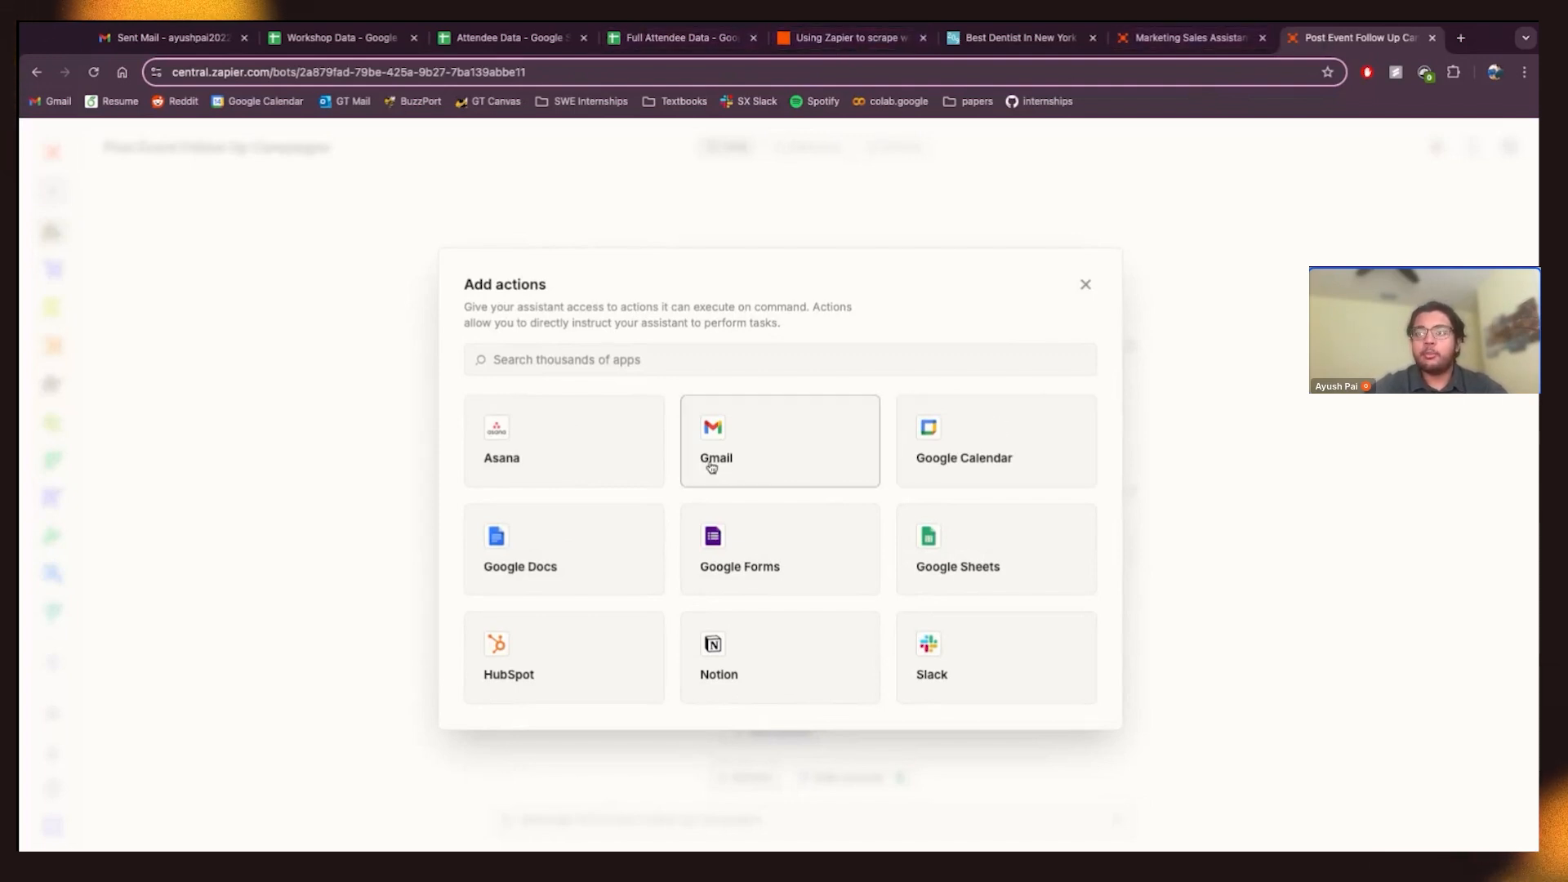
pyautogui.click(779, 441)
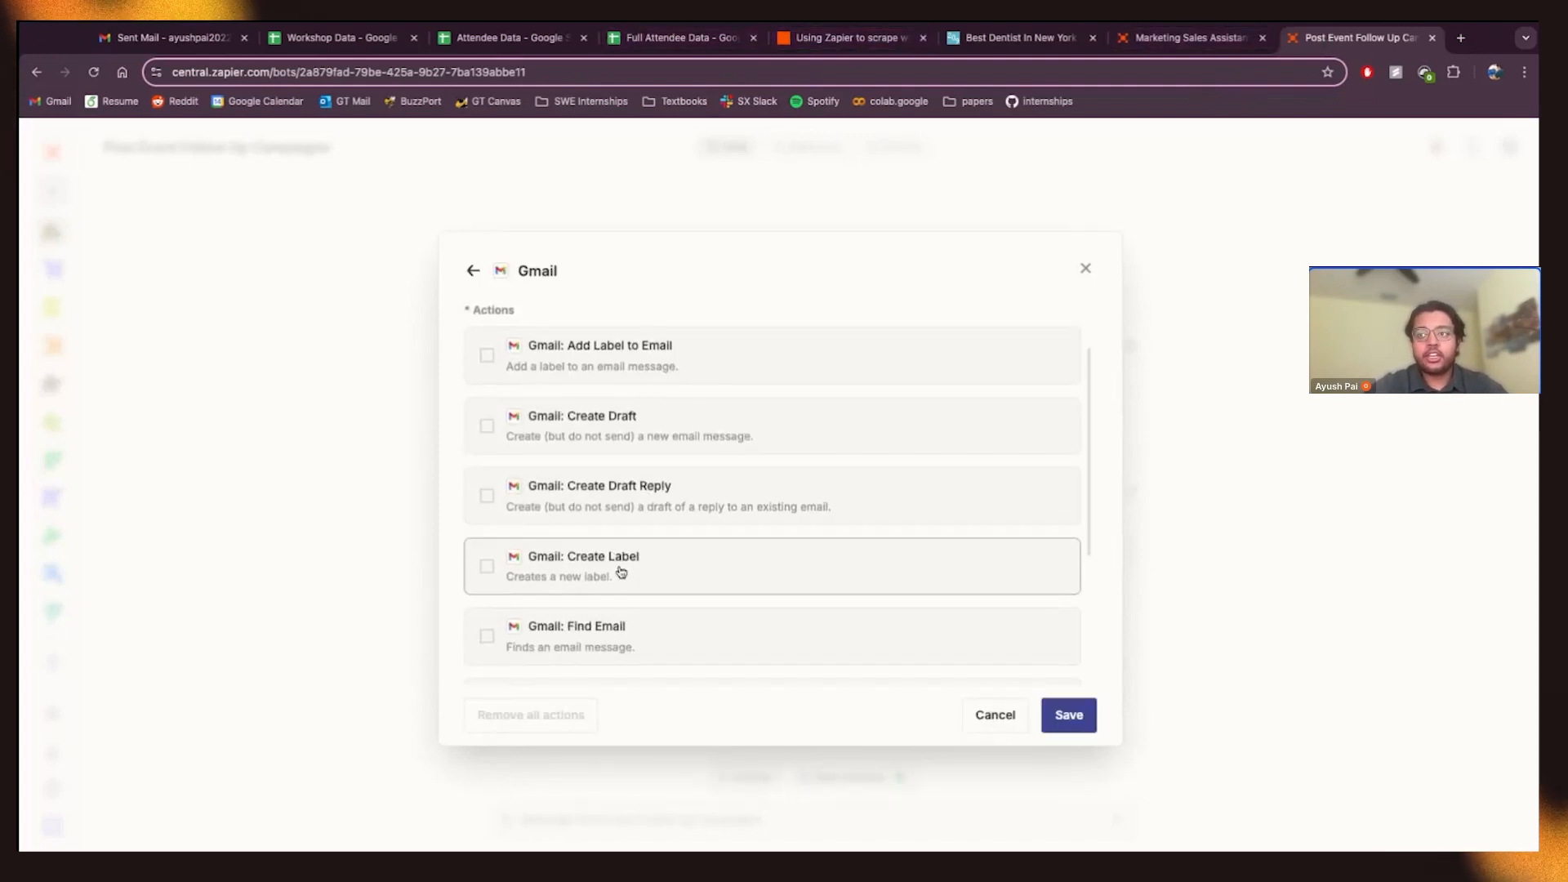
pyautogui.scroll(-3)
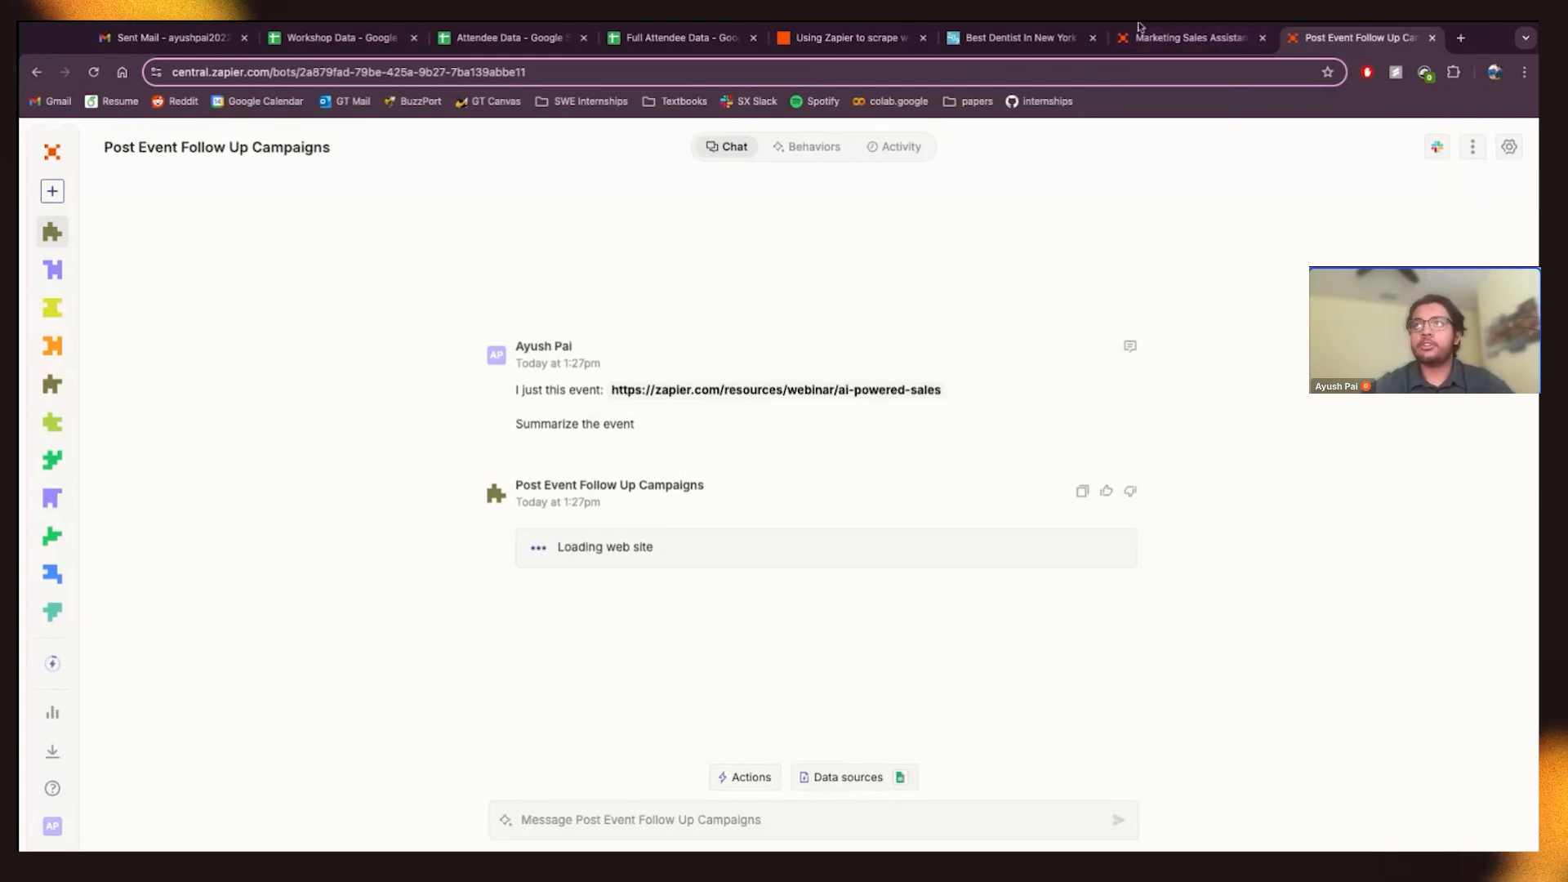
pyautogui.moveTo(290, 828)
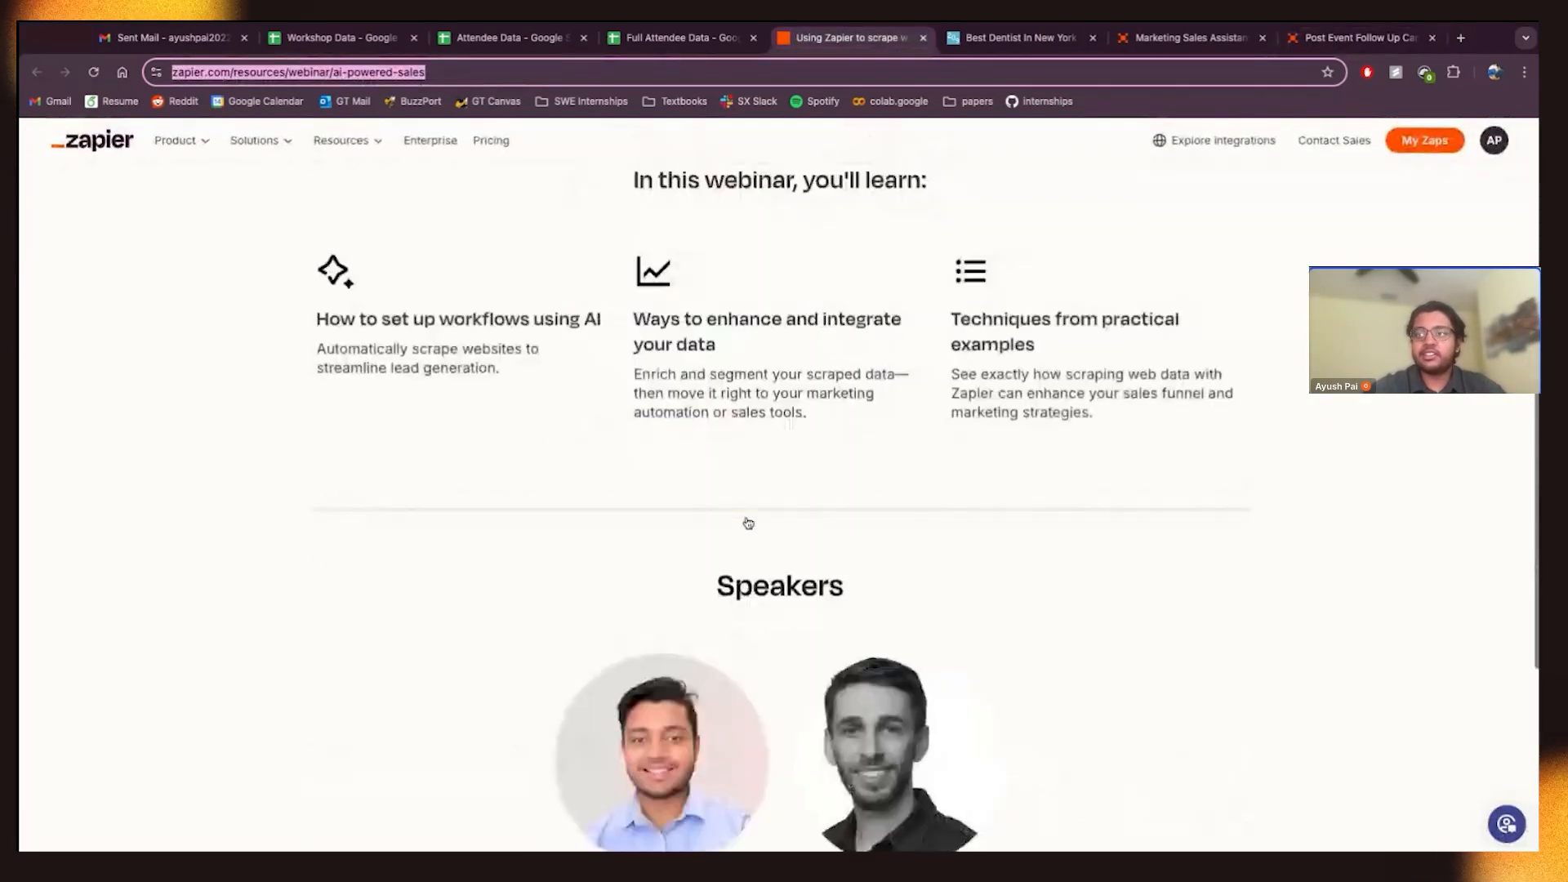
# - Scroll the webinar page to the learnings and Speakers sections
pyautogui.scroll(3)
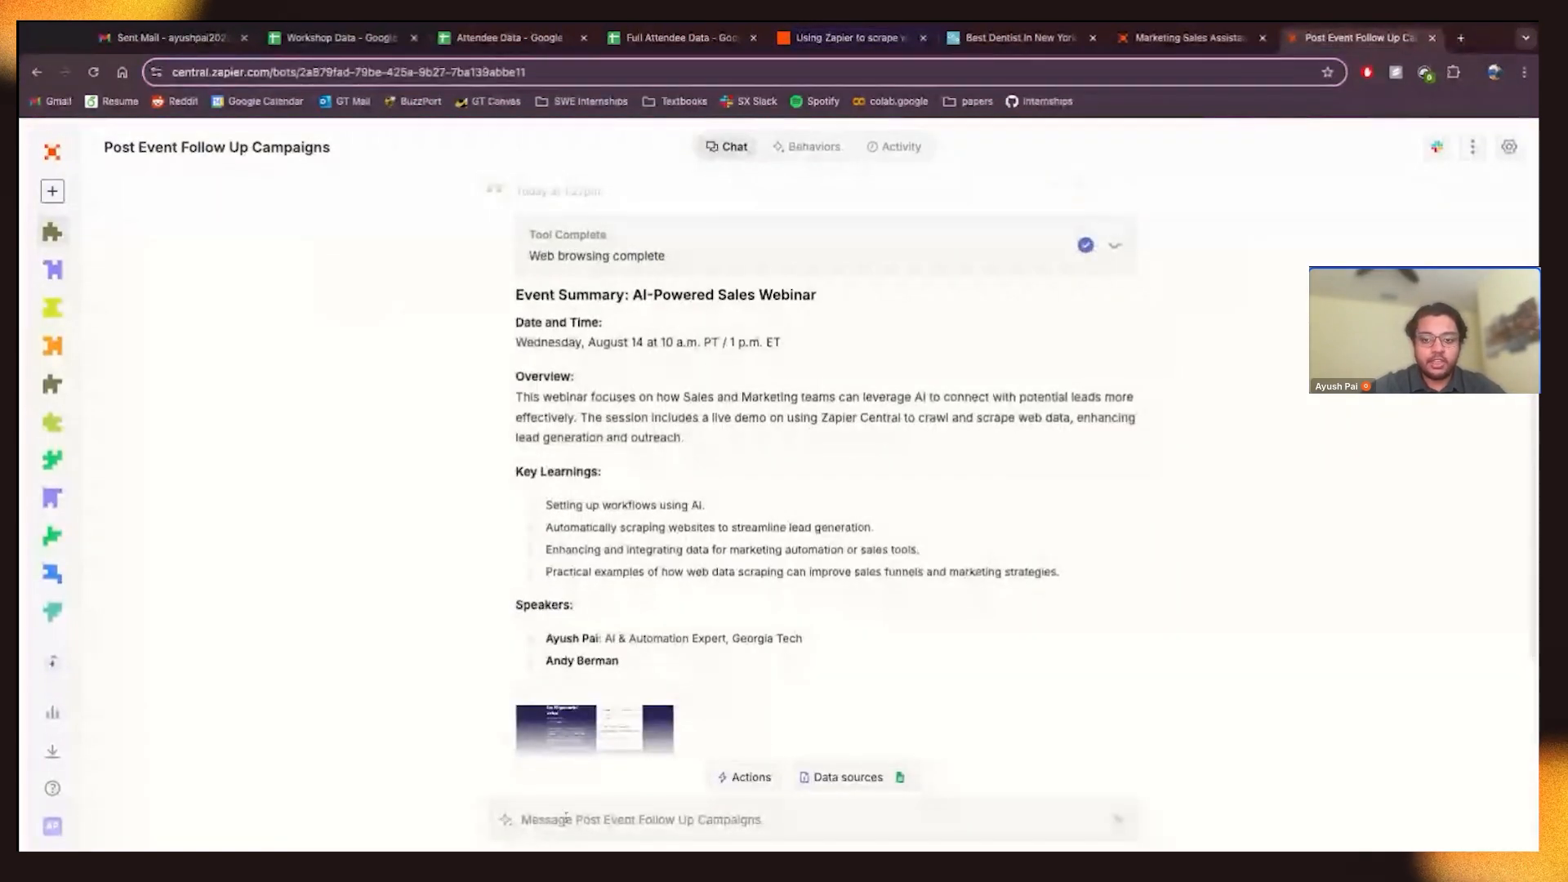
# - Send a request to list all workshops from the 'workshop data' data source
pyautogui.scroll(-3)
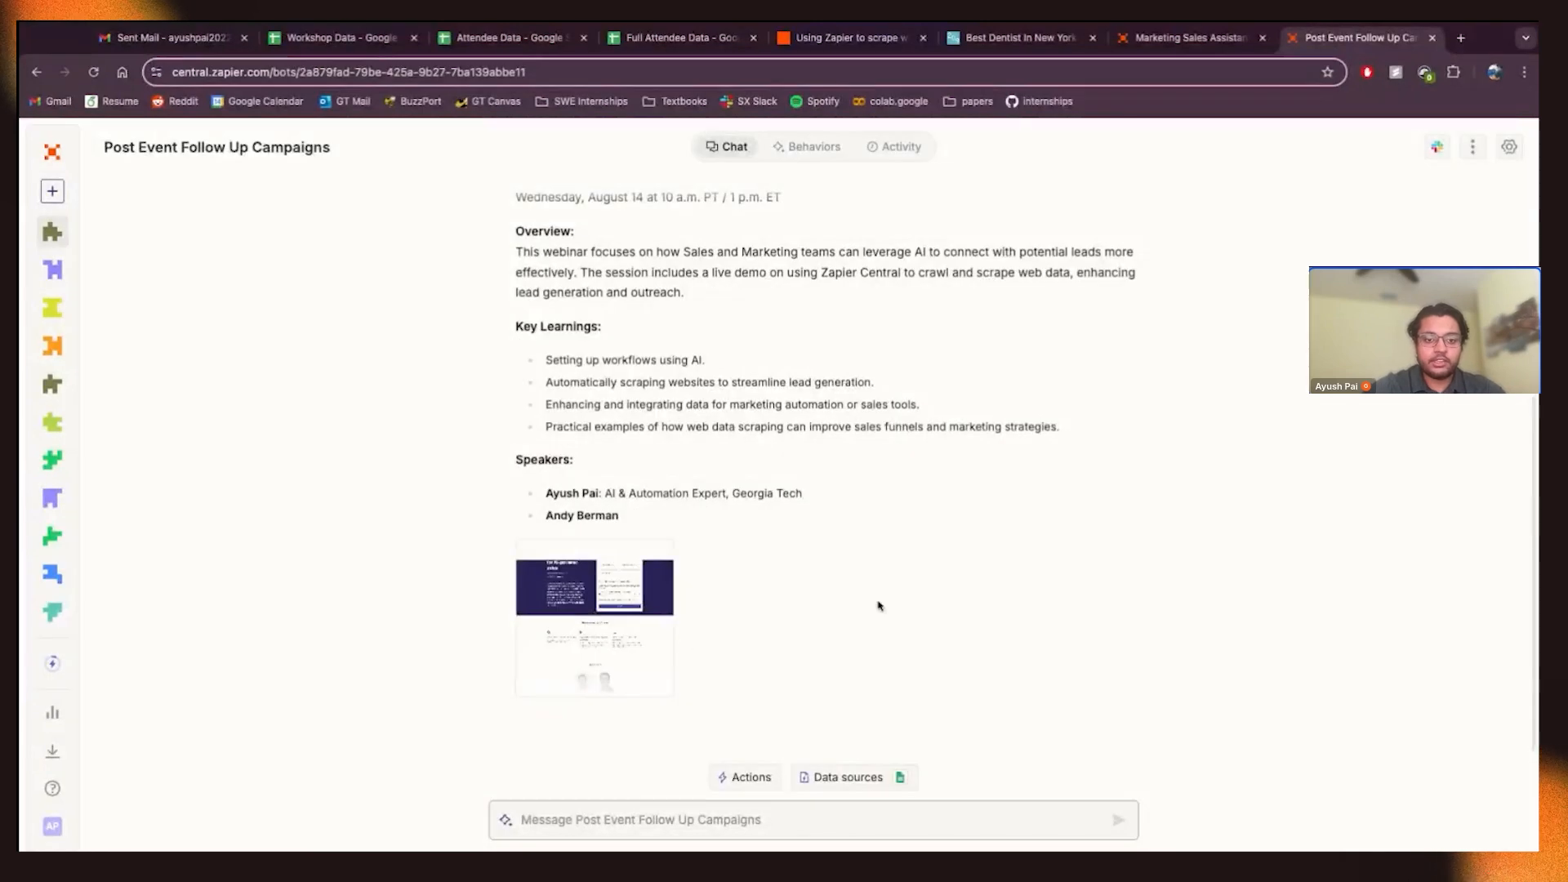
pyautogui.write('This event had many workshops')
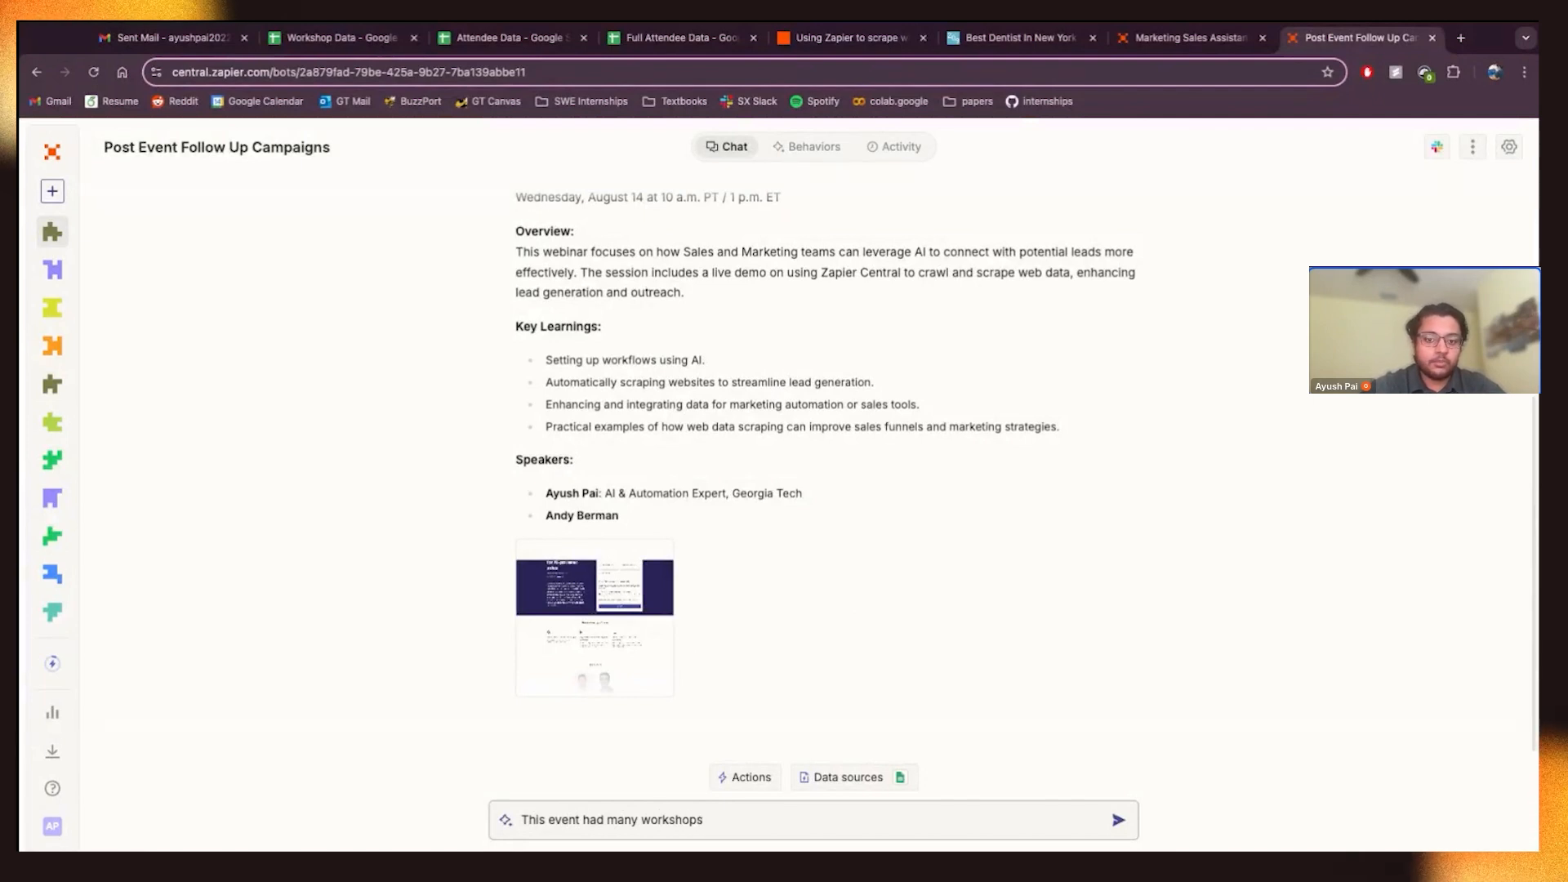
pyautogui.write('within the event. List all of t')
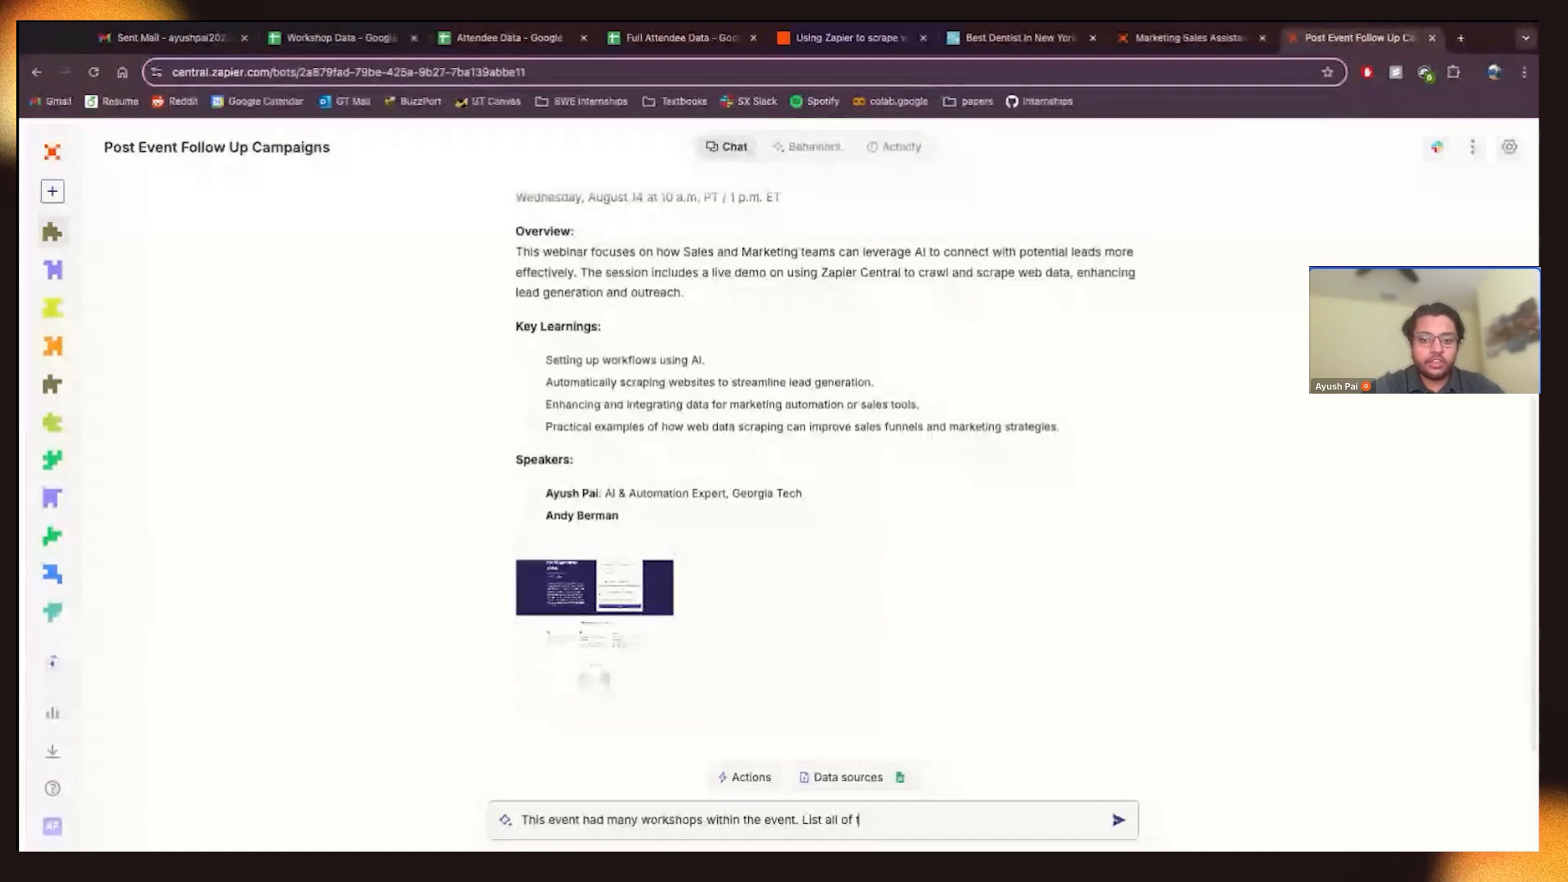
pyautogui.write('he workshops at the event')
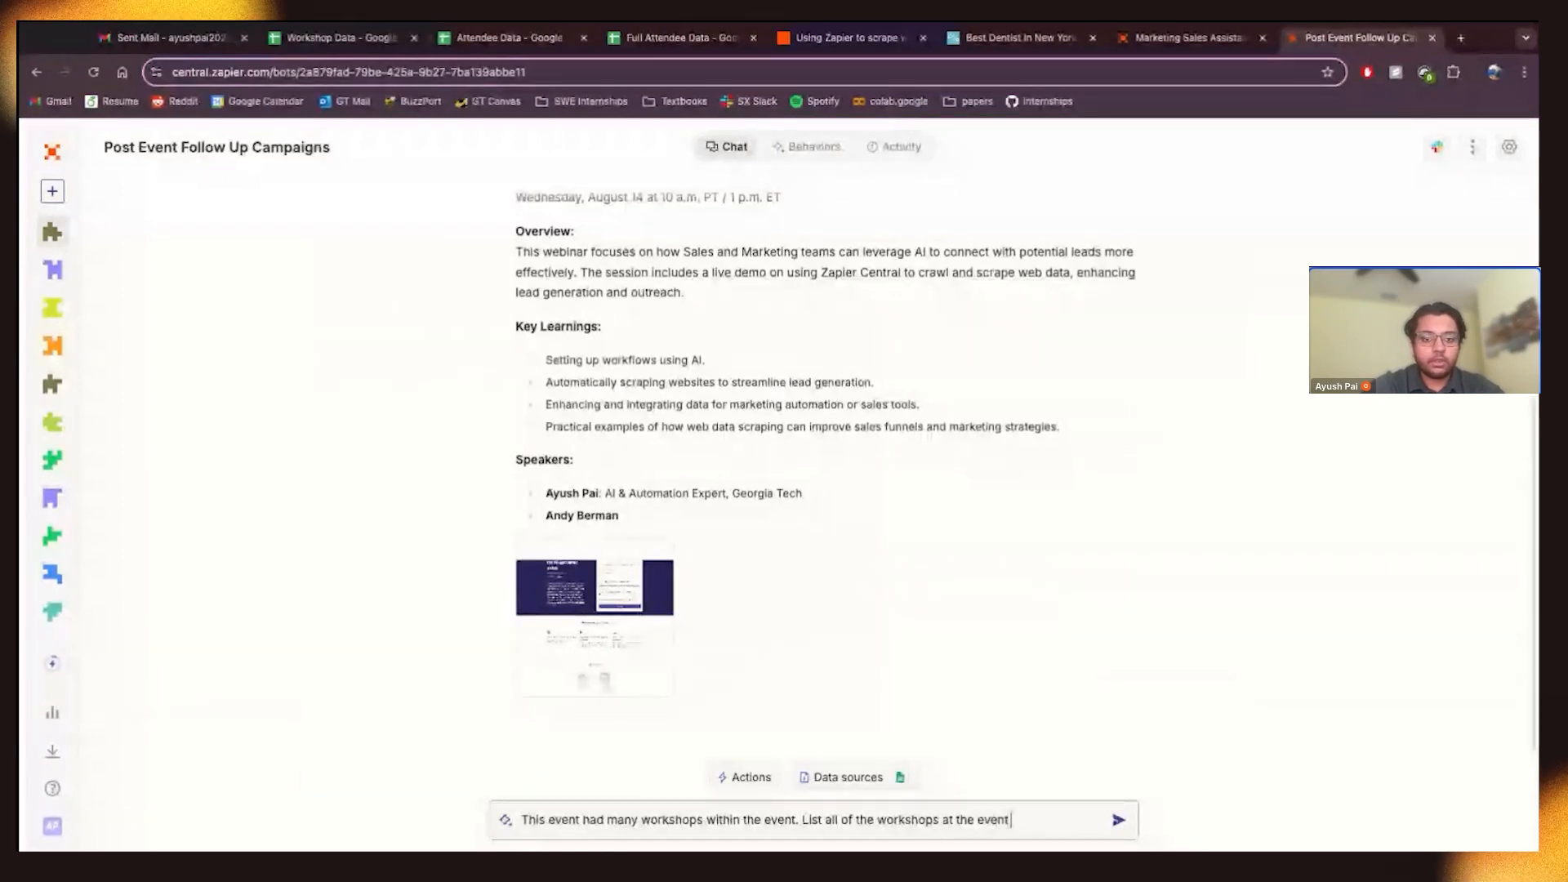
pyautogui.write('fromm the "w')
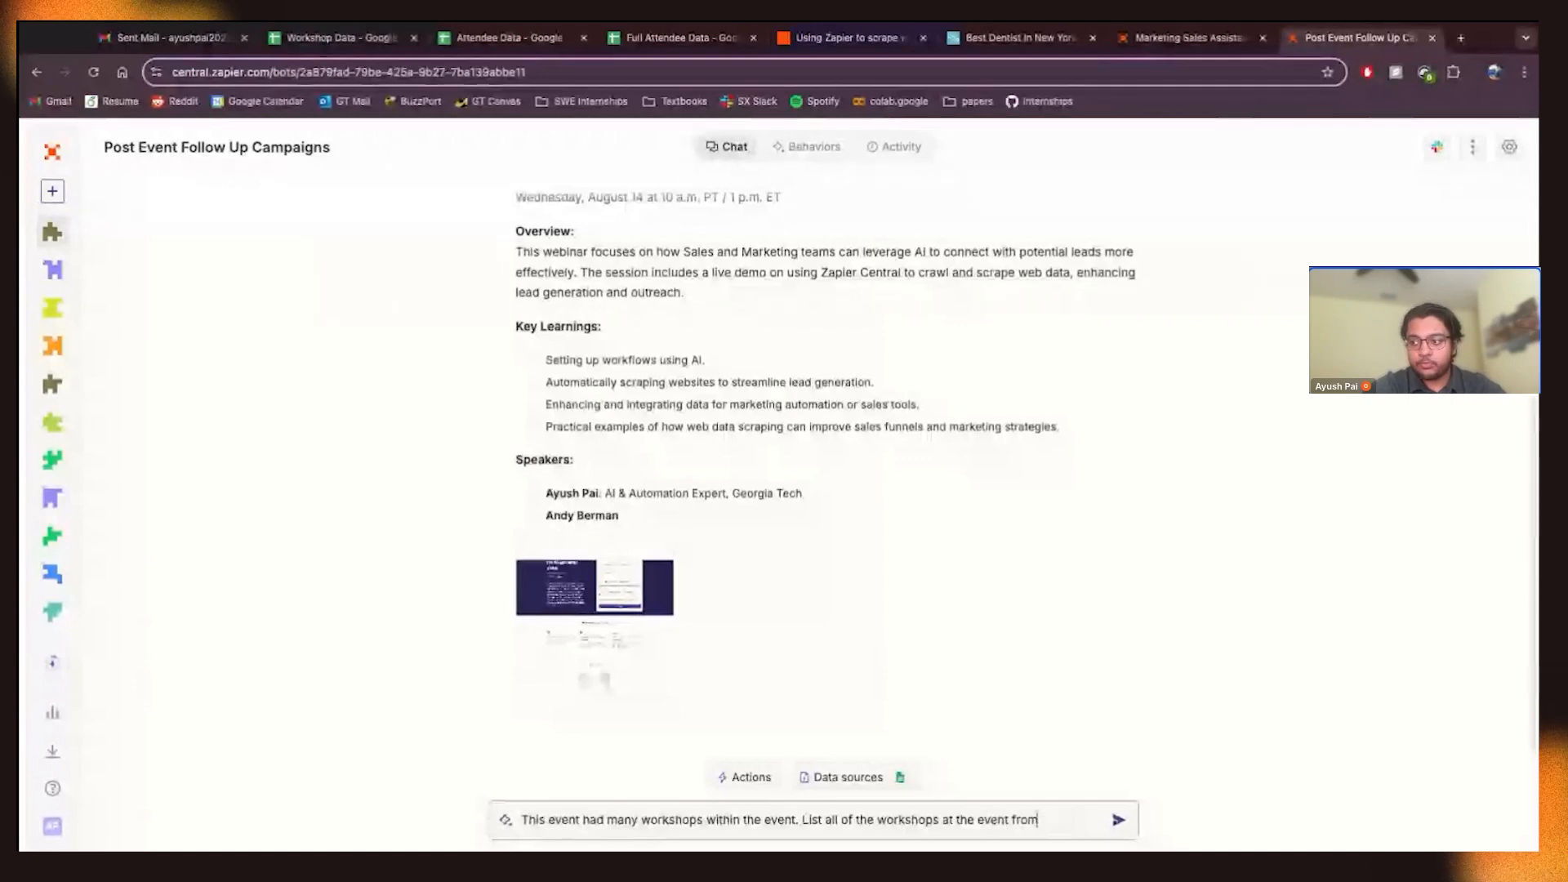
pyautogui.write('the "worksho')
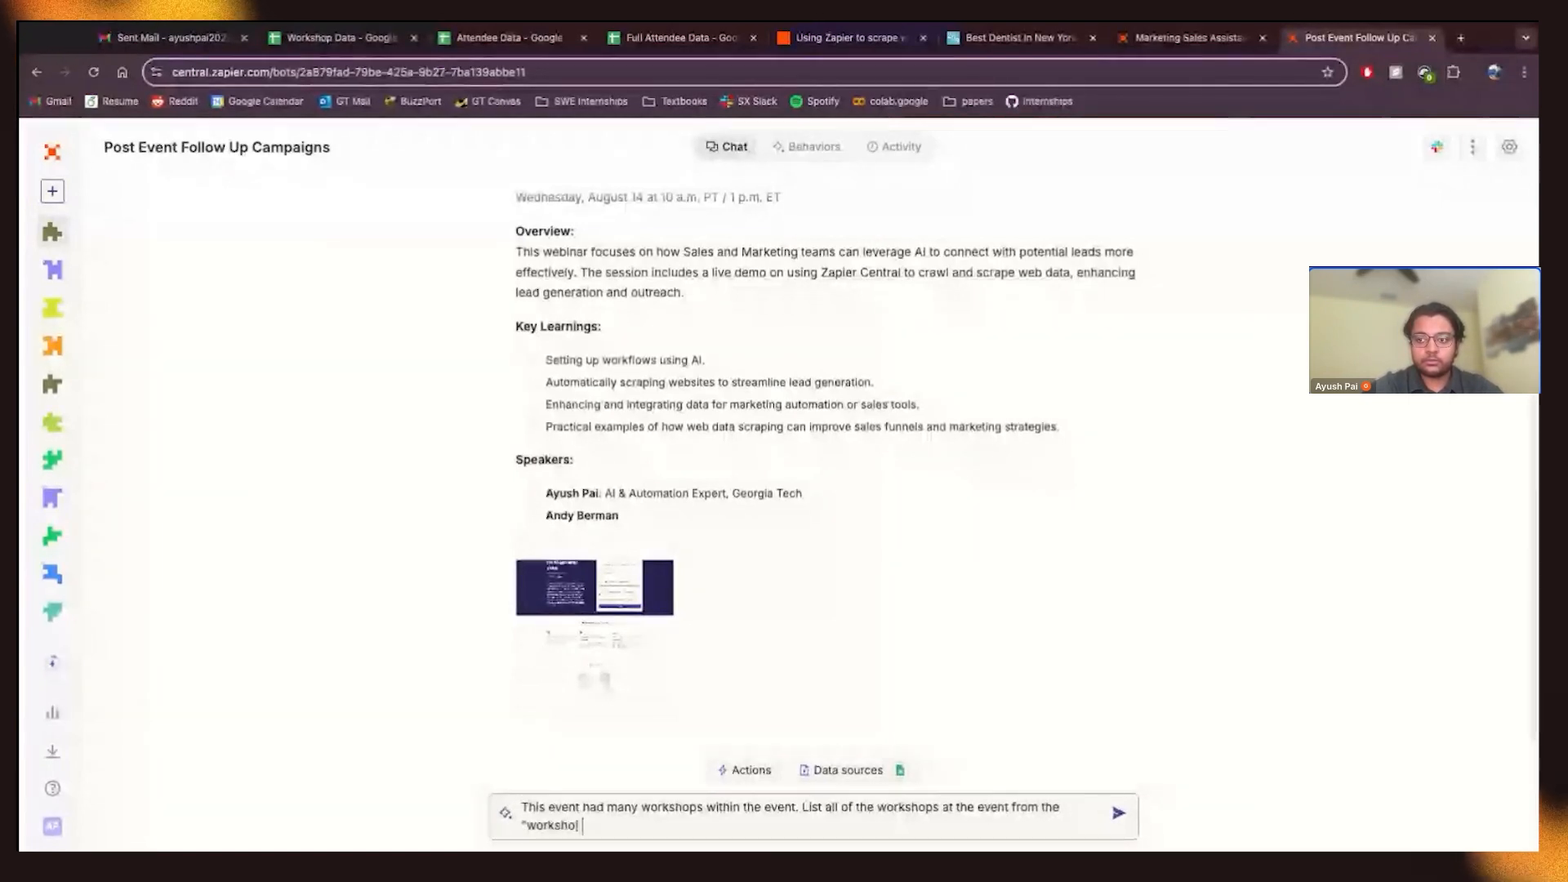
pyautogui.write('data"')
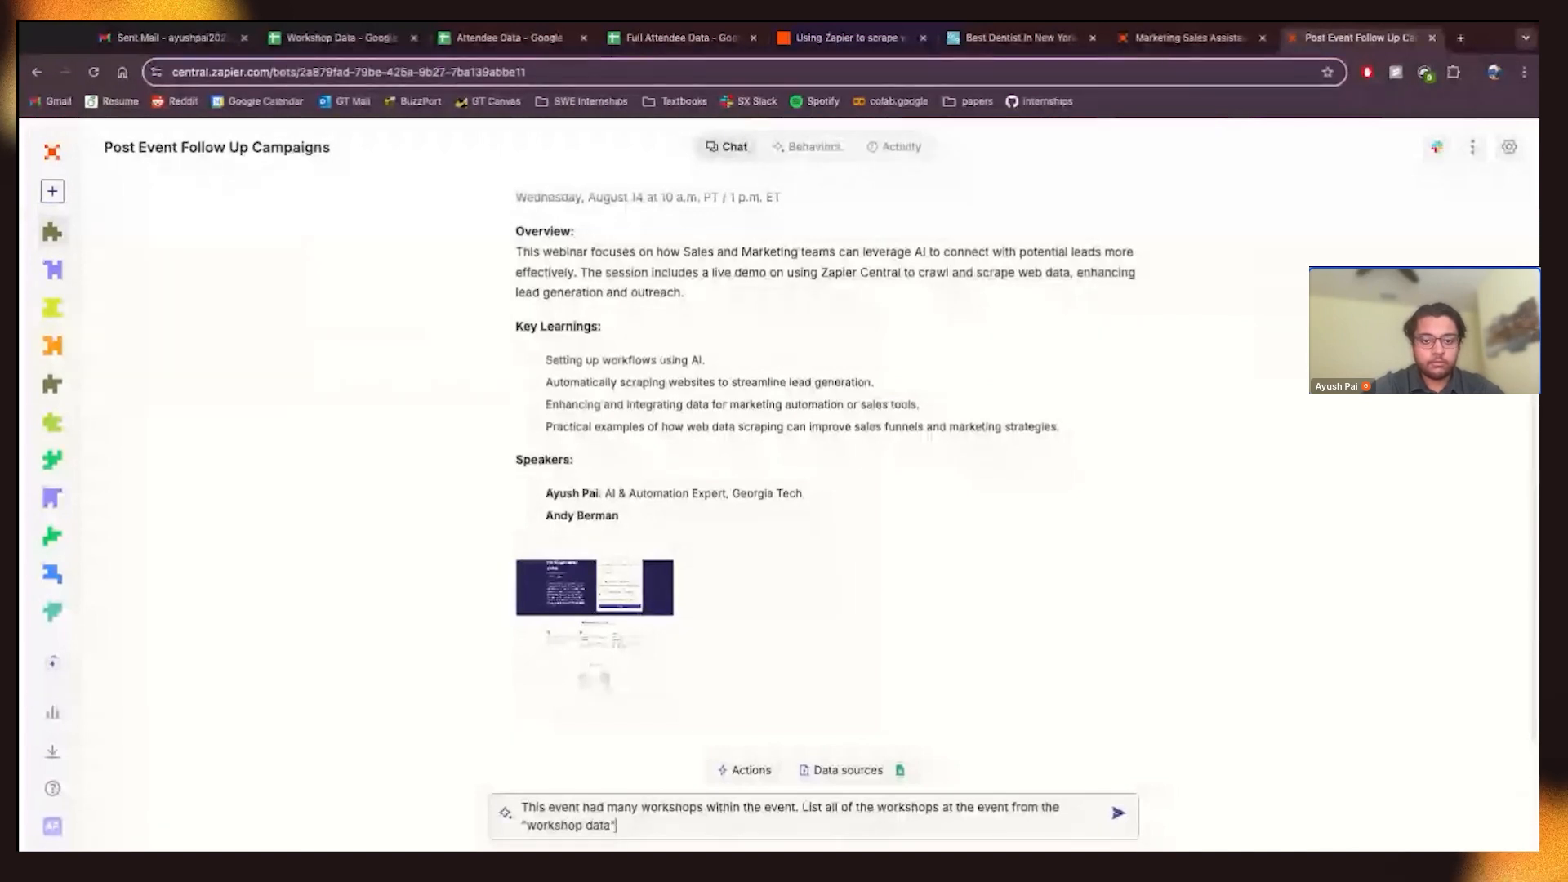
pyautogui.write('d')
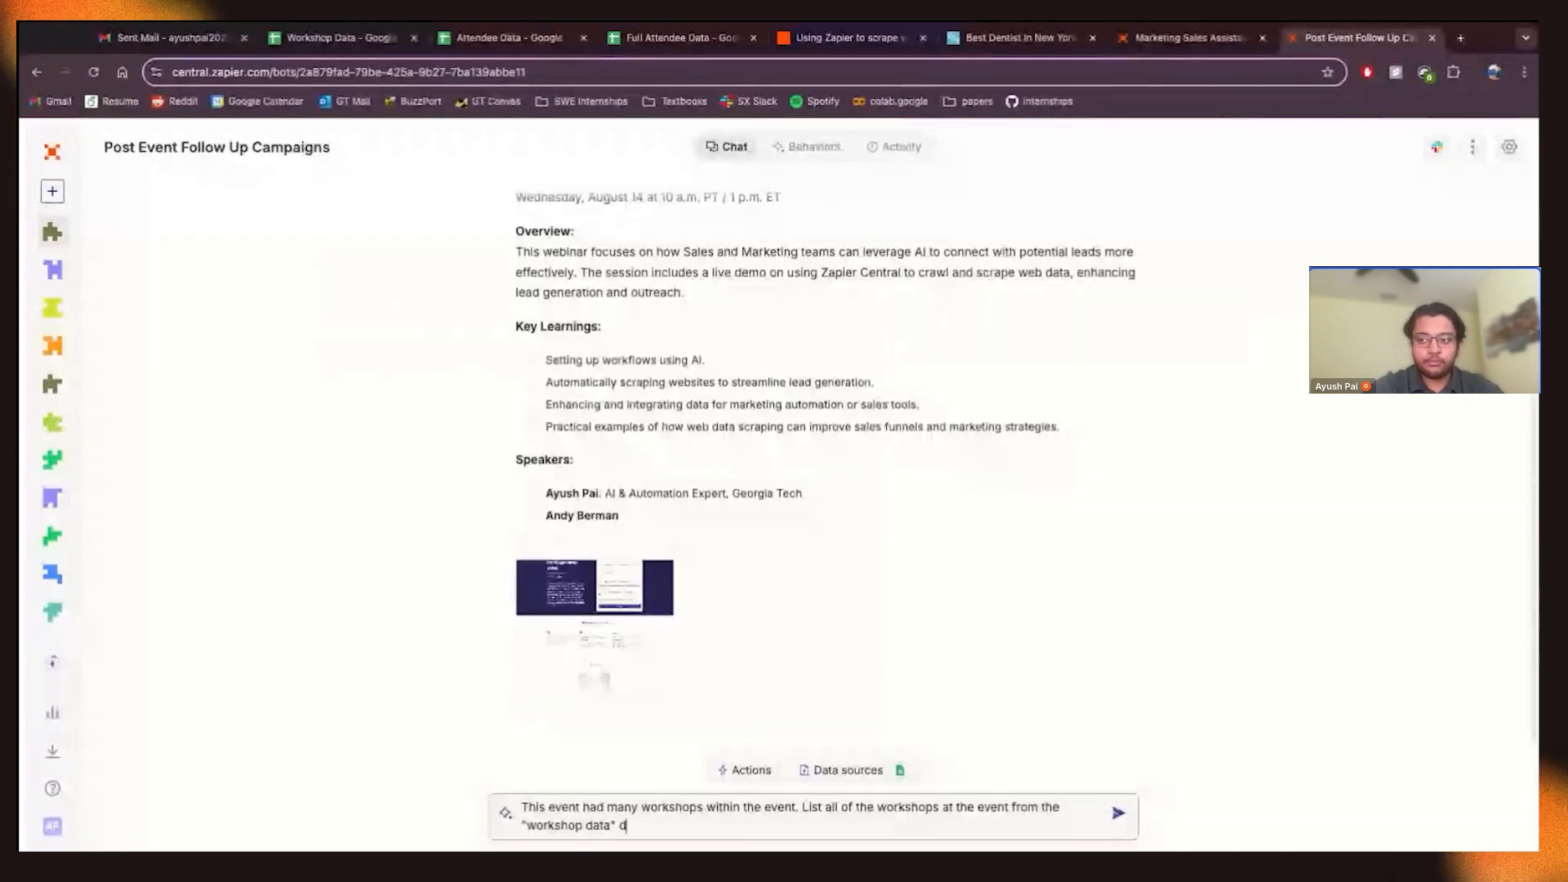
pyautogui.write('data source')
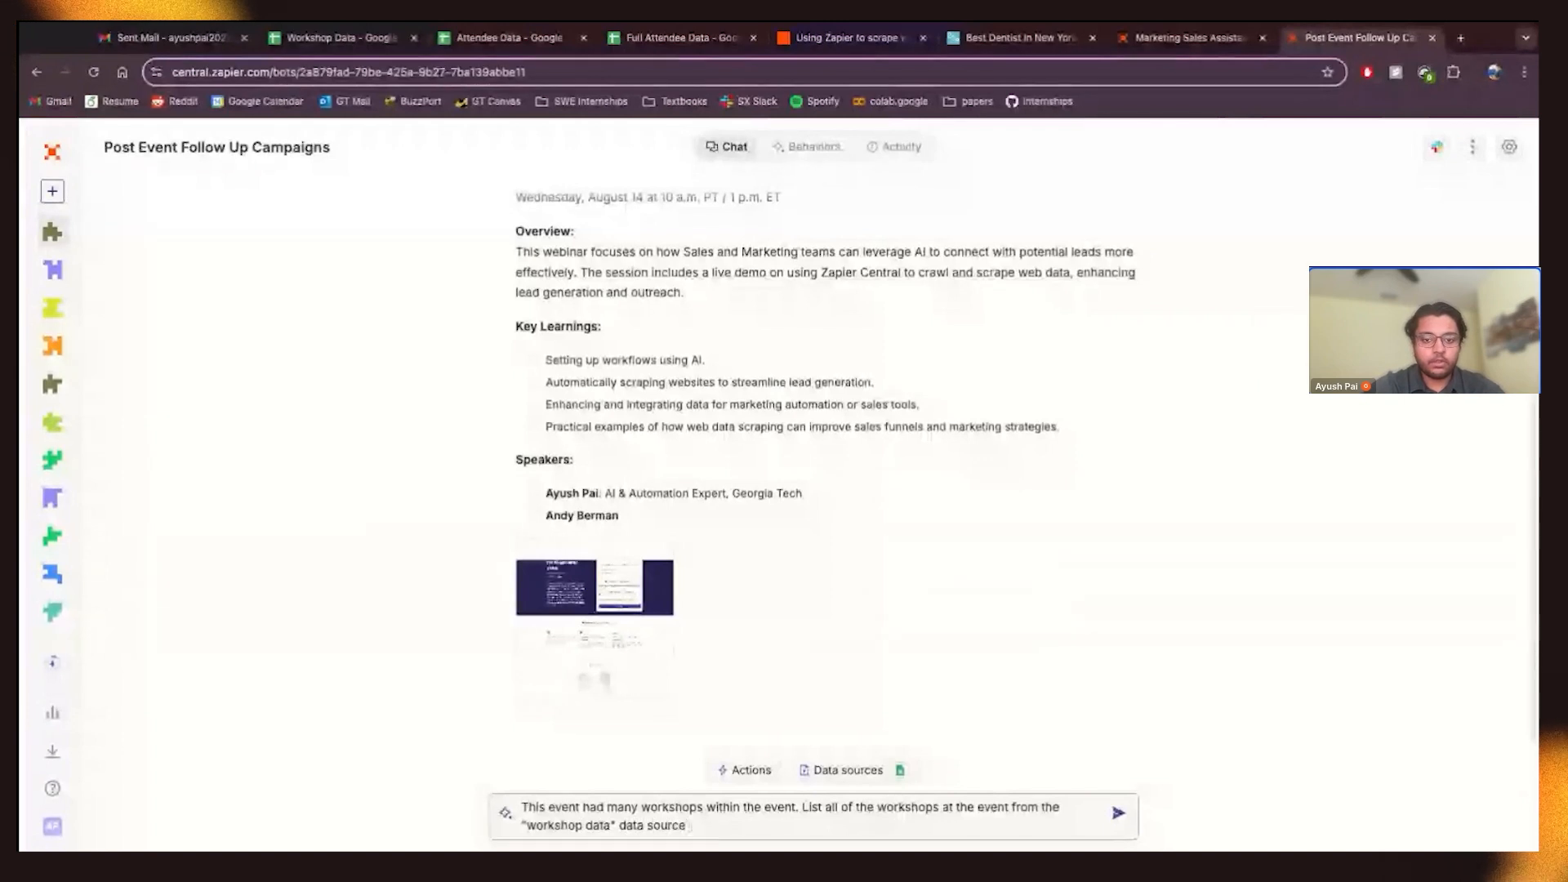
pyautogui.write('req')
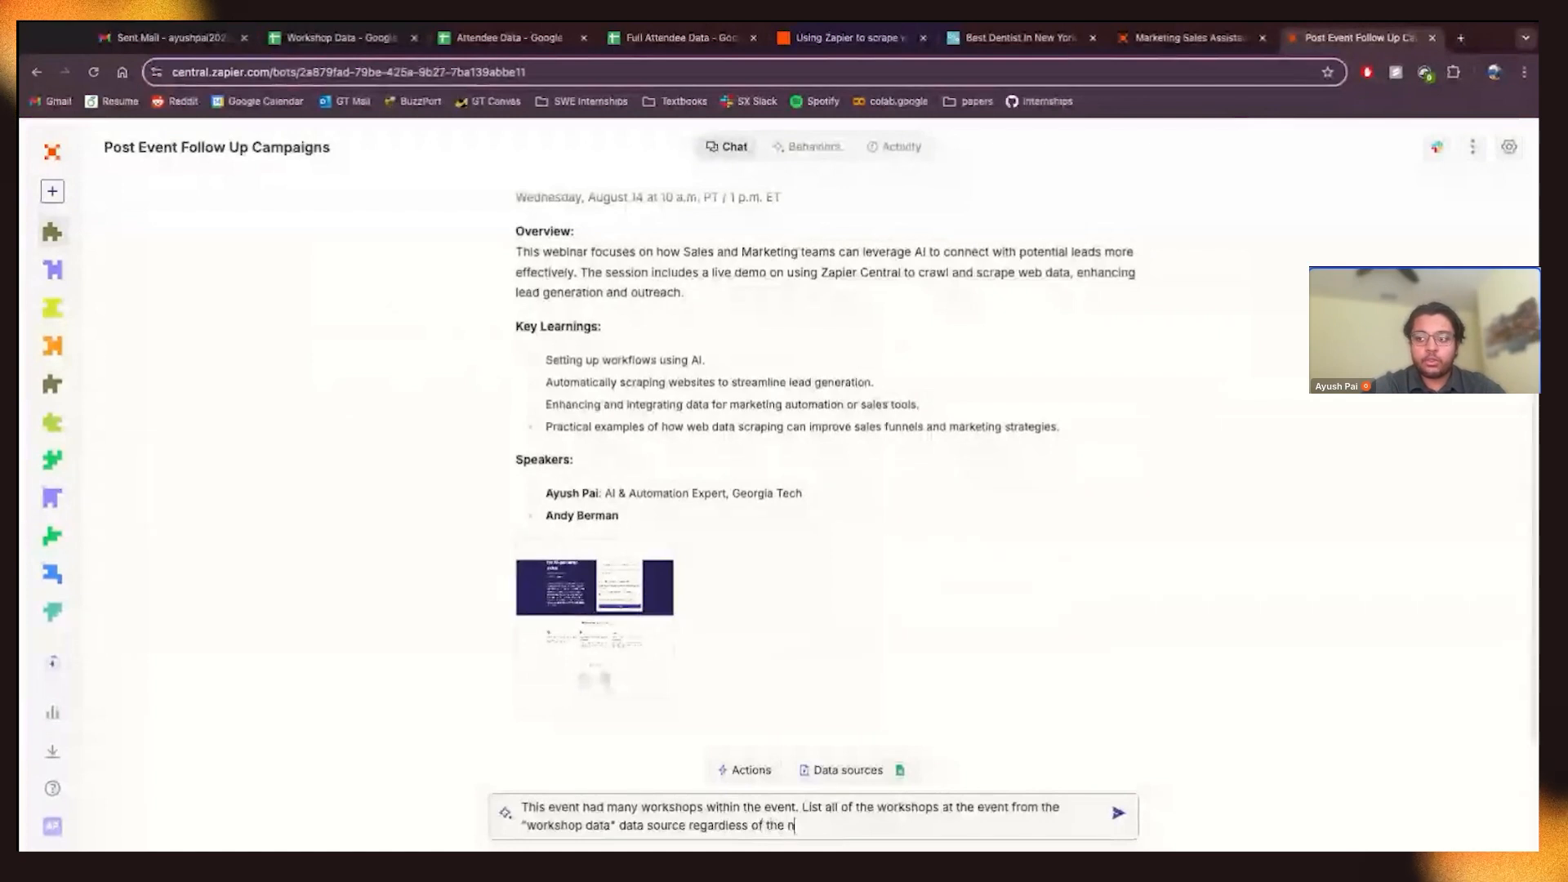
pyautogui.click(1117, 814)
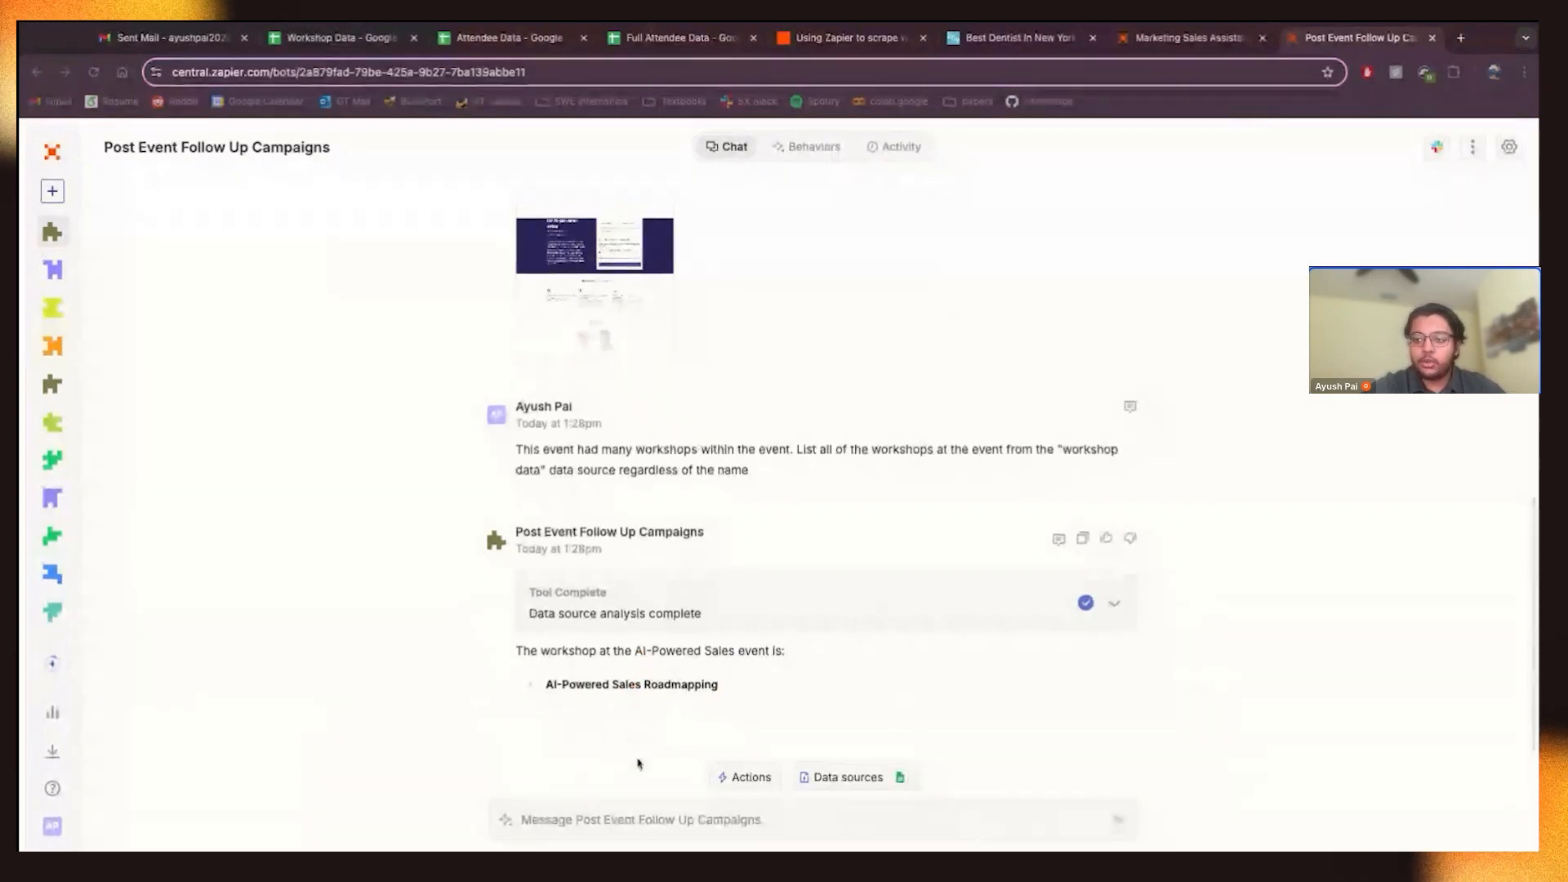
# - Ask the assistant to get all workshops regardless of the event name
pyautogui.write('g')
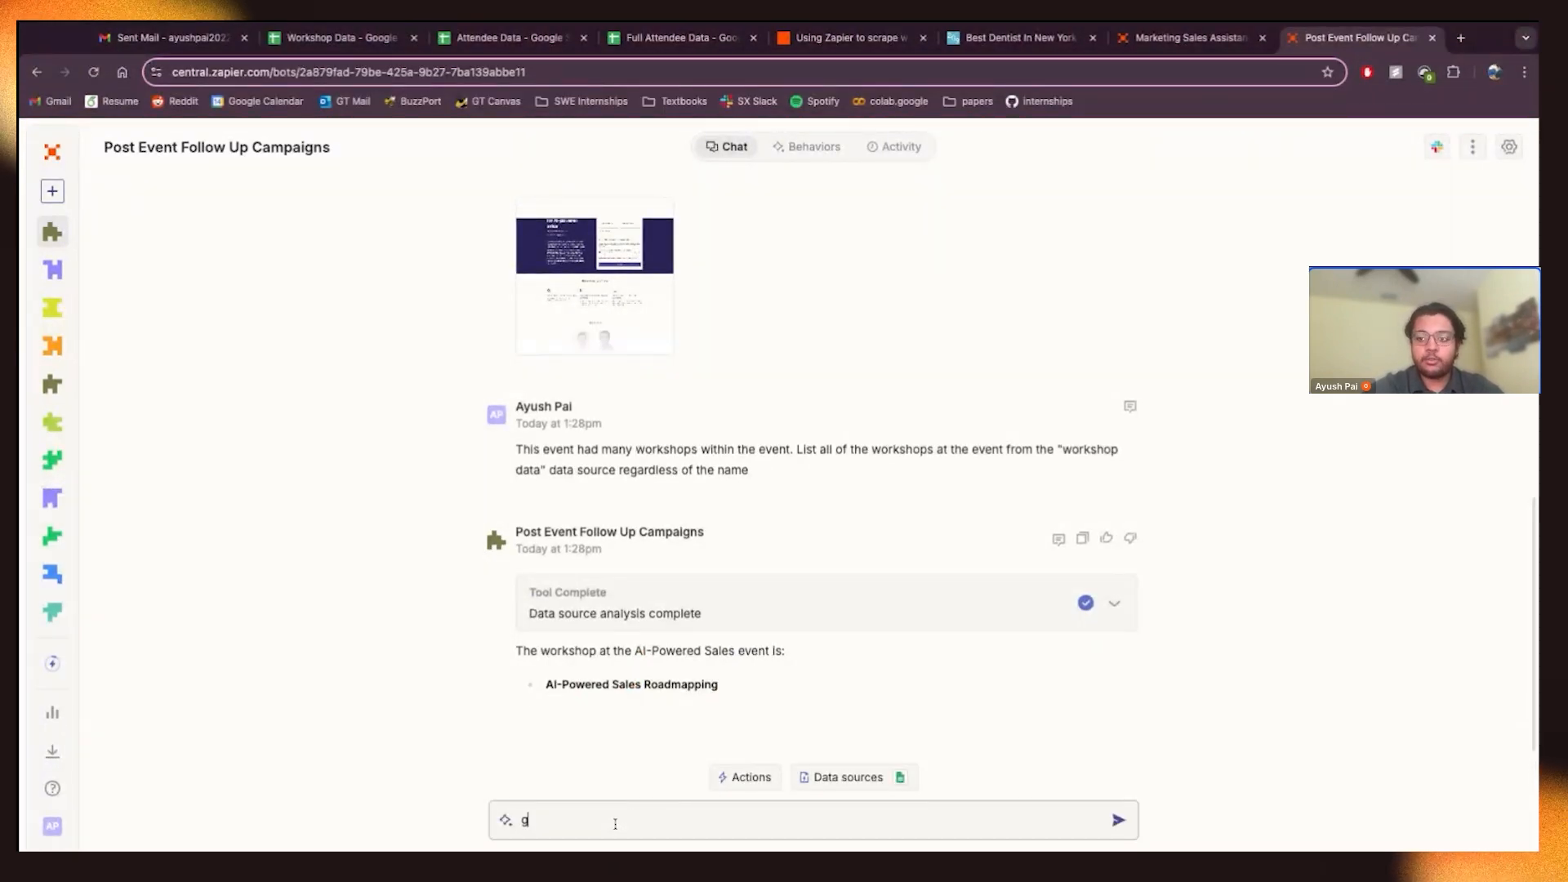
pyautogui.write('et regard')
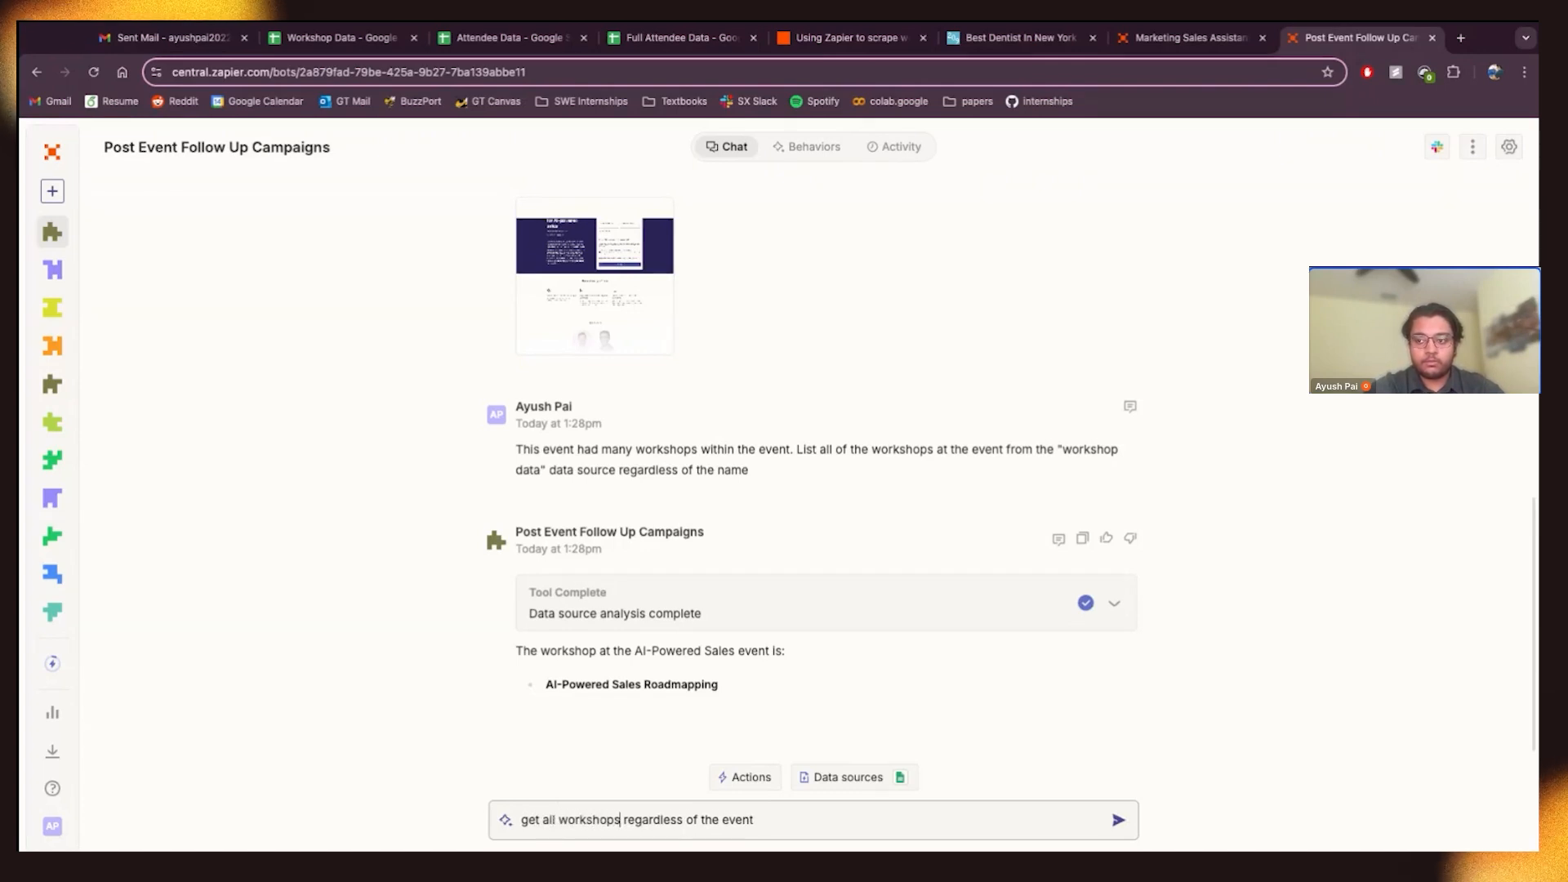
pyautogui.write('.')
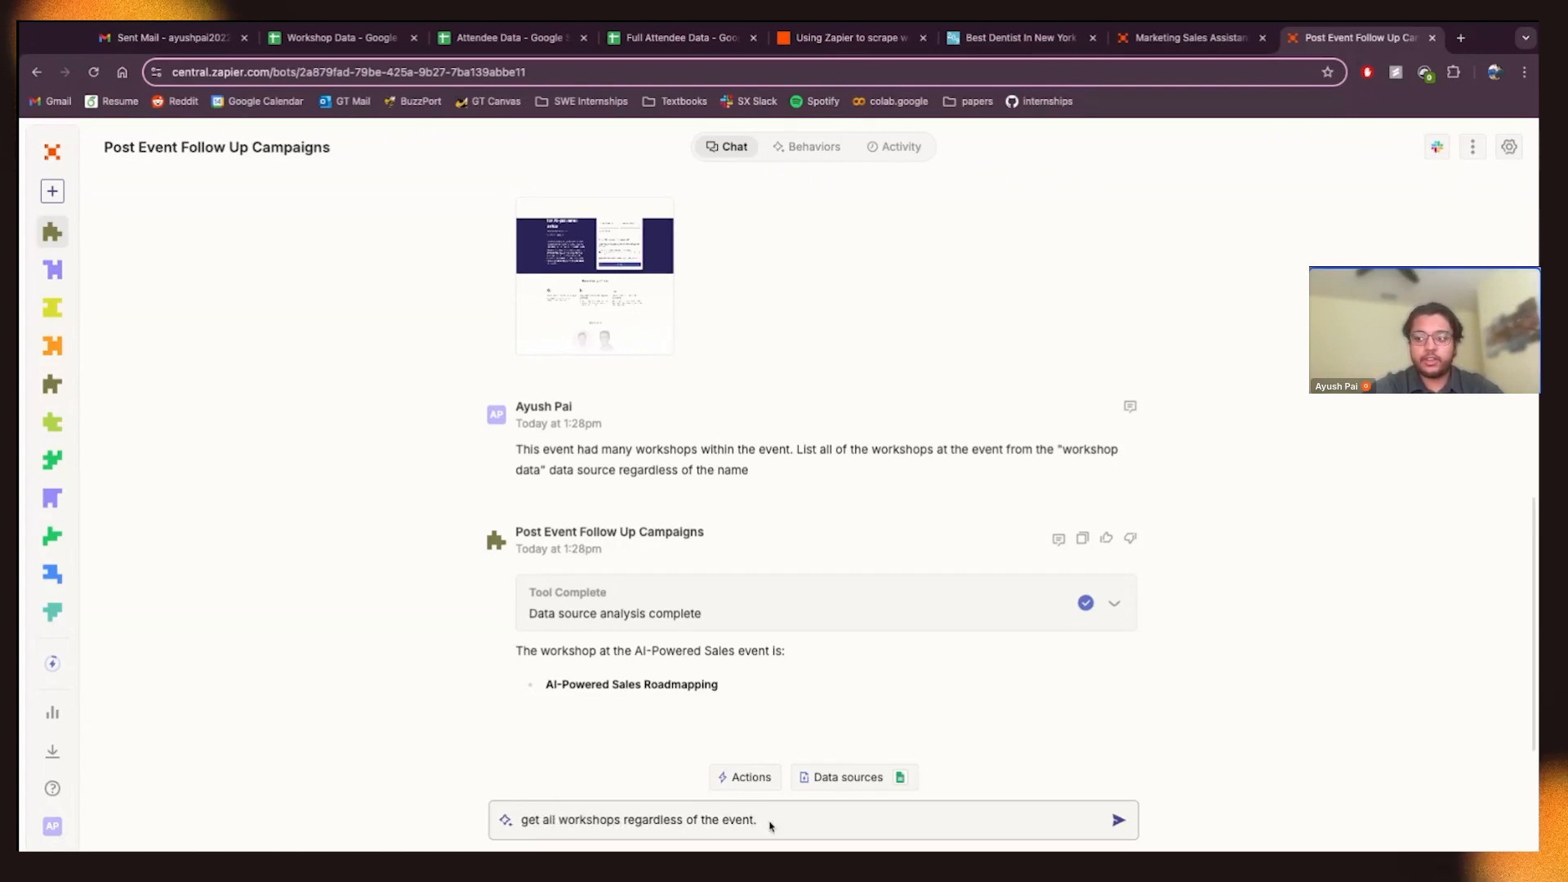
pyautogui.write('a')
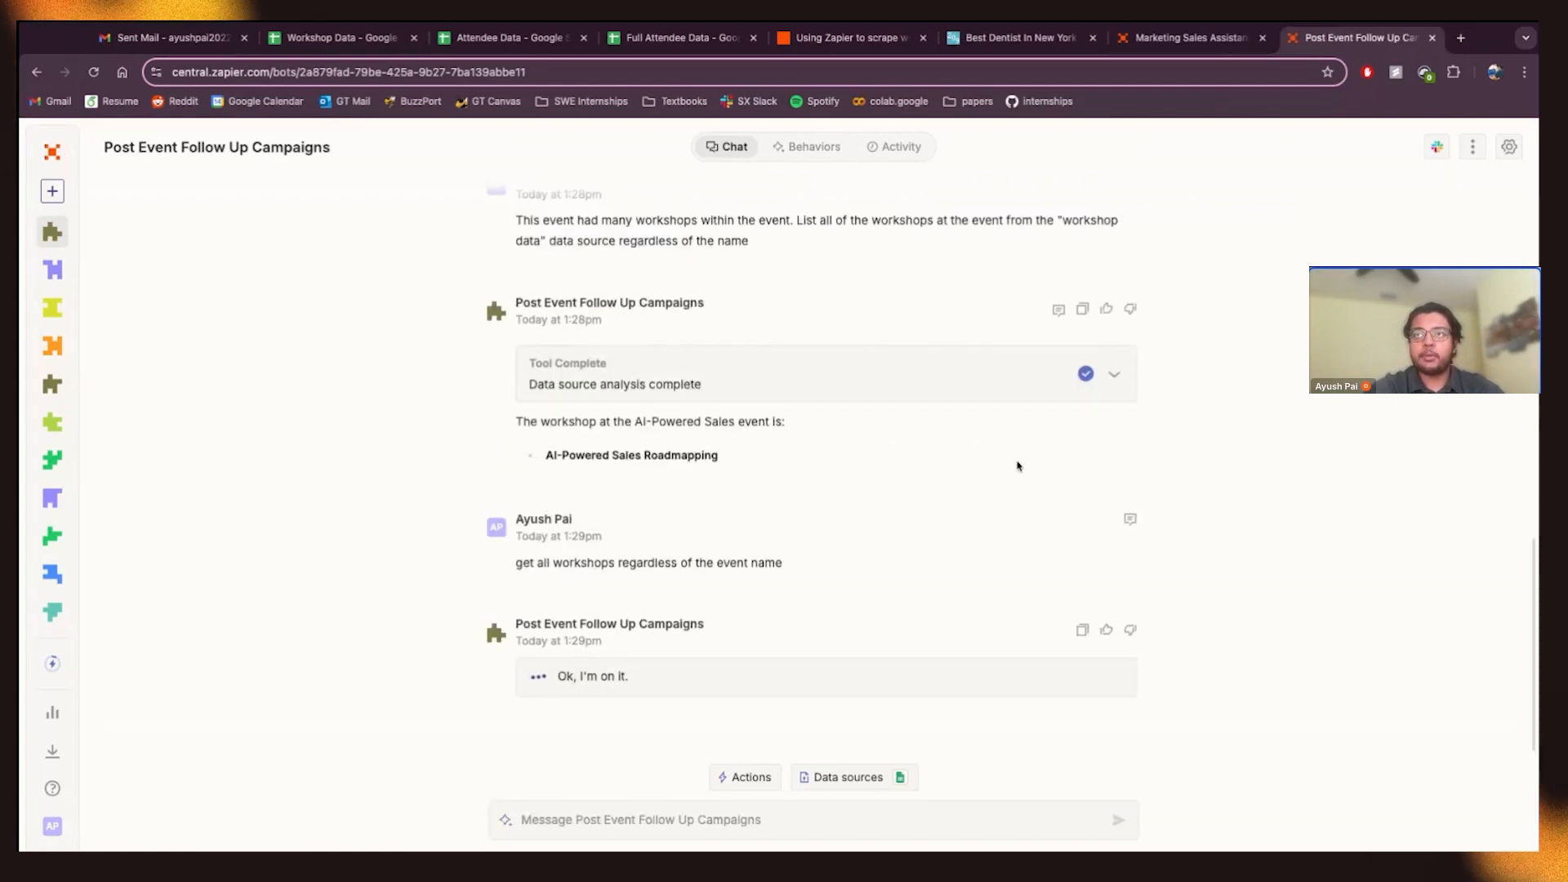
# - Expand the earlier query and highlight its event-name filter
pyautogui.click(1113, 373)
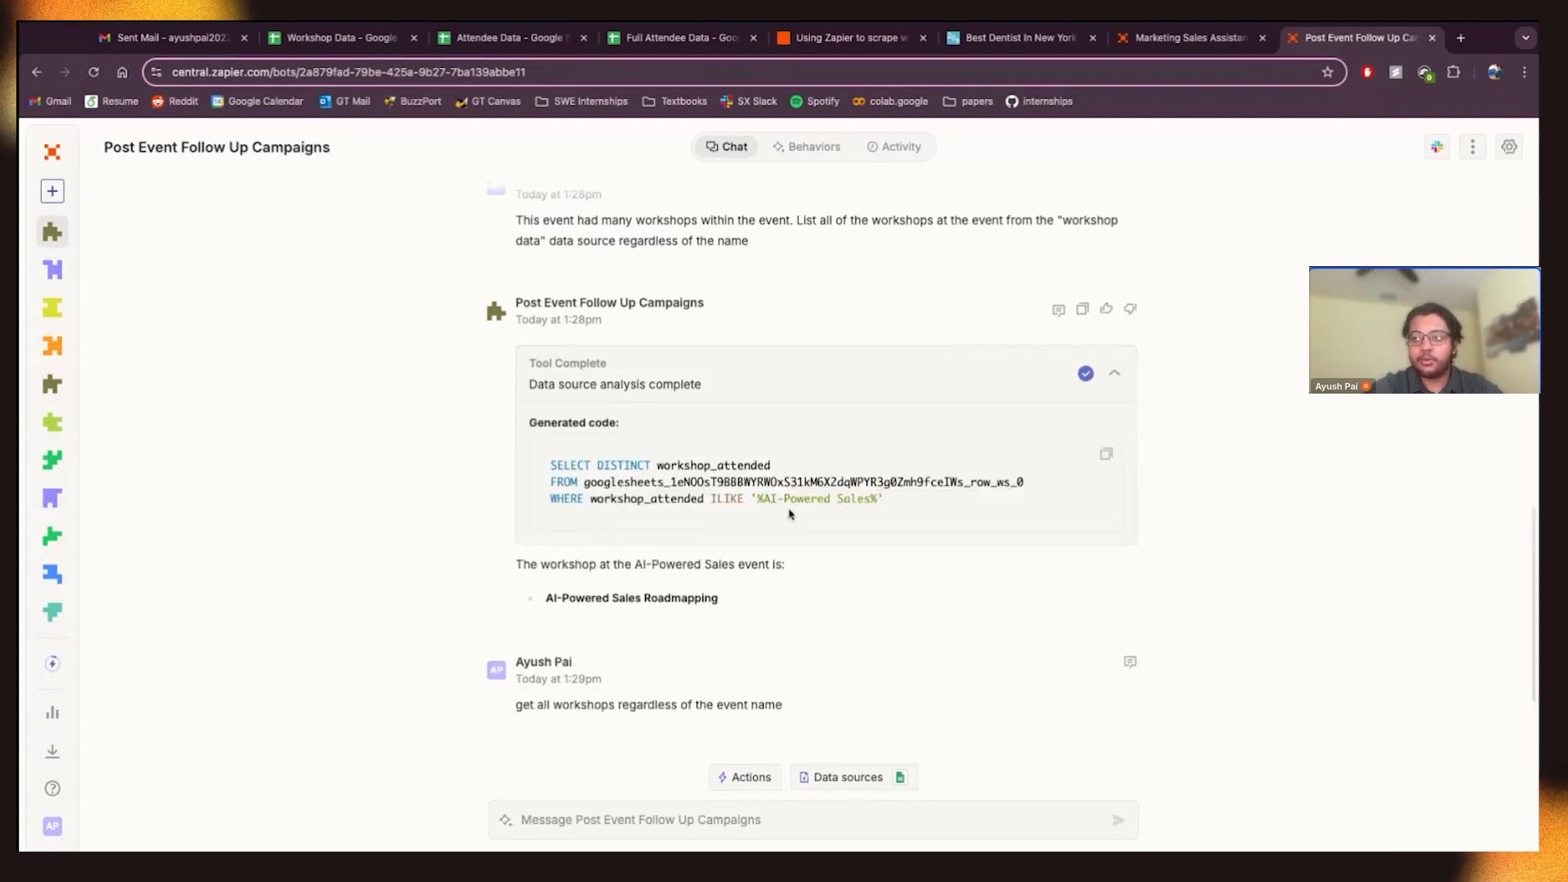
pyautogui.moveTo(762, 498); pyautogui.dragTo(878, 498)
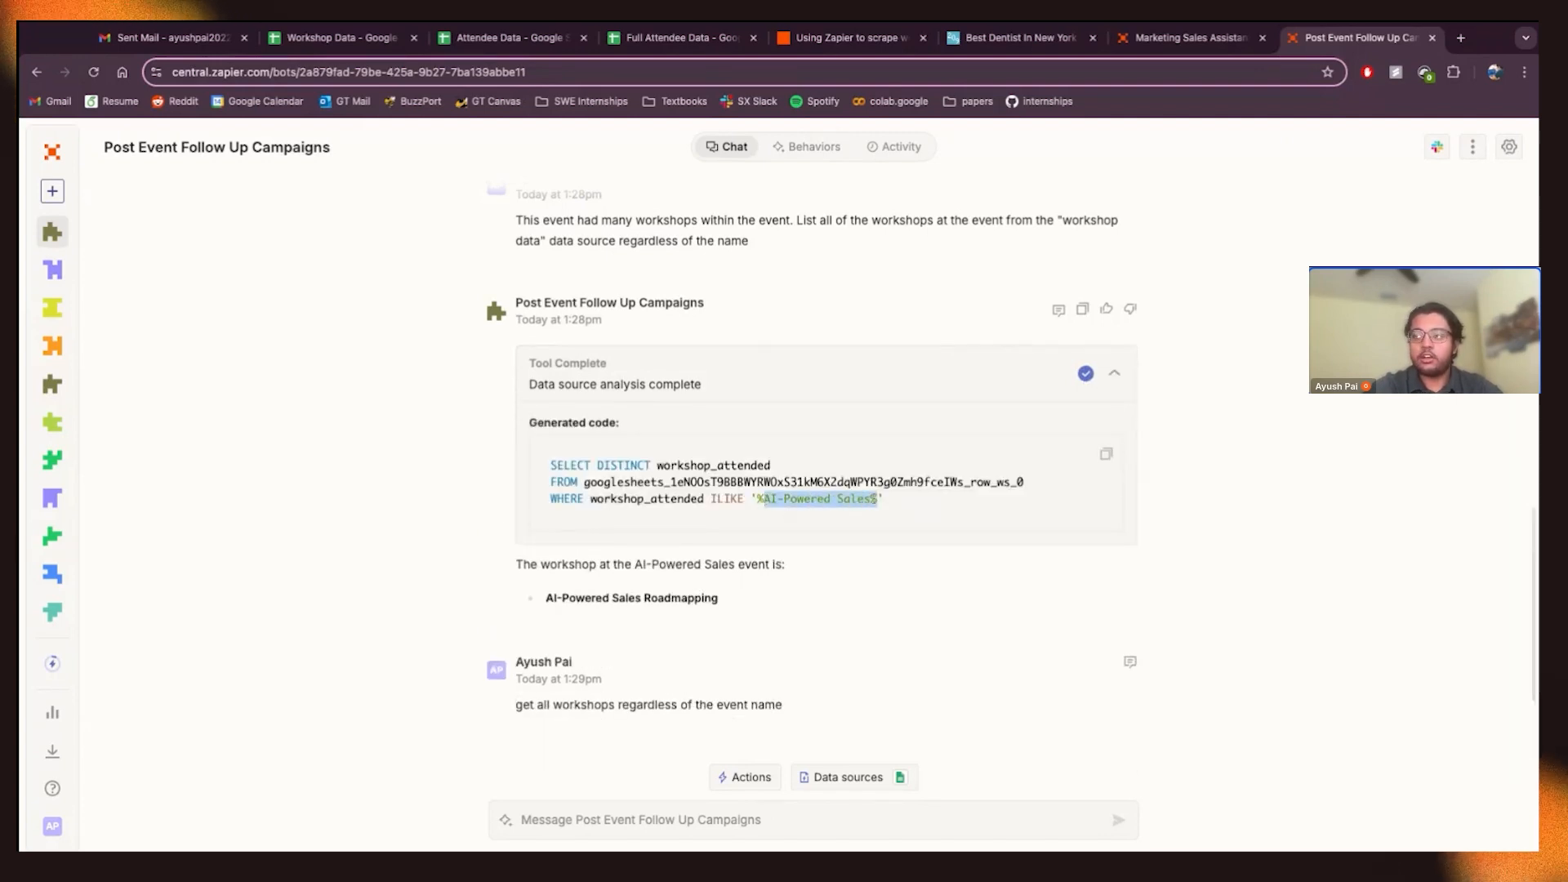
pyautogui.click(1113, 373)
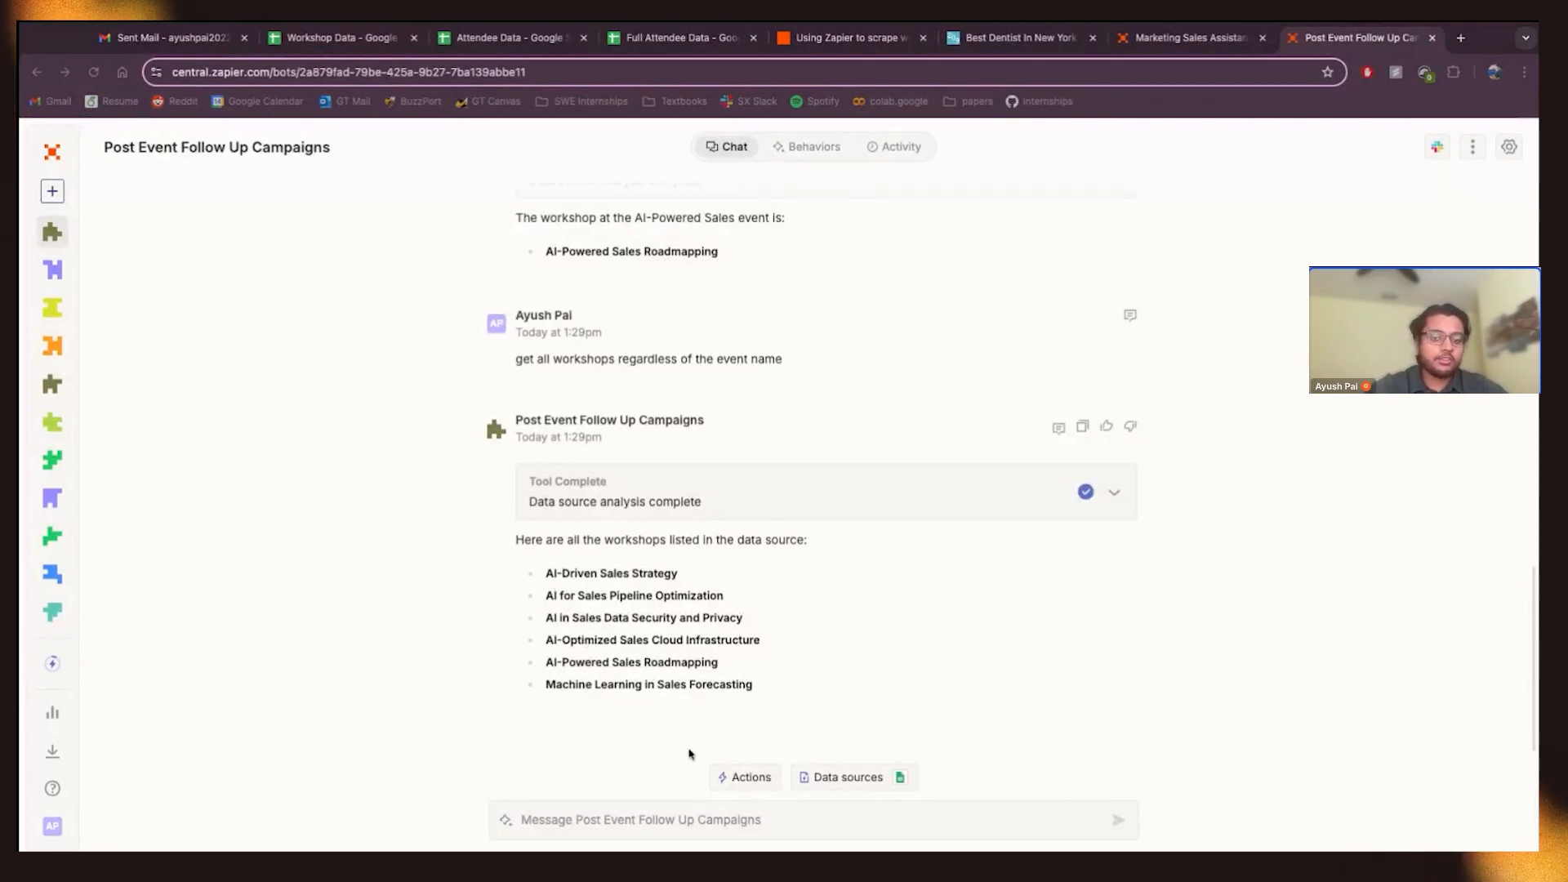
# - Request thank-you emails for attendees, tailored to what each workshop taught
pyautogui.write('Draft up an')
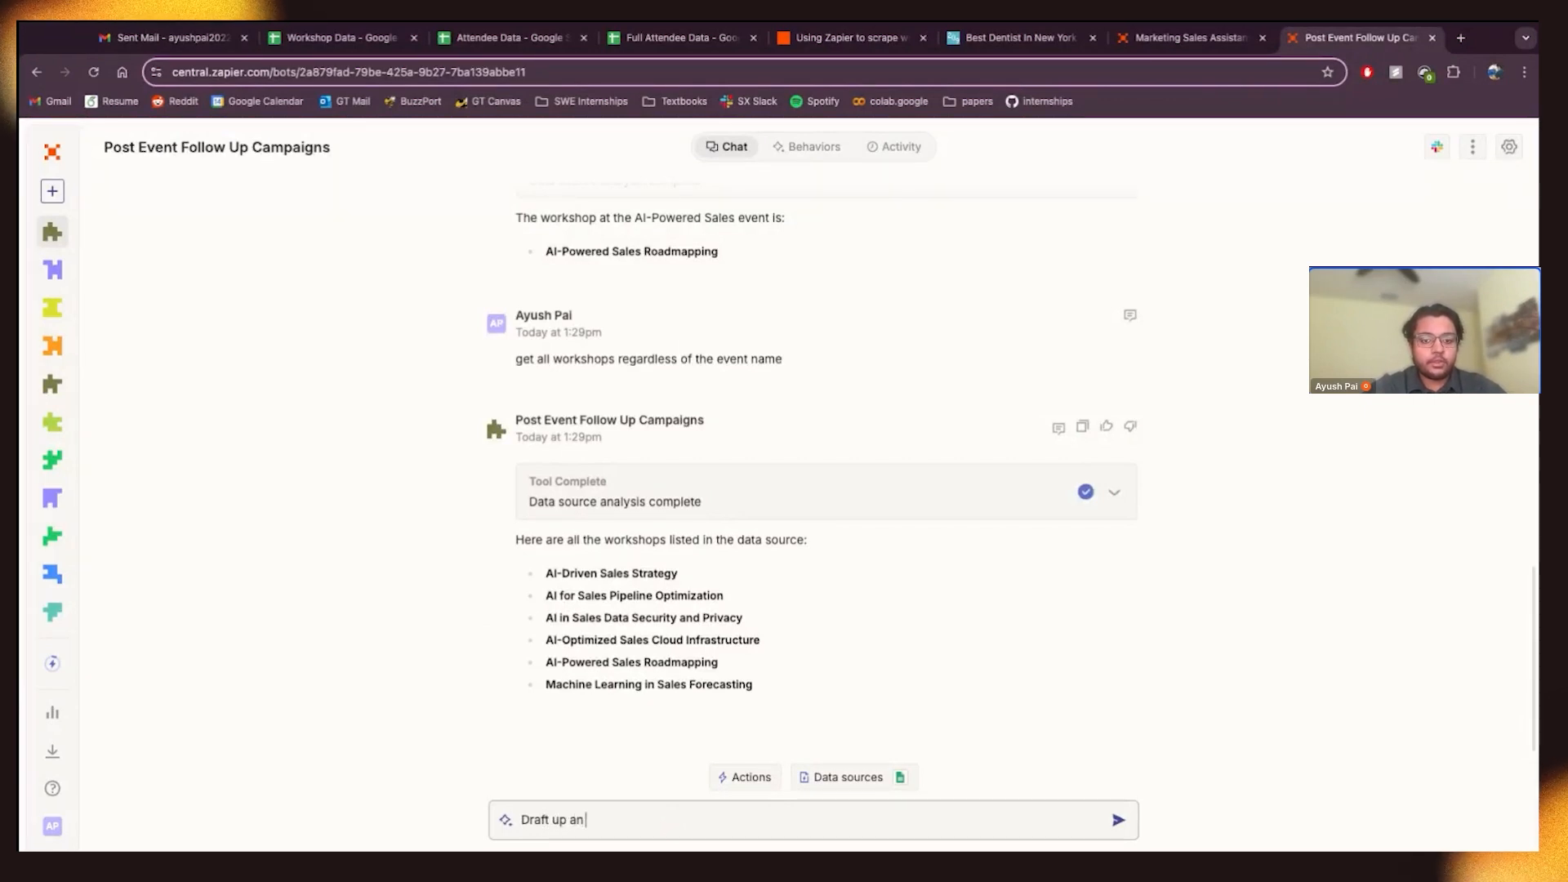
pyautogui.write('email to people who attended each workshop ad thank them')
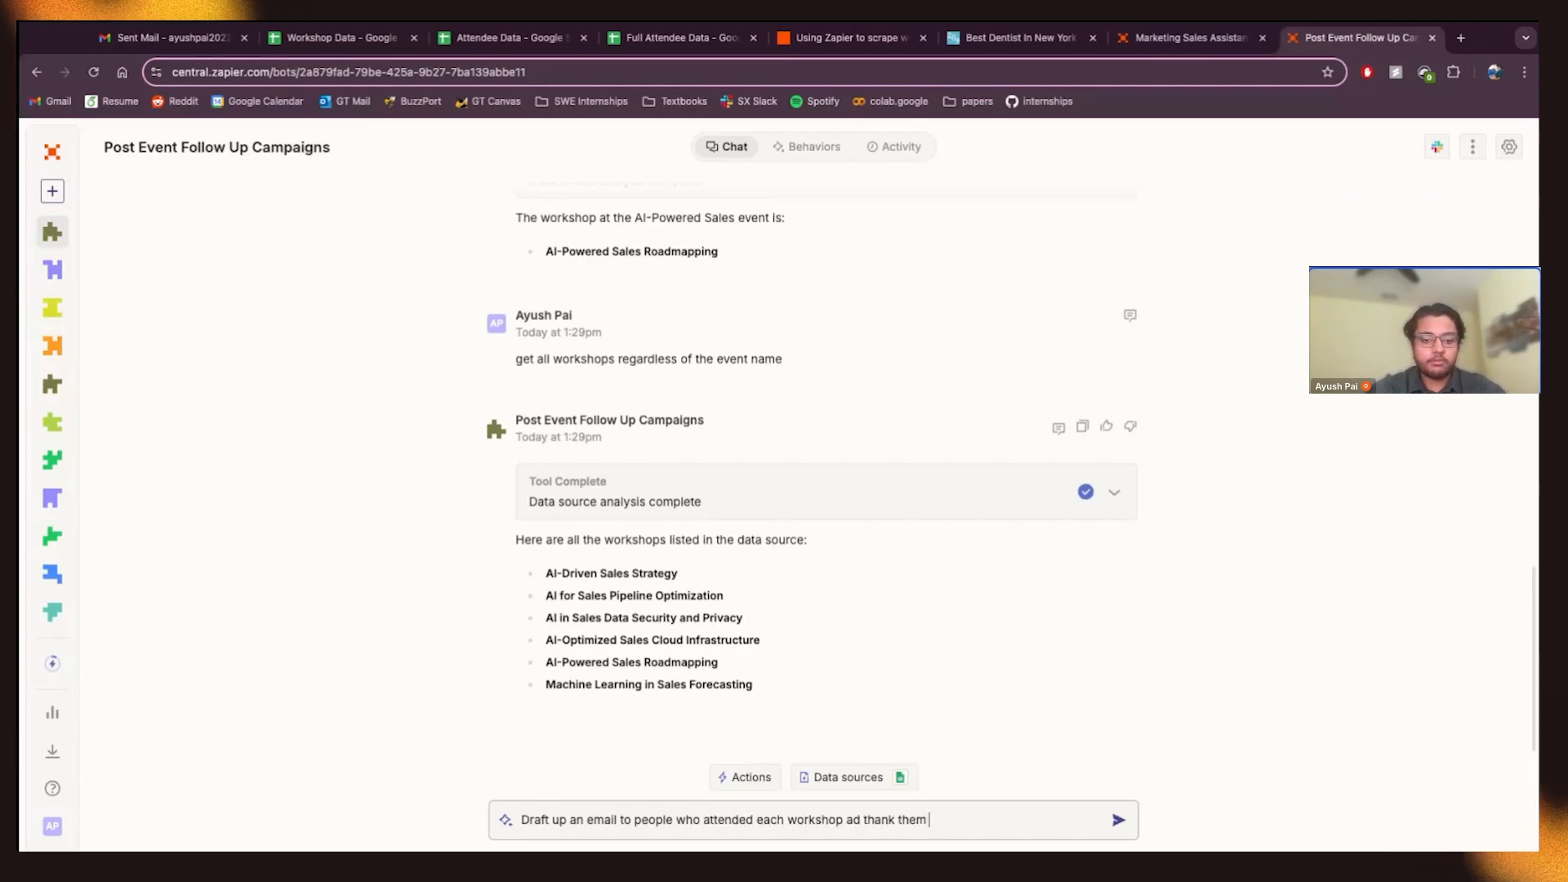
pyautogui.write('for coming to t')
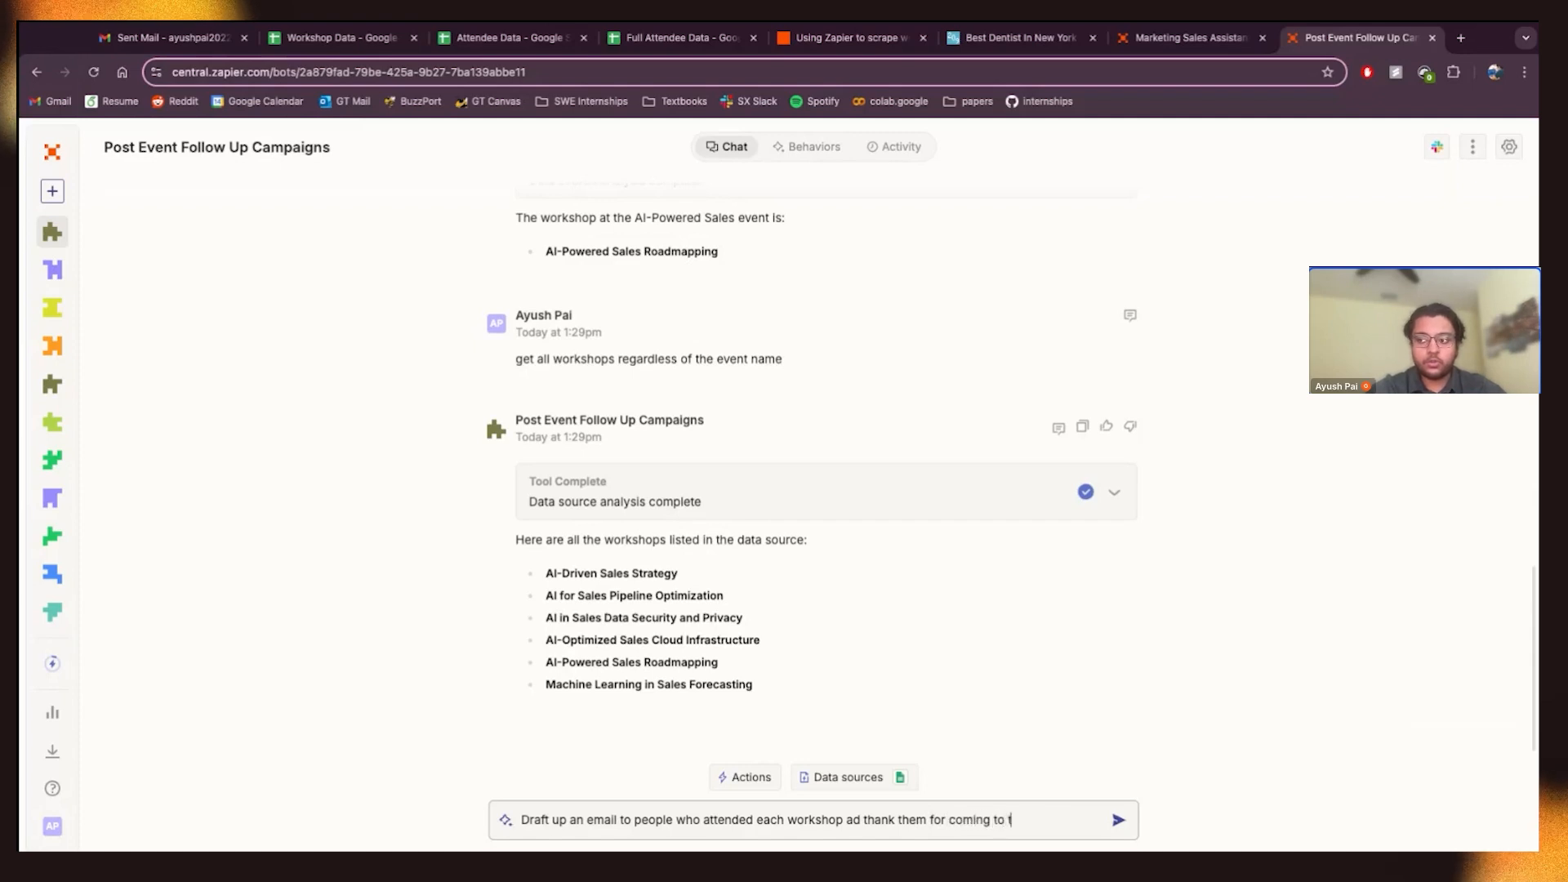
pyautogui.write('he event.')
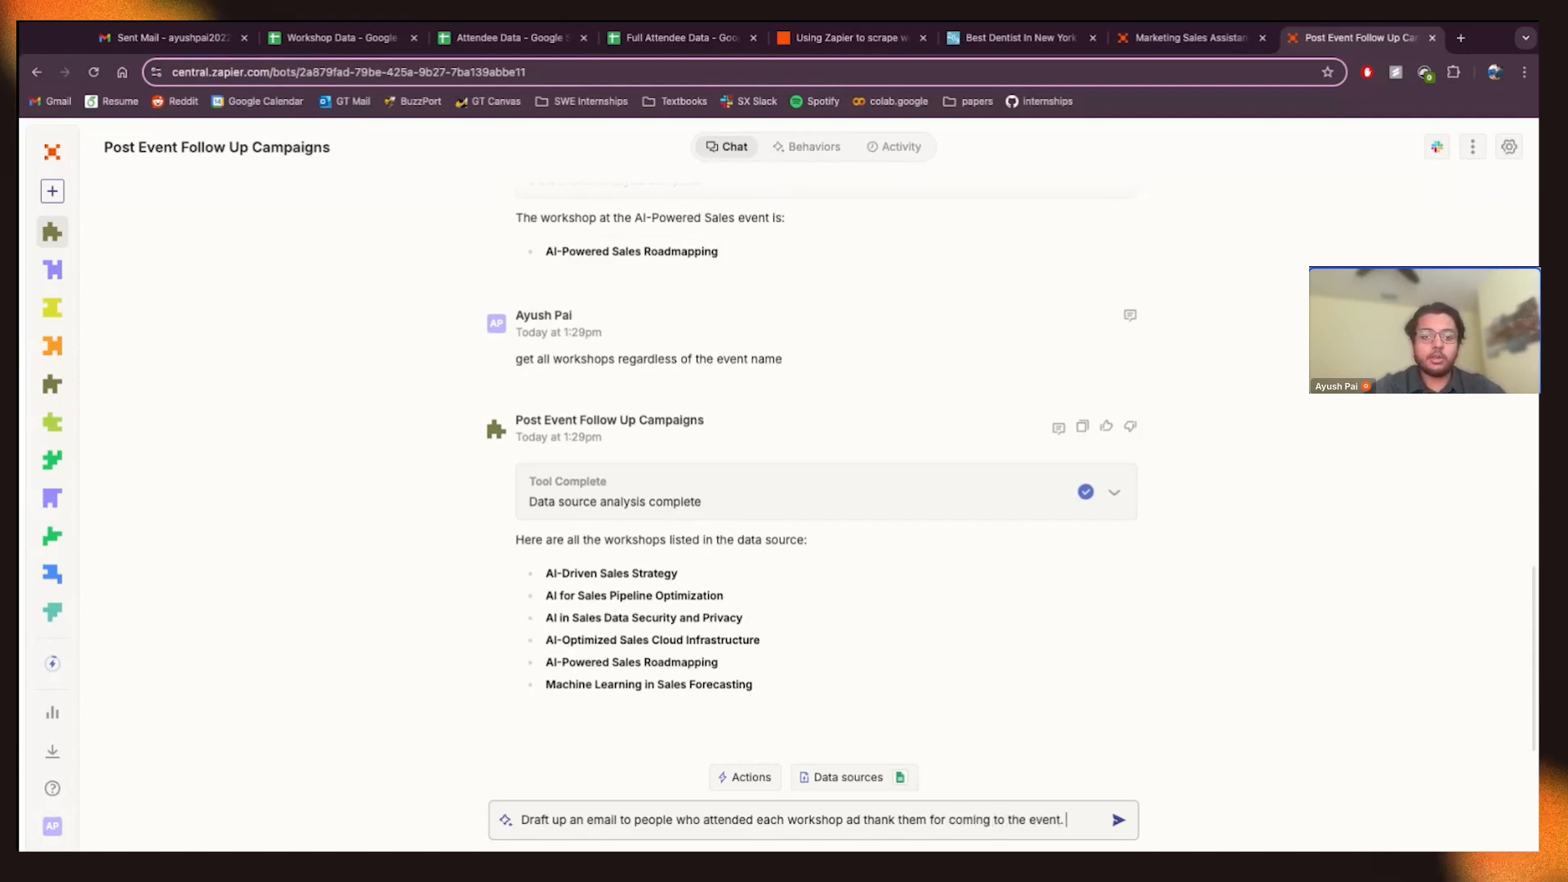
pyautogui.write('Talk')
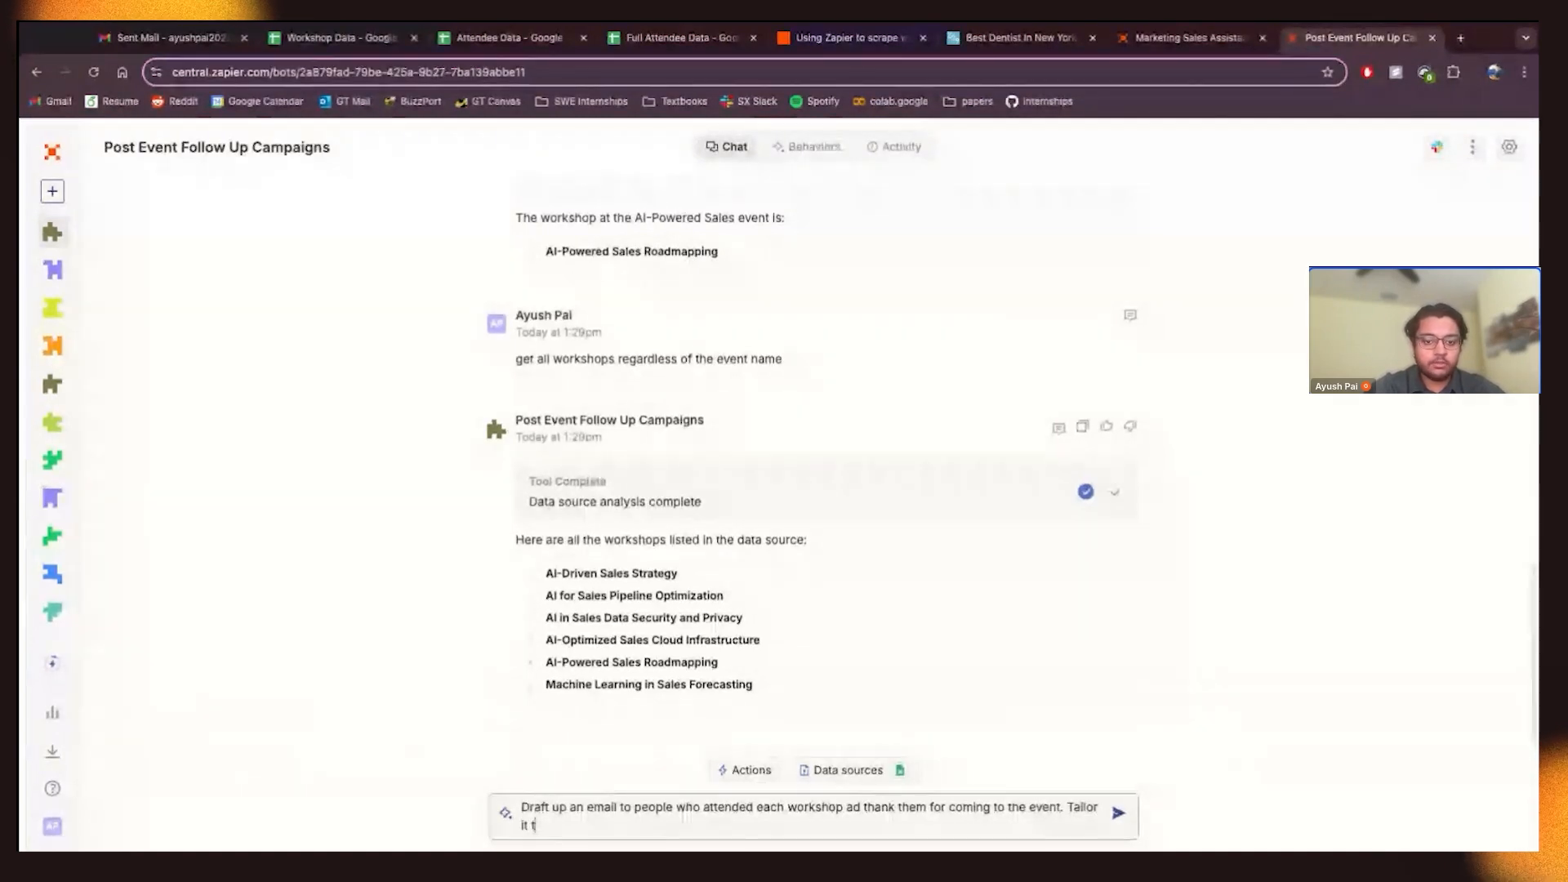
pyautogui.write('o what they learned')
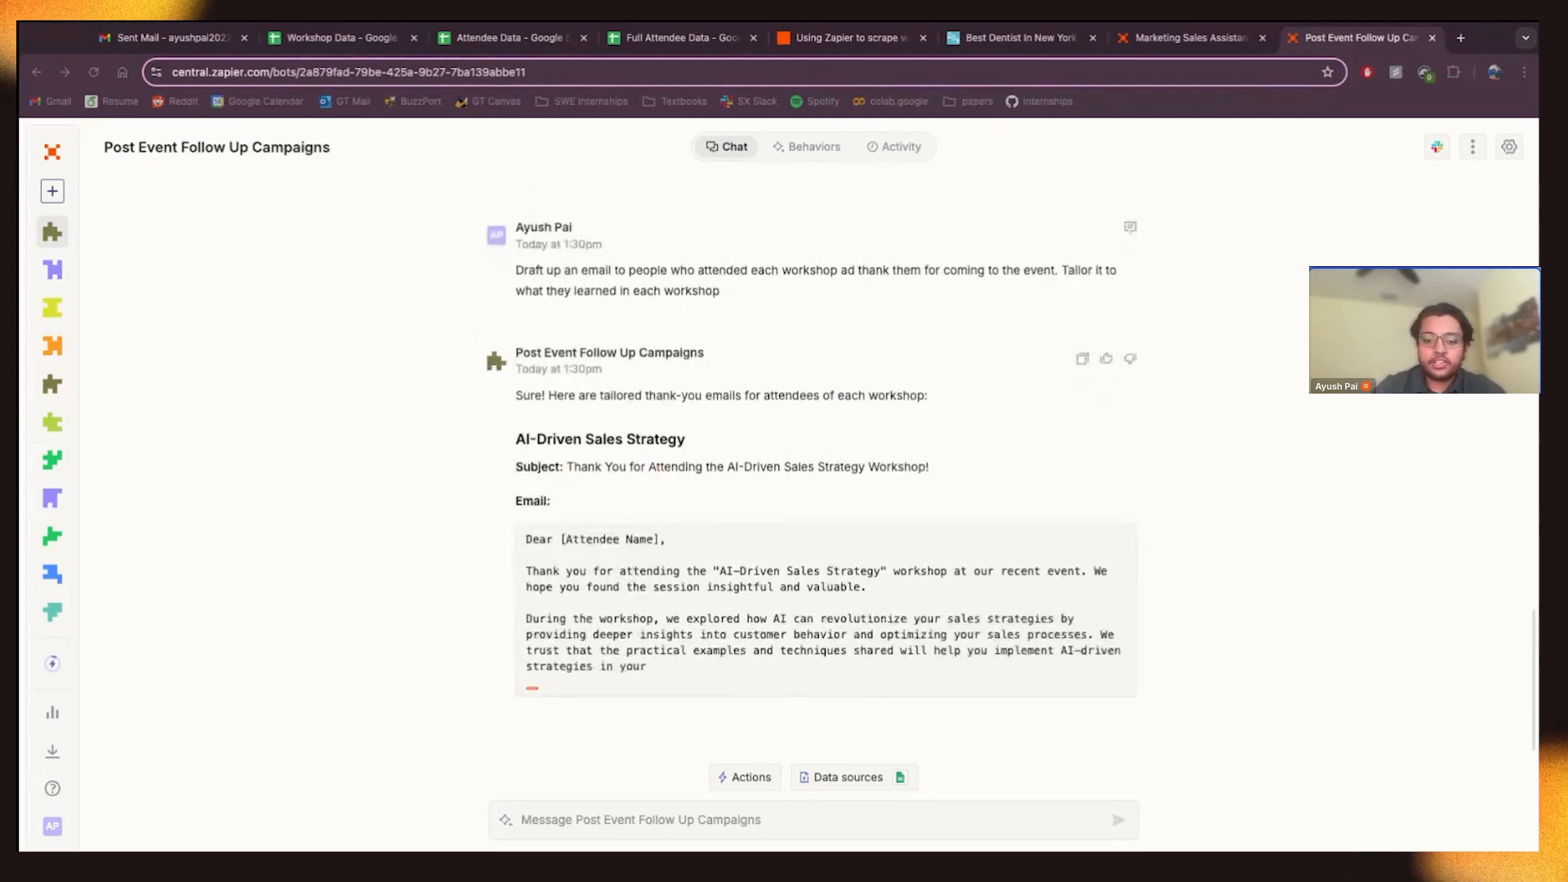
# - Scroll through the generated thank-you emails for all six workshops
pyautogui.scroll(-3)
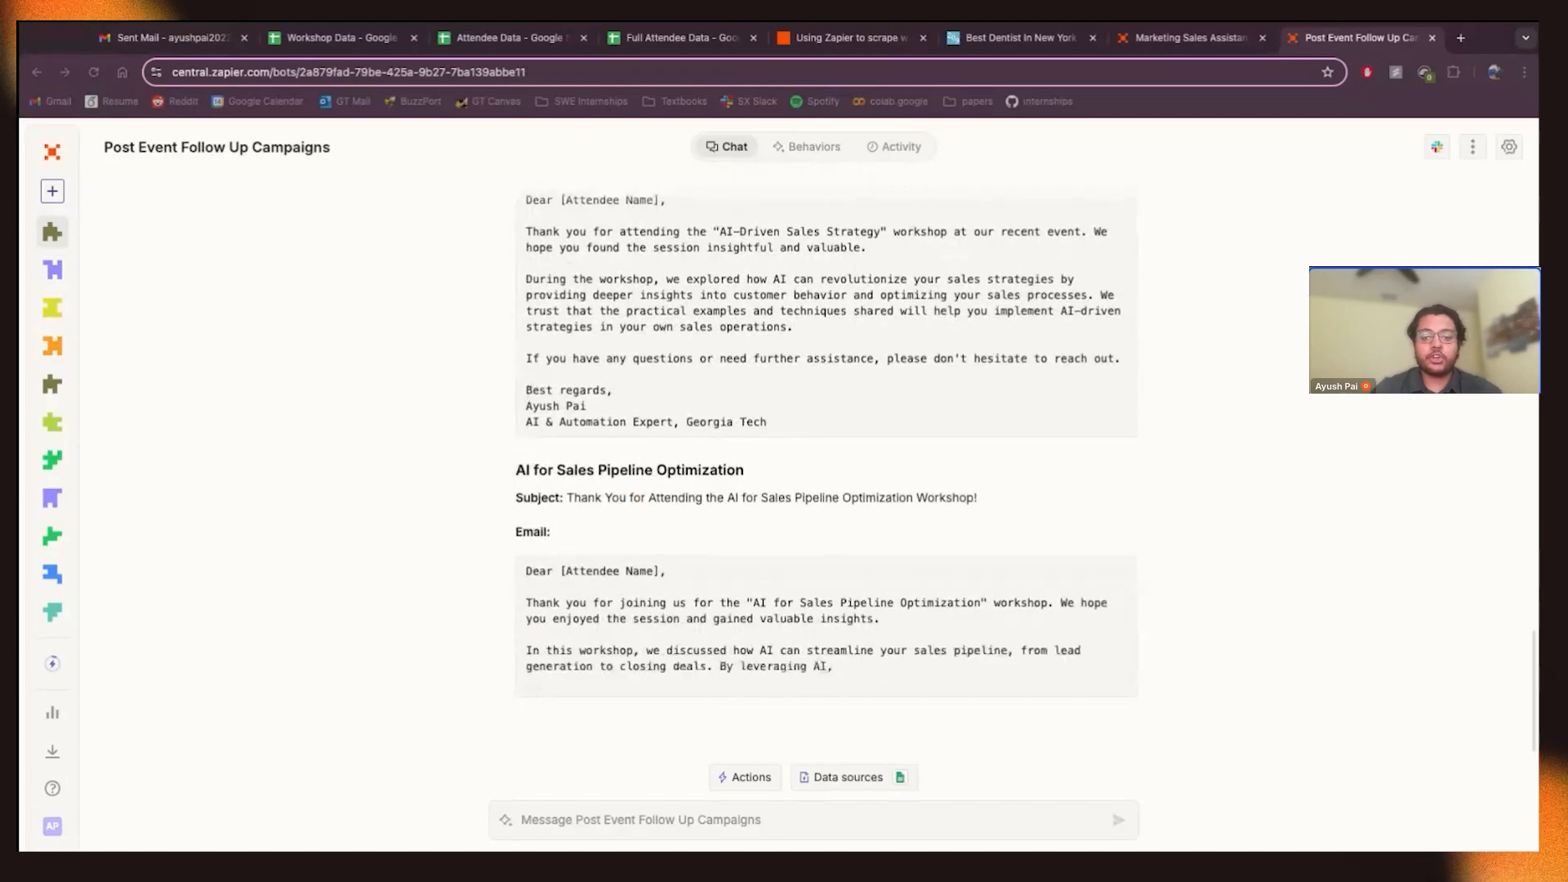
pyautogui.scroll(-3)
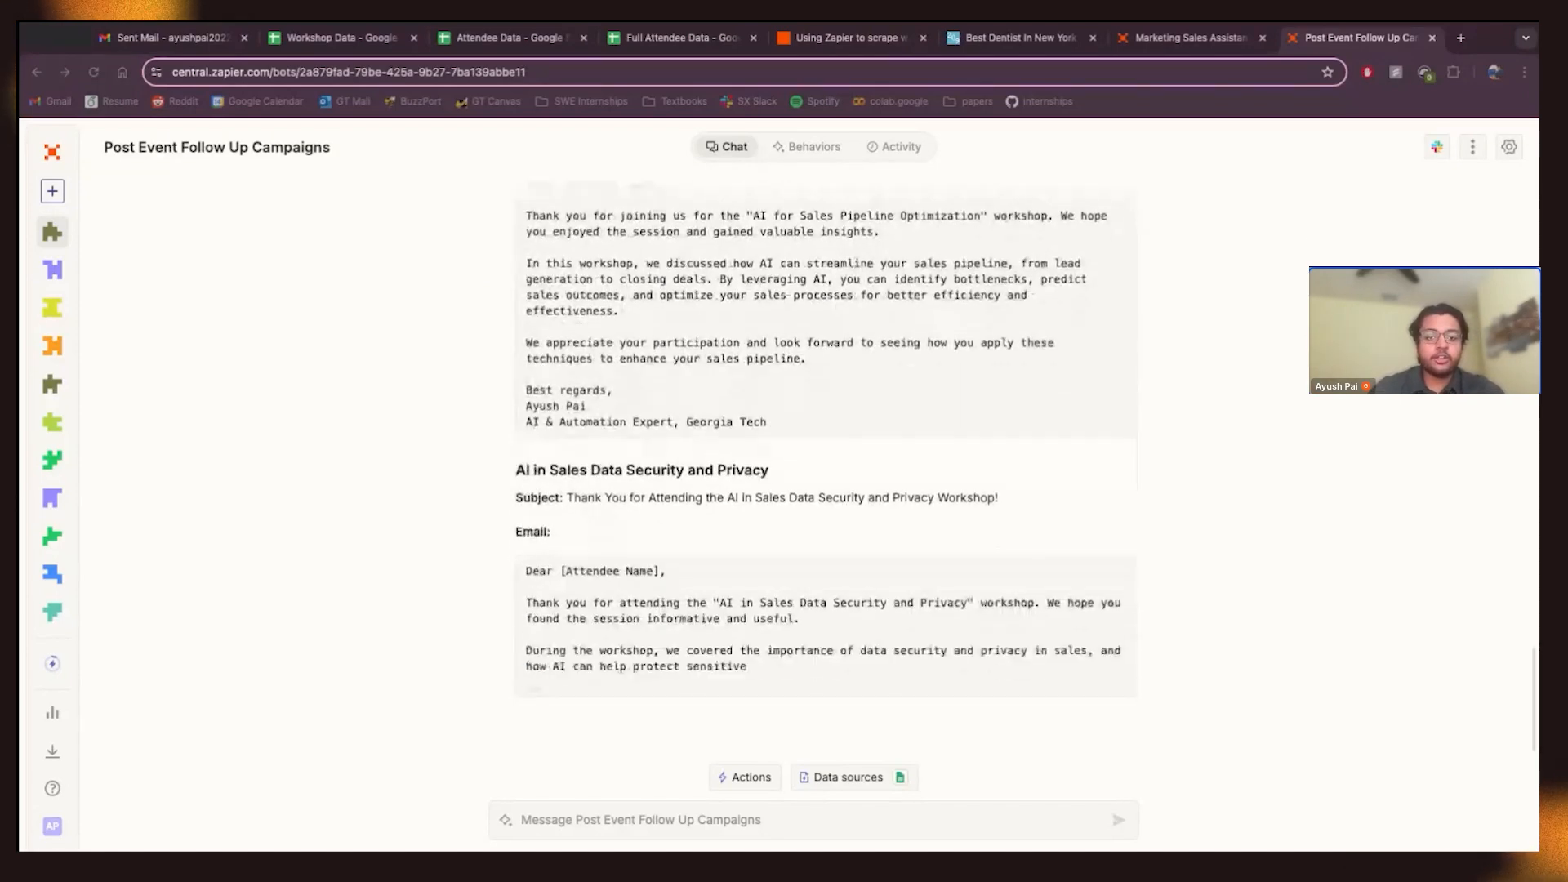
pyautogui.scroll(-3)
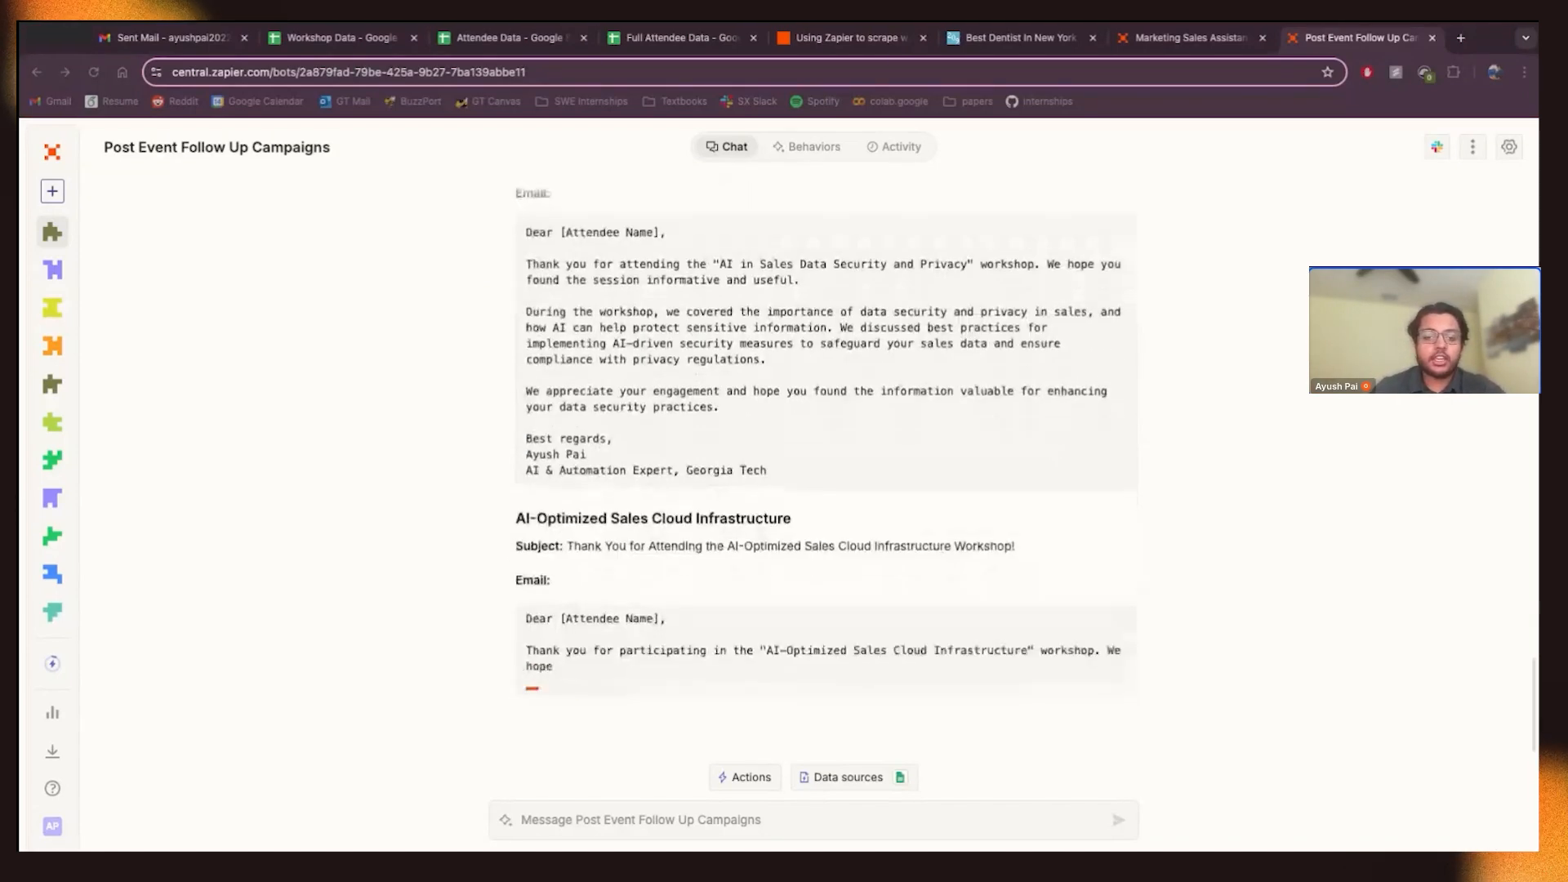
pyautogui.scroll(-3)
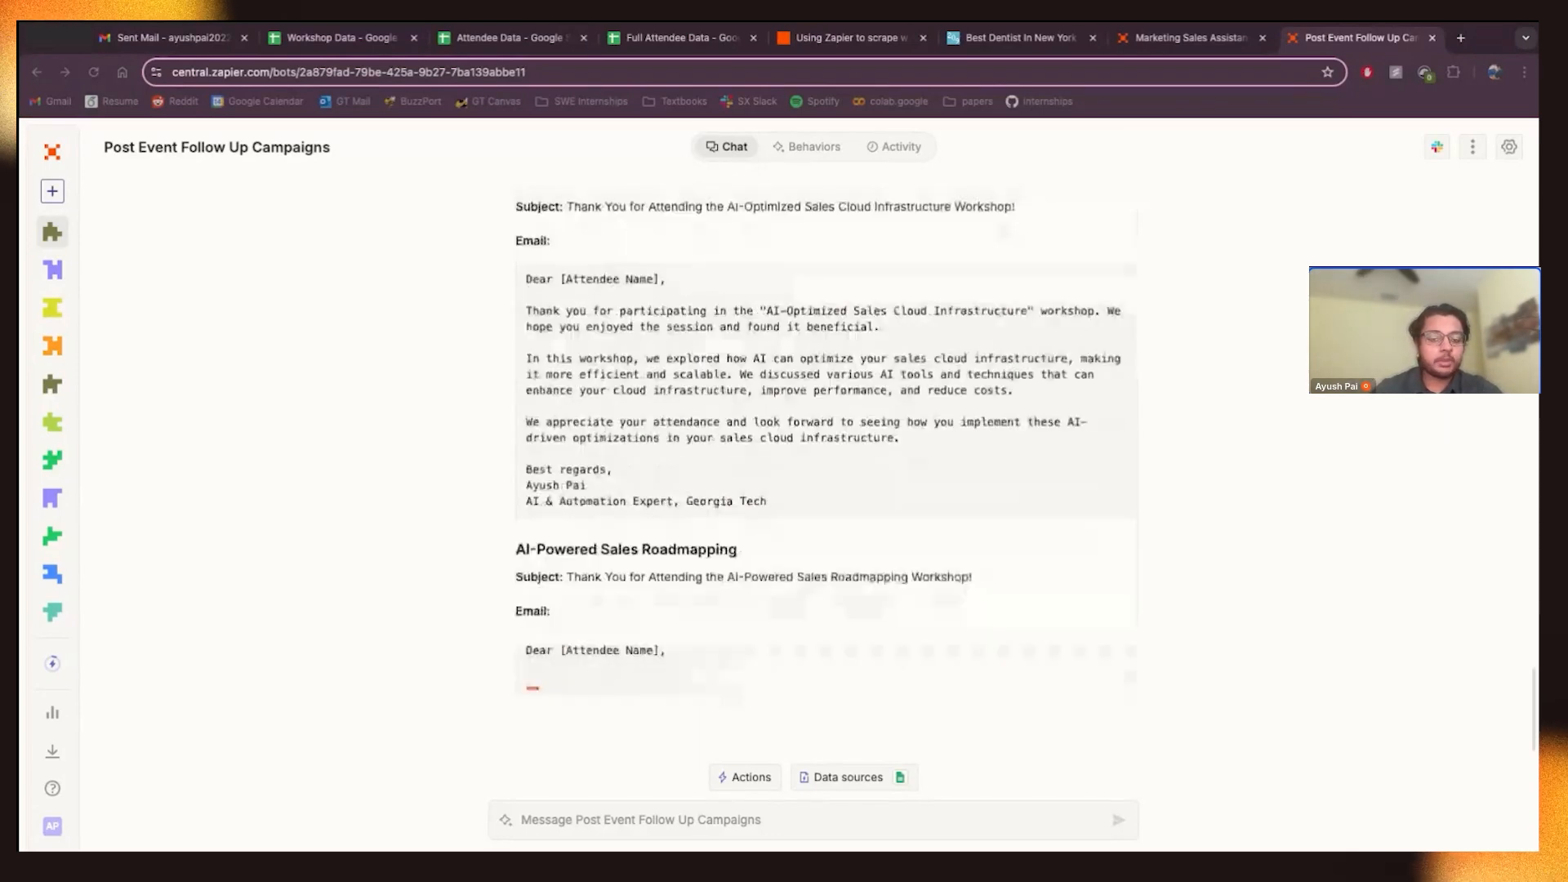
pyautogui.scroll(-3)
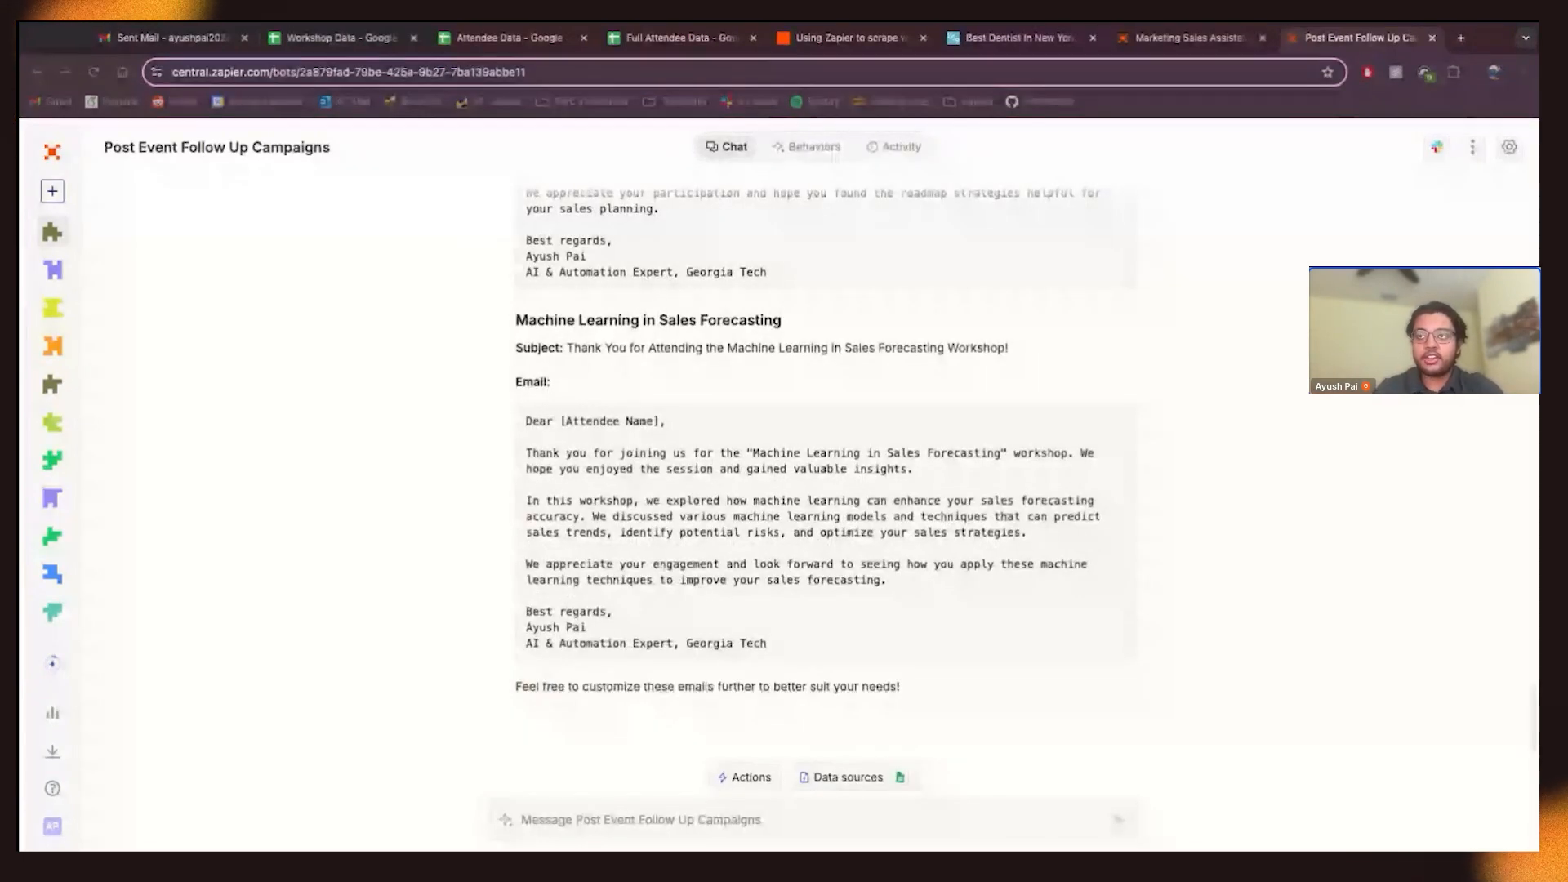
pyautogui.scroll(-3)
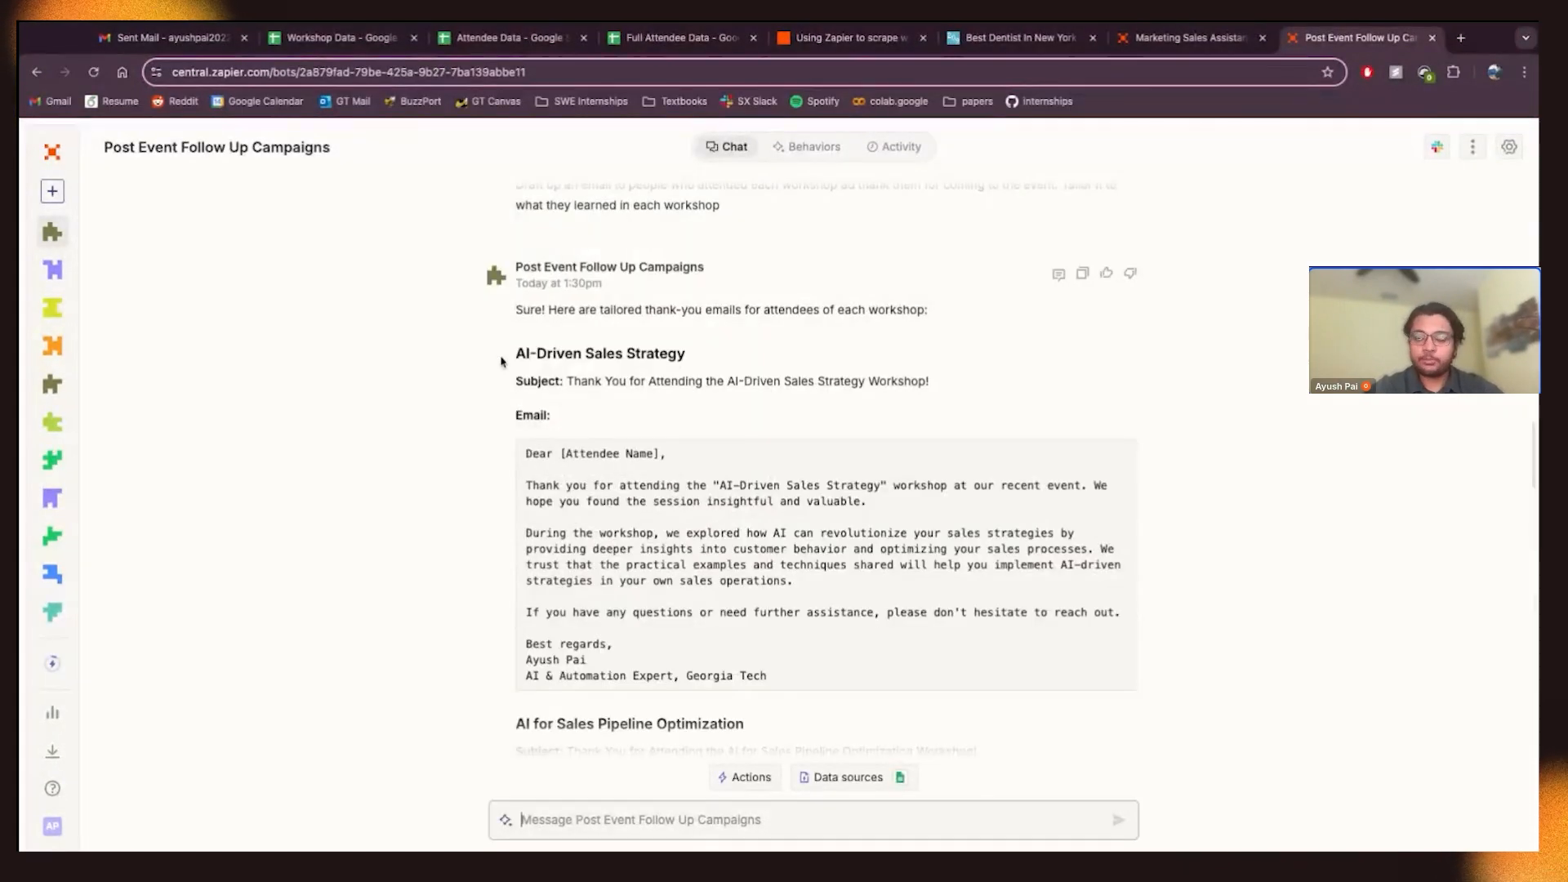
# - Select the AI-Driven Sales Strategy heading and its email body
pyautogui.doubleClick(599, 353)
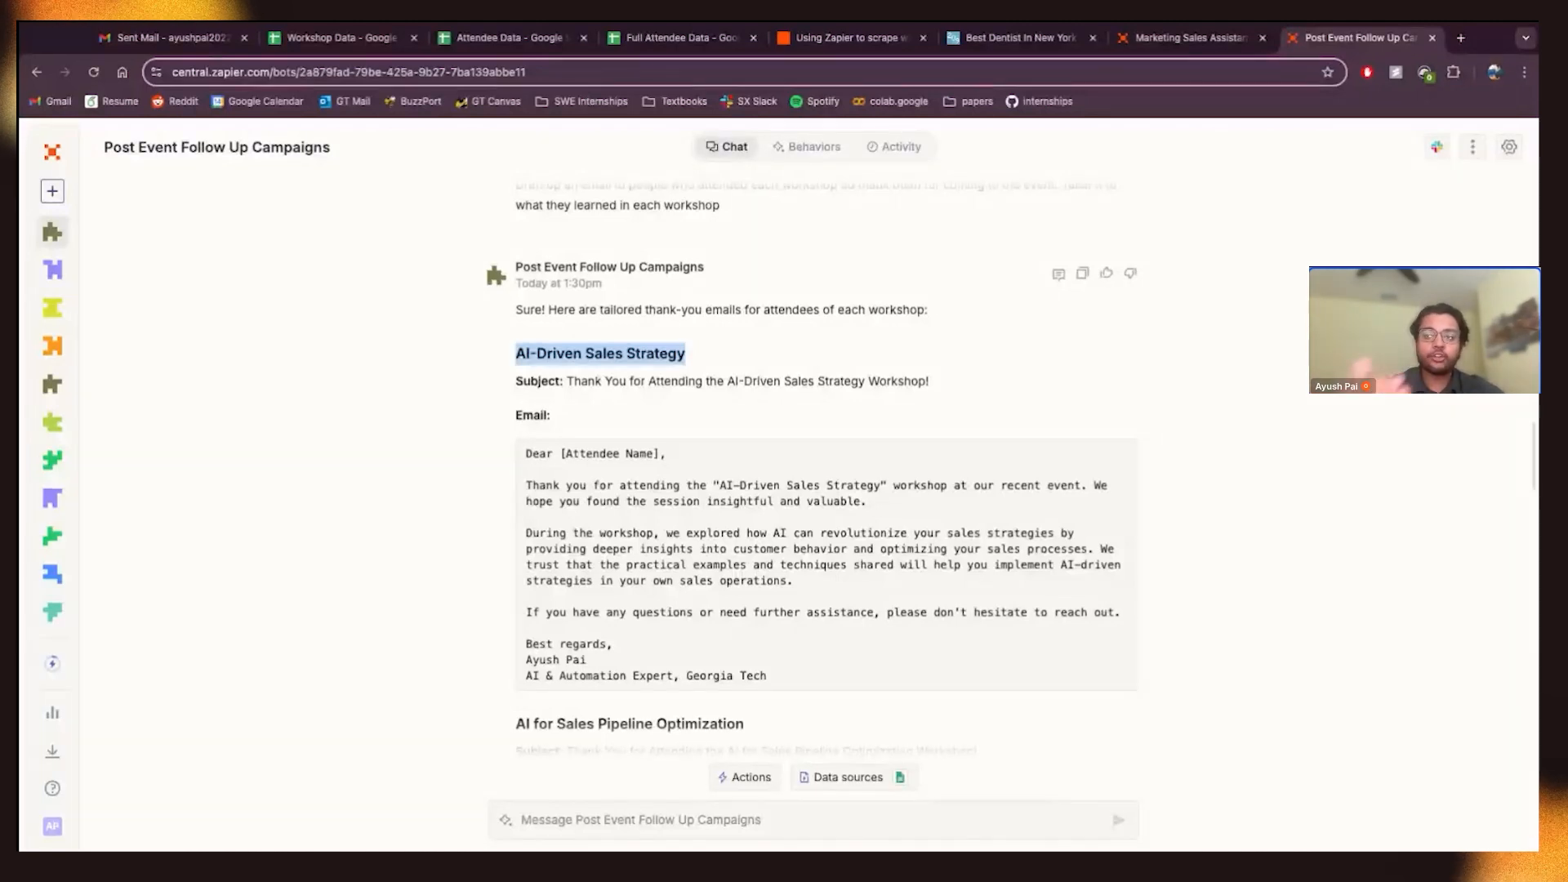
pyautogui.scroll(-3)
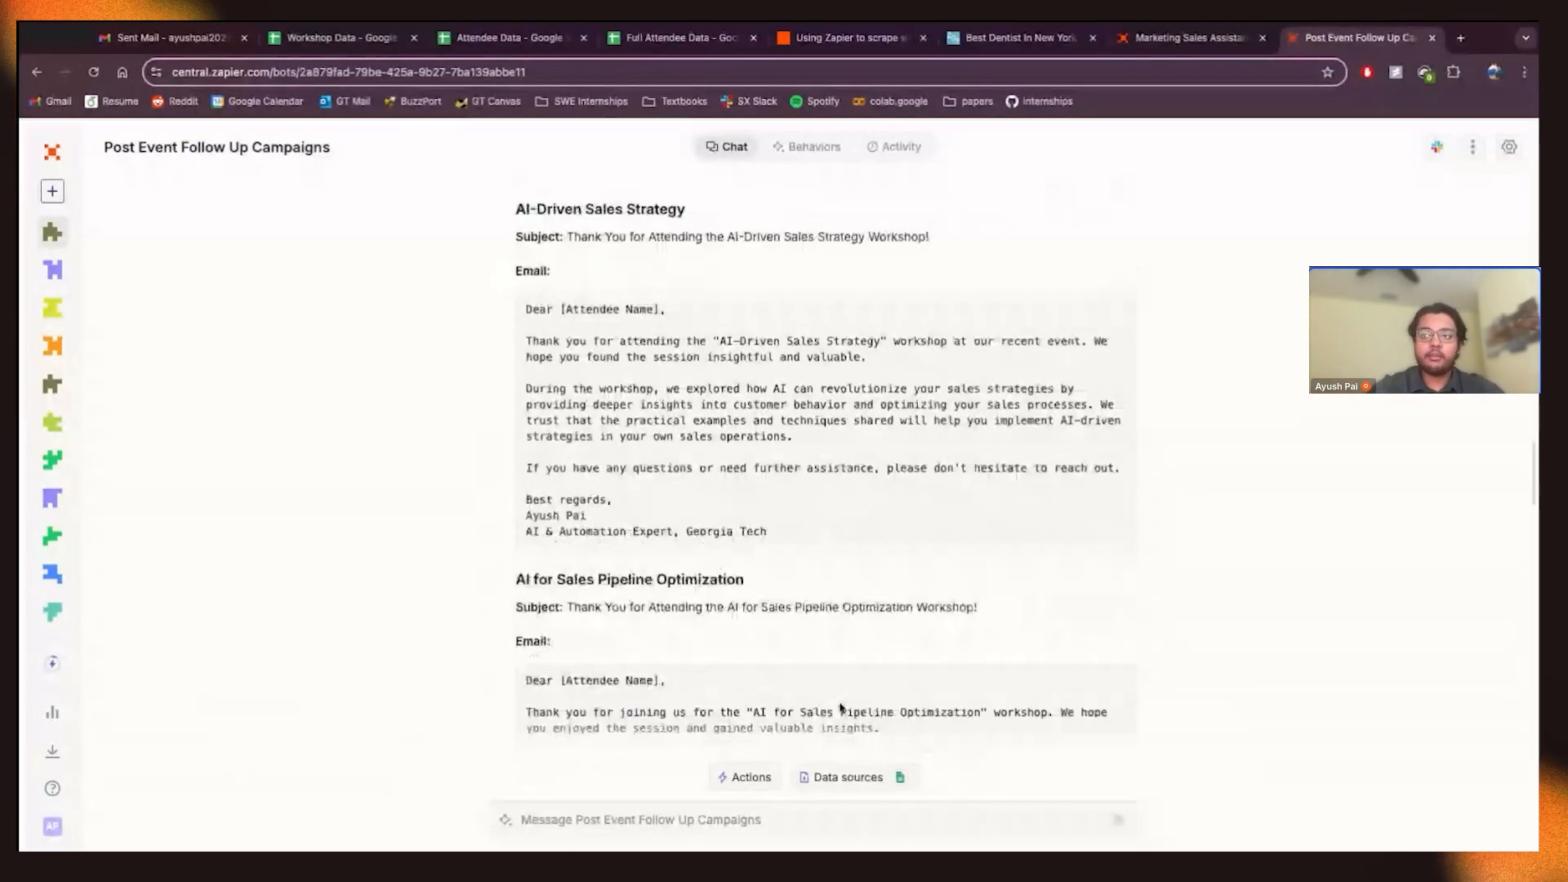
pyautogui.moveTo(526, 308); pyautogui.dragTo(767, 531)
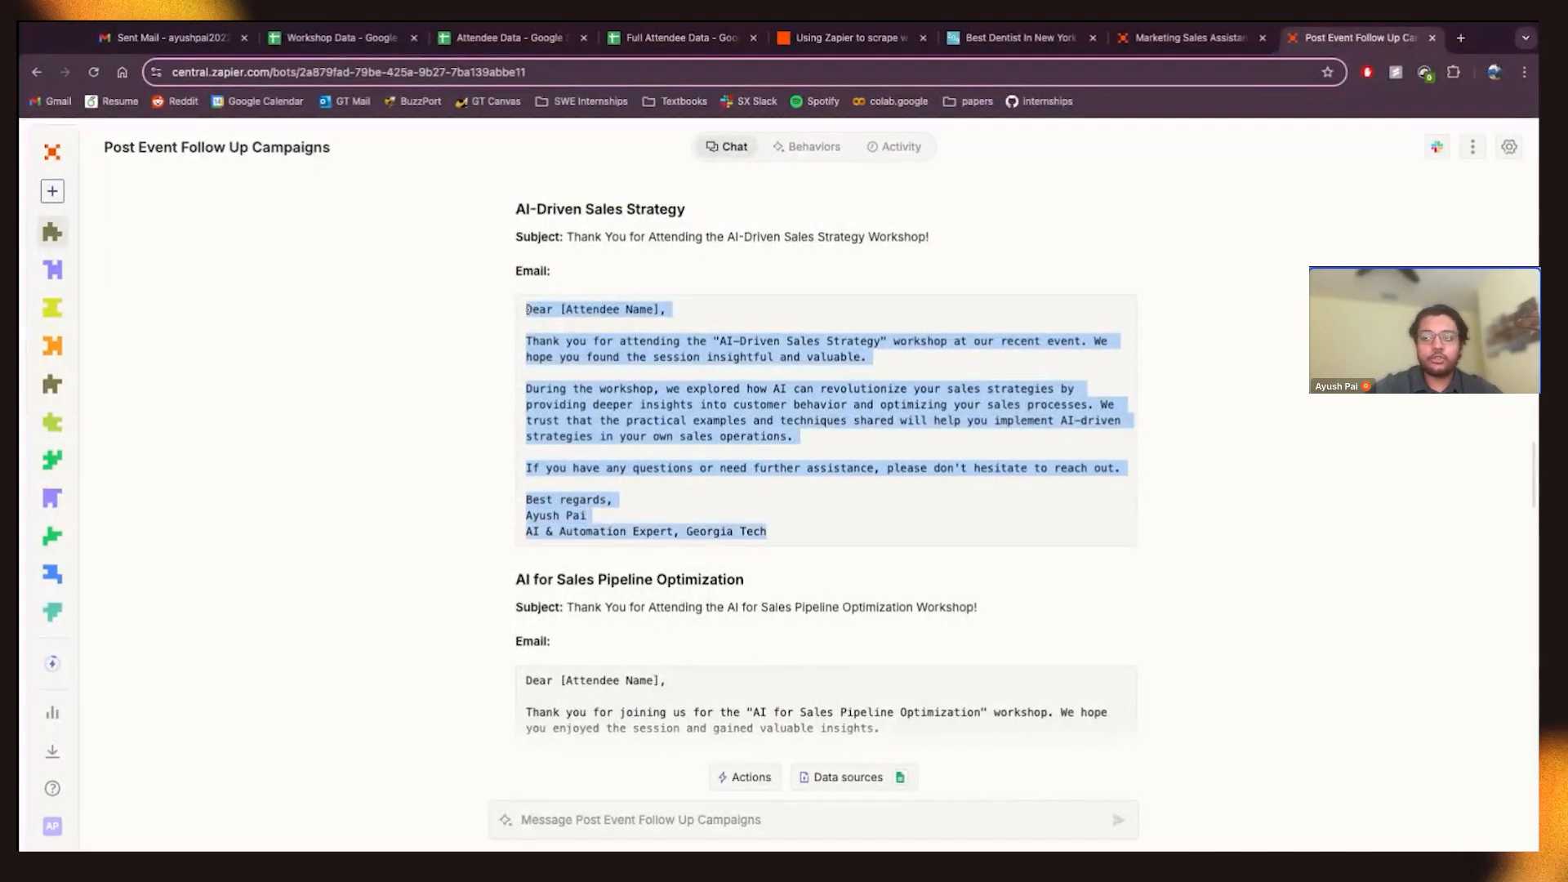
pyautogui.scroll(-3)
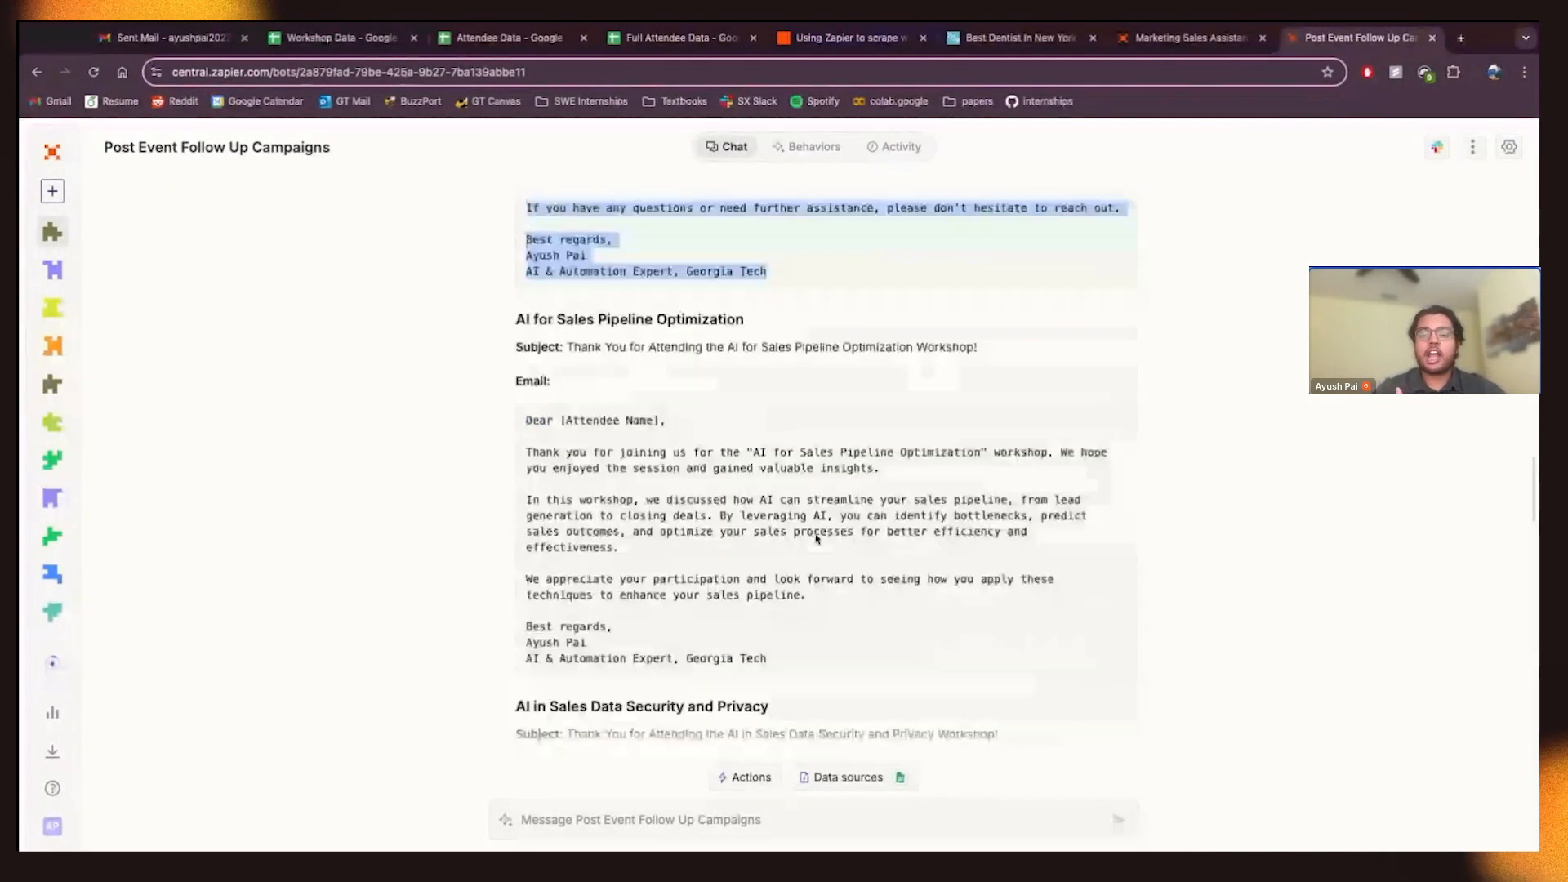